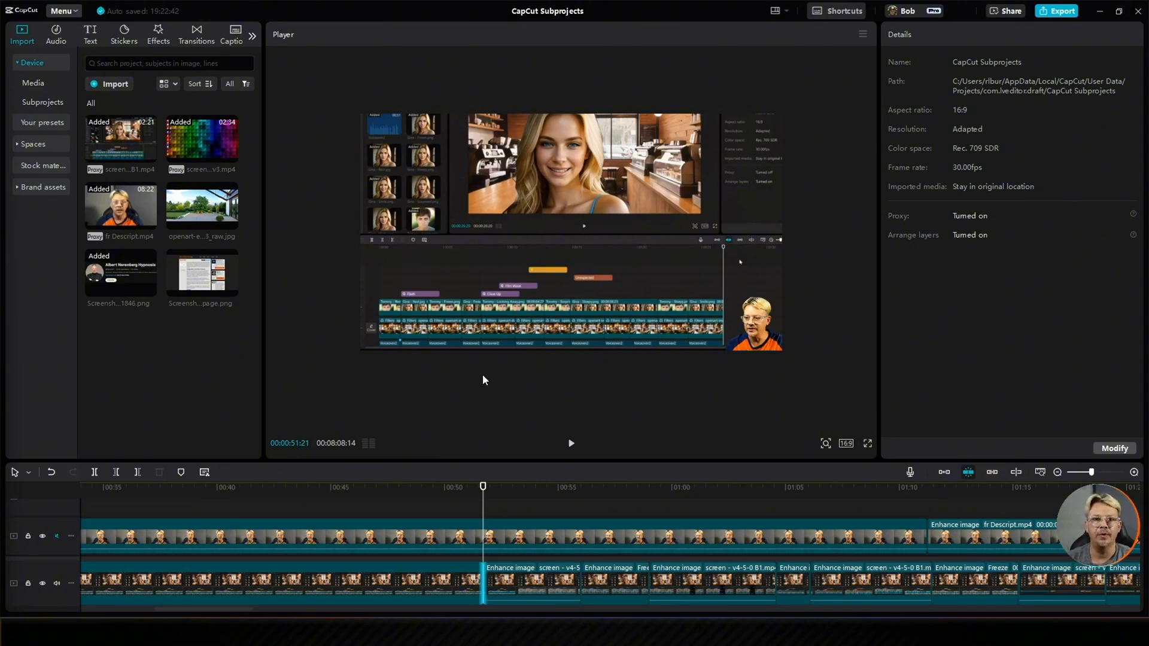
mouse_move(528, 375)
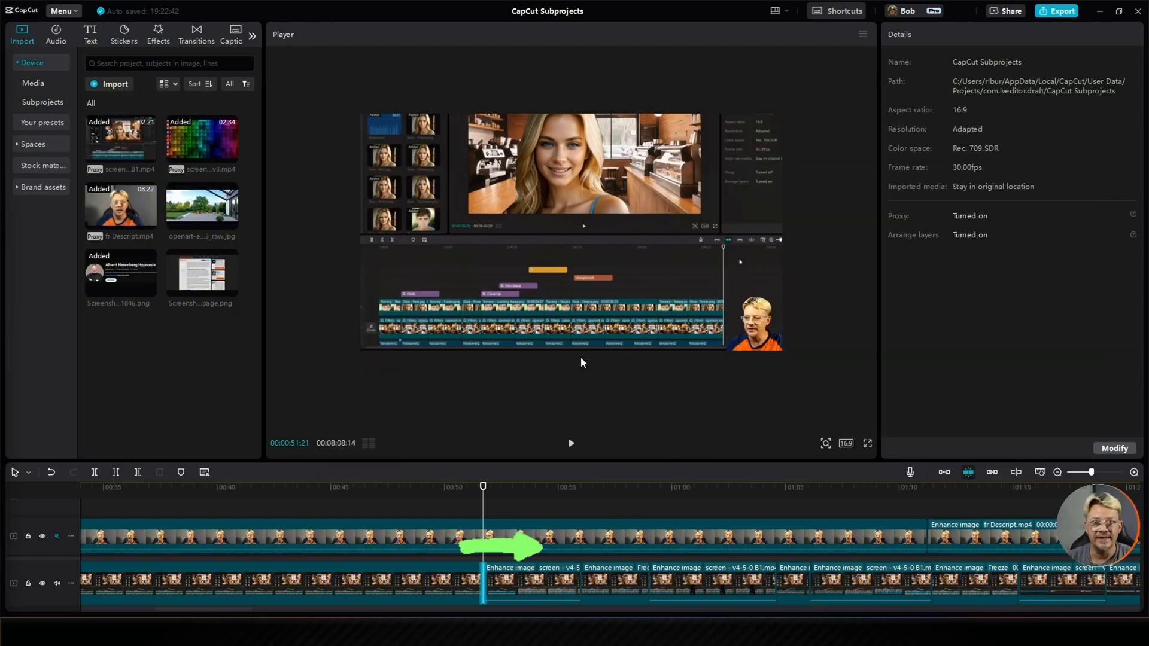
Select the webcam overlay clip to show its Video > Basic settings (25% scale, corner position).
left_click(758, 323)
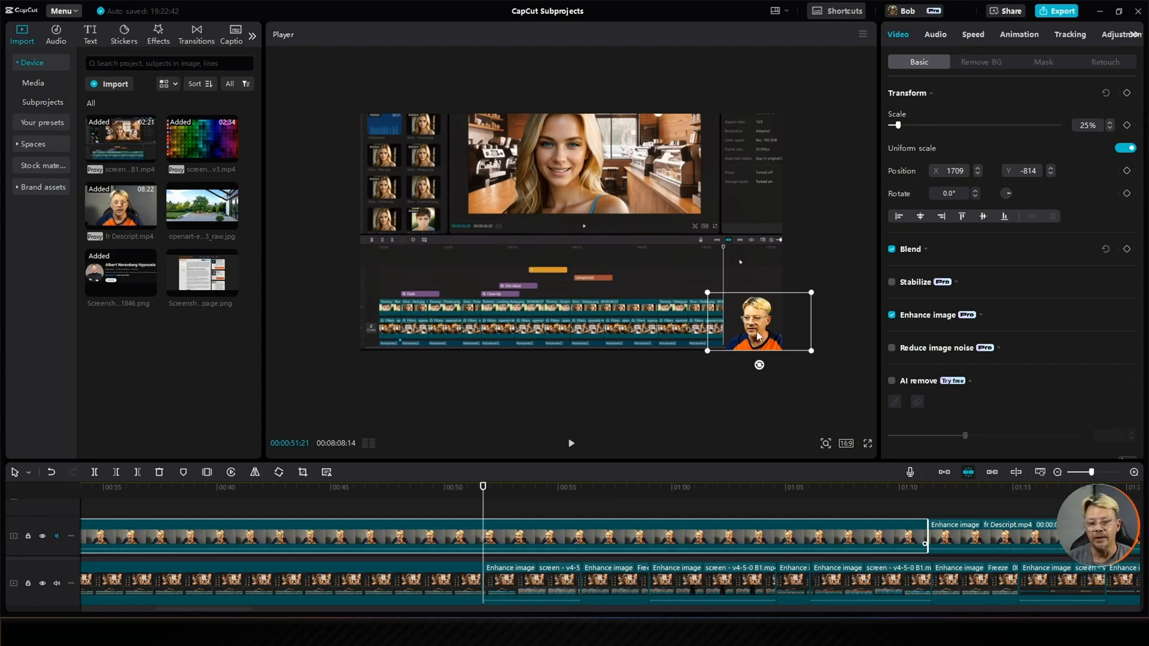
mouse_move(641, 298)
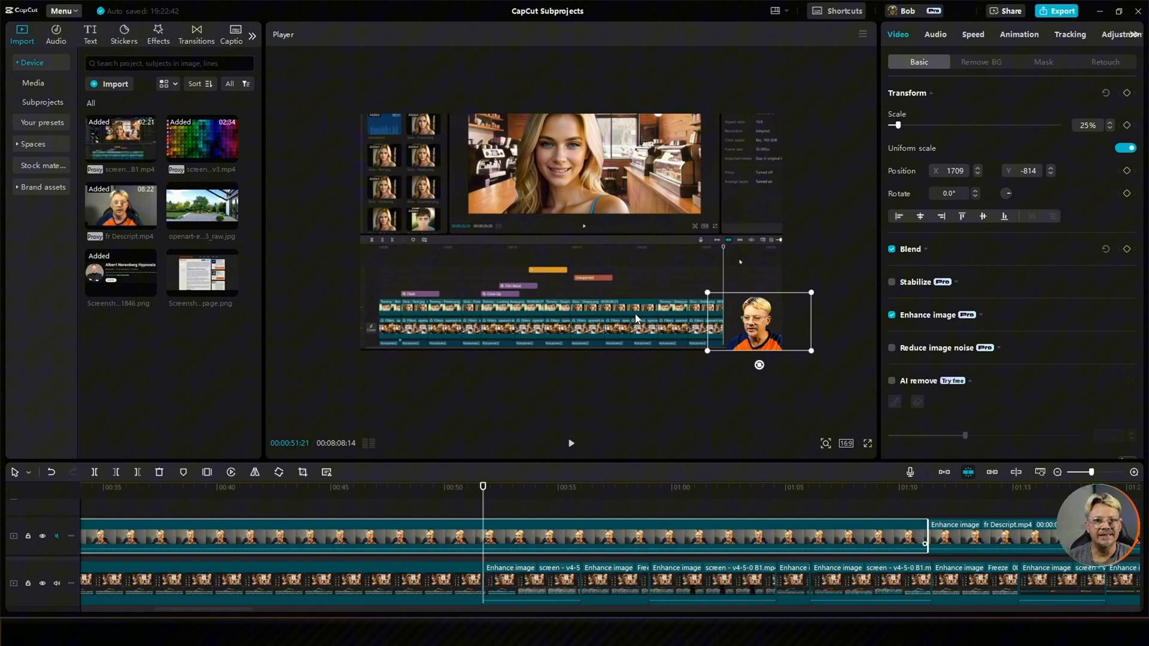
mouse_move(590, 154)
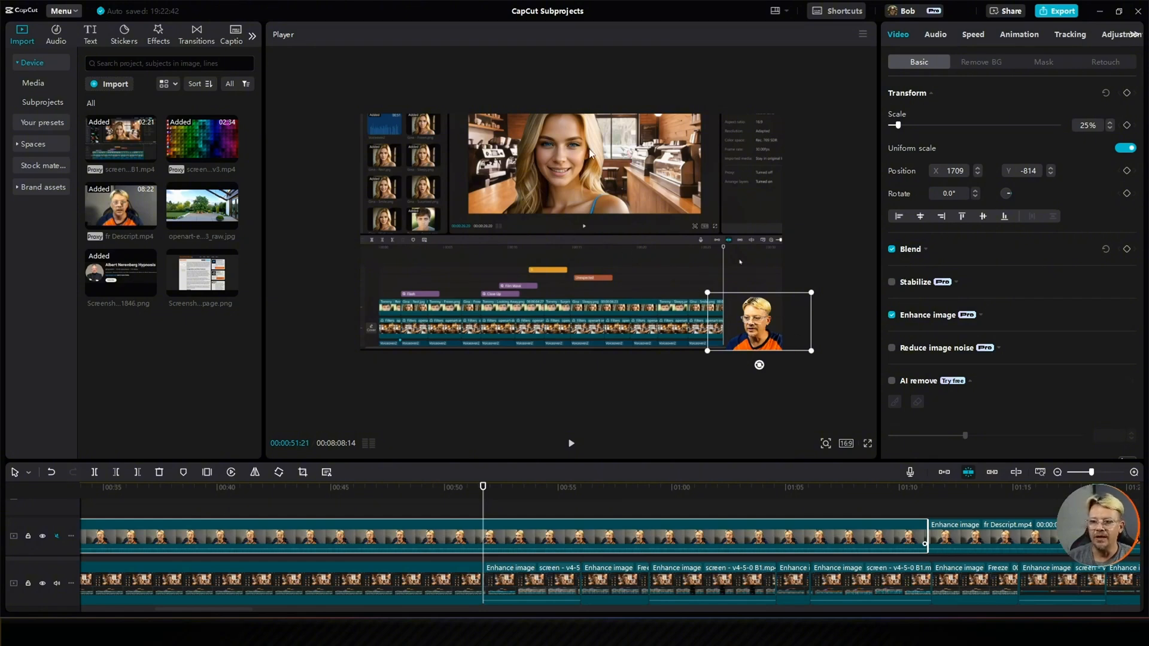
mouse_move(595, 262)
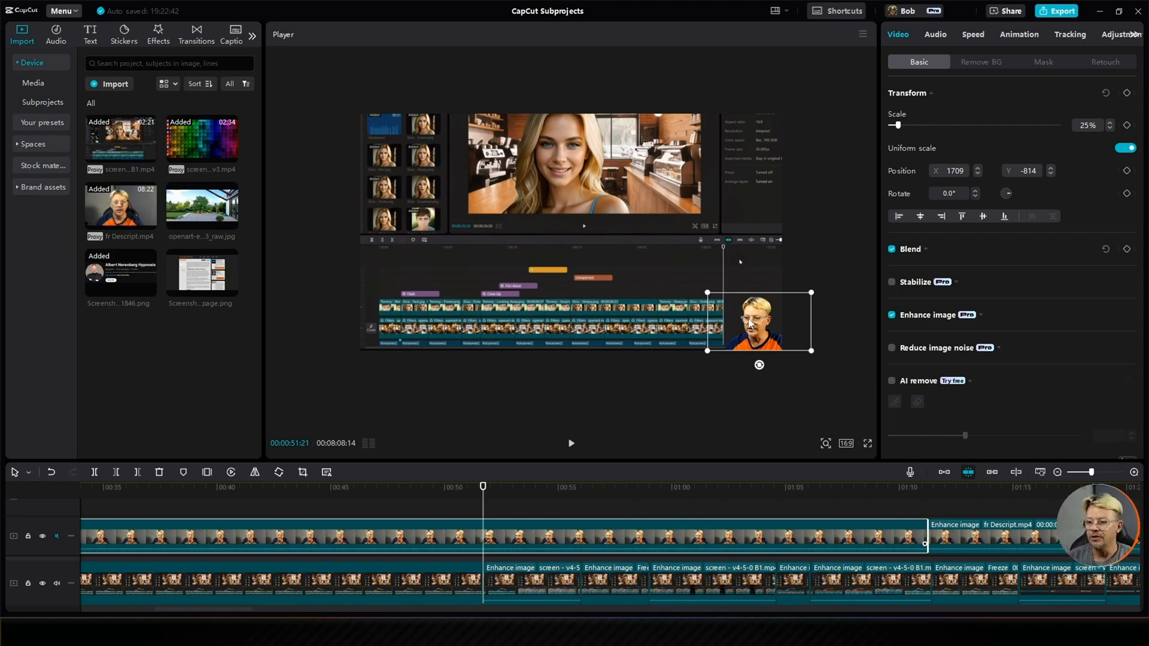
mouse_move(758, 331)
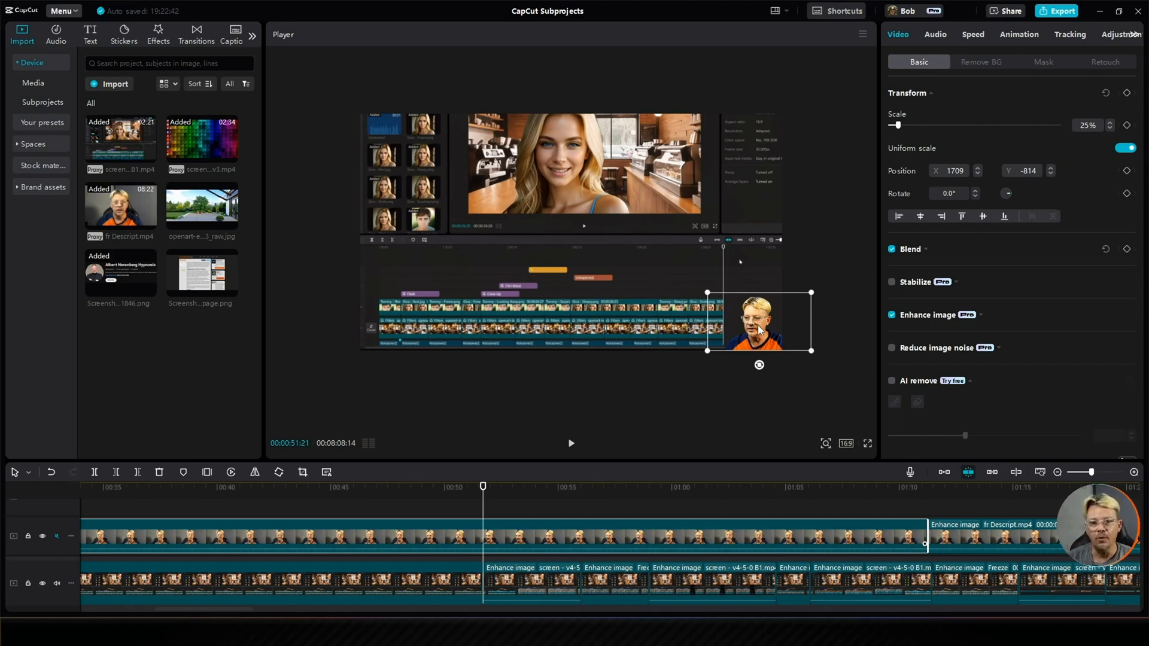
mouse_move(686, 338)
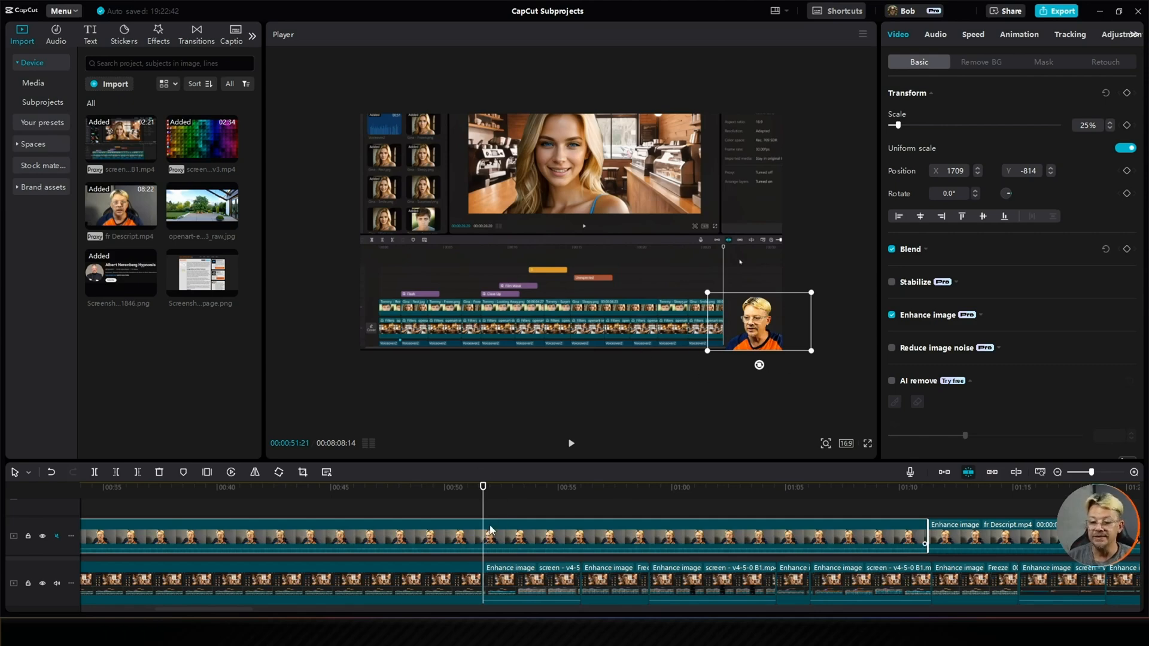
mouse_move(774, 531)
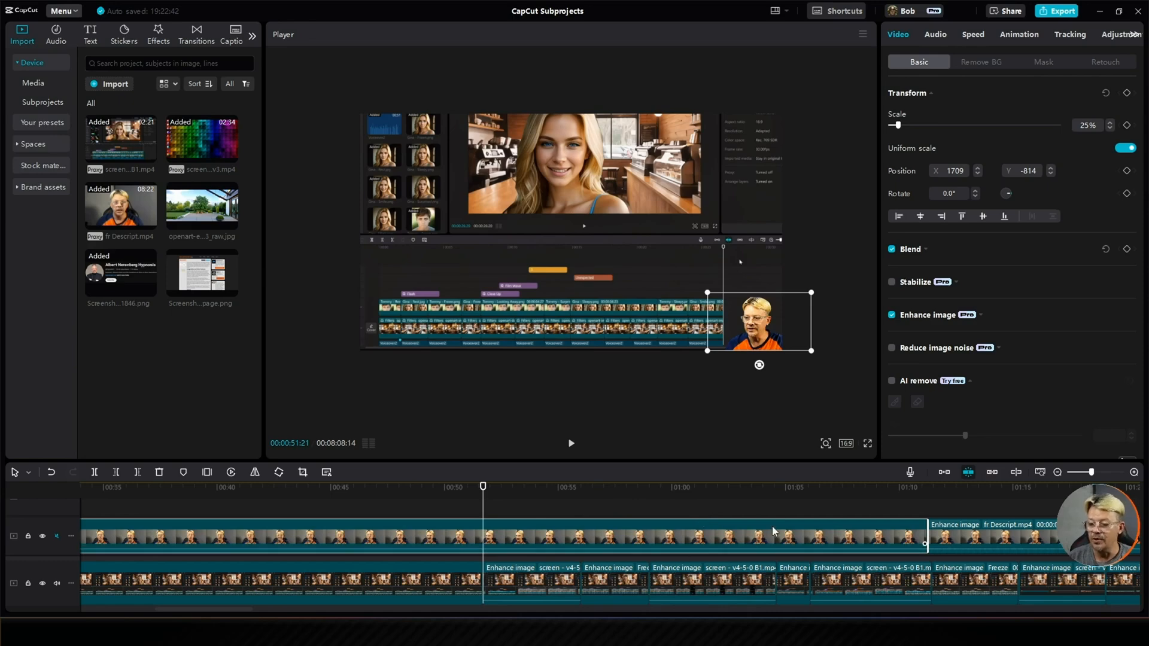
mouse_move(812, 278)
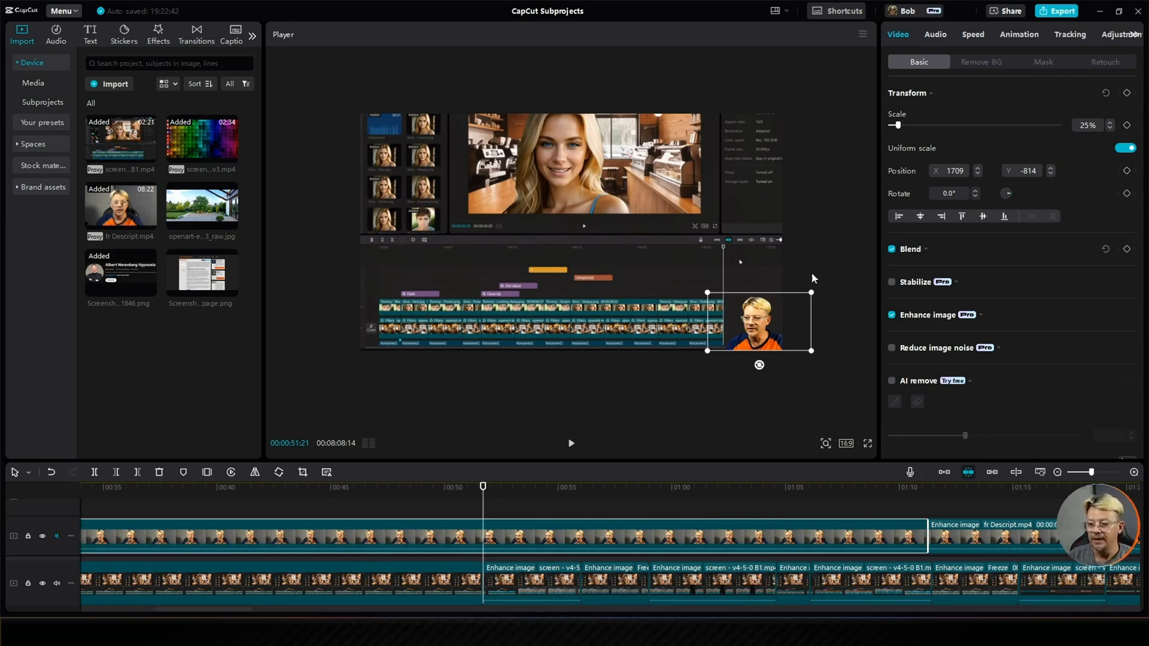
mouse_move(782, 350)
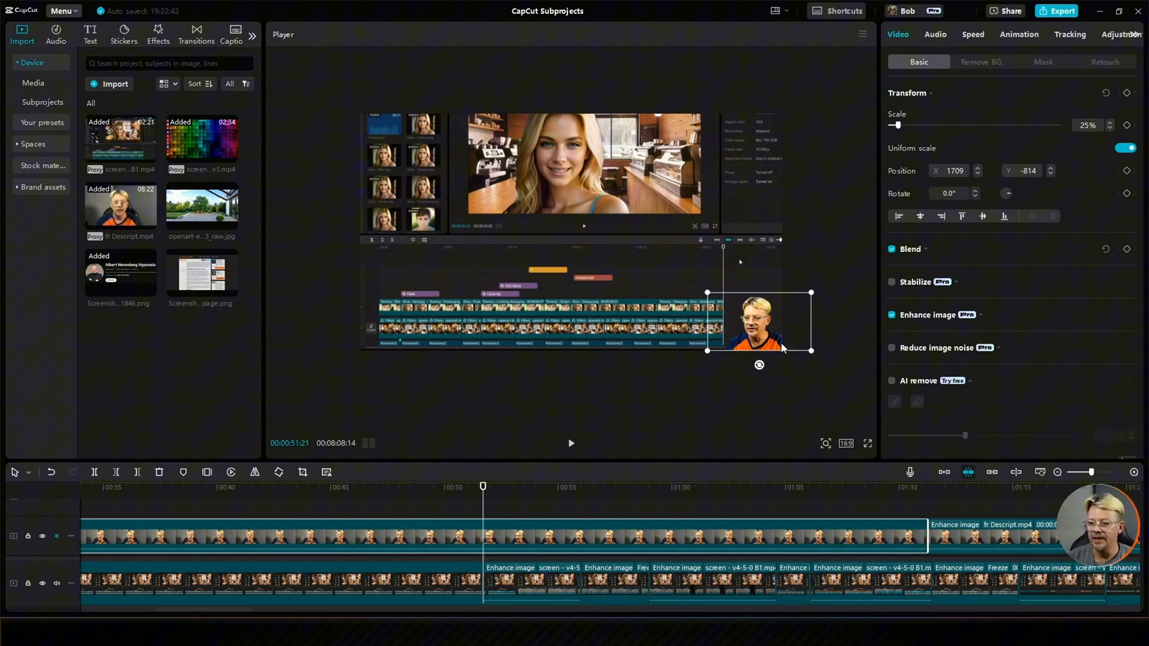
mouse_move(757, 338)
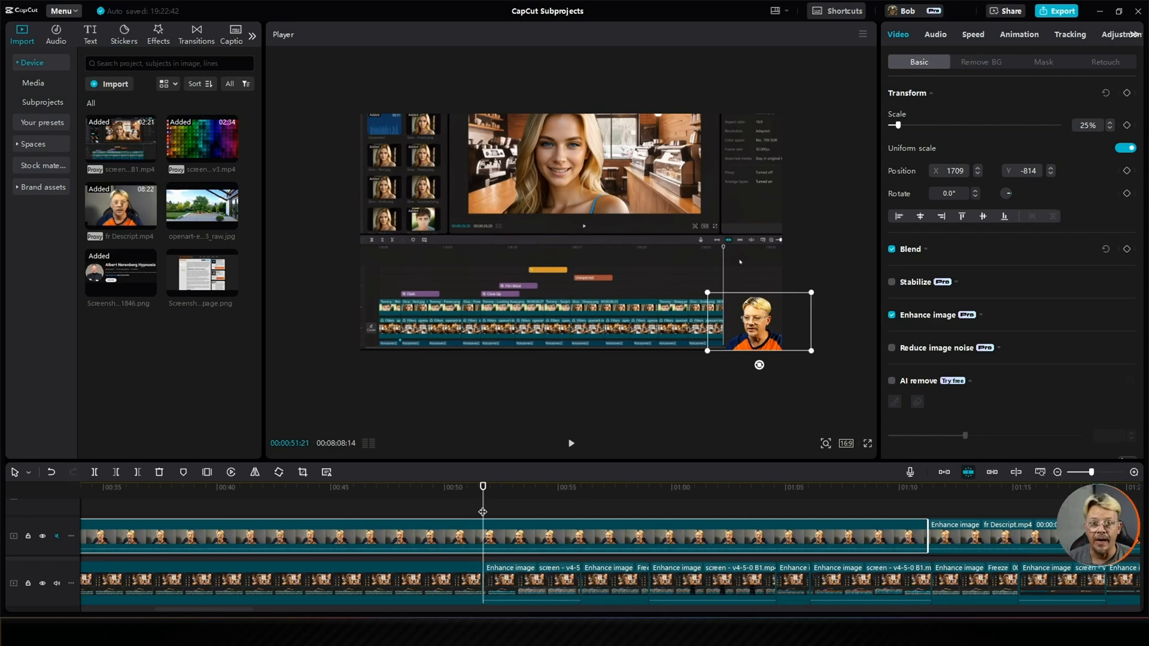
mouse_move(482, 506)
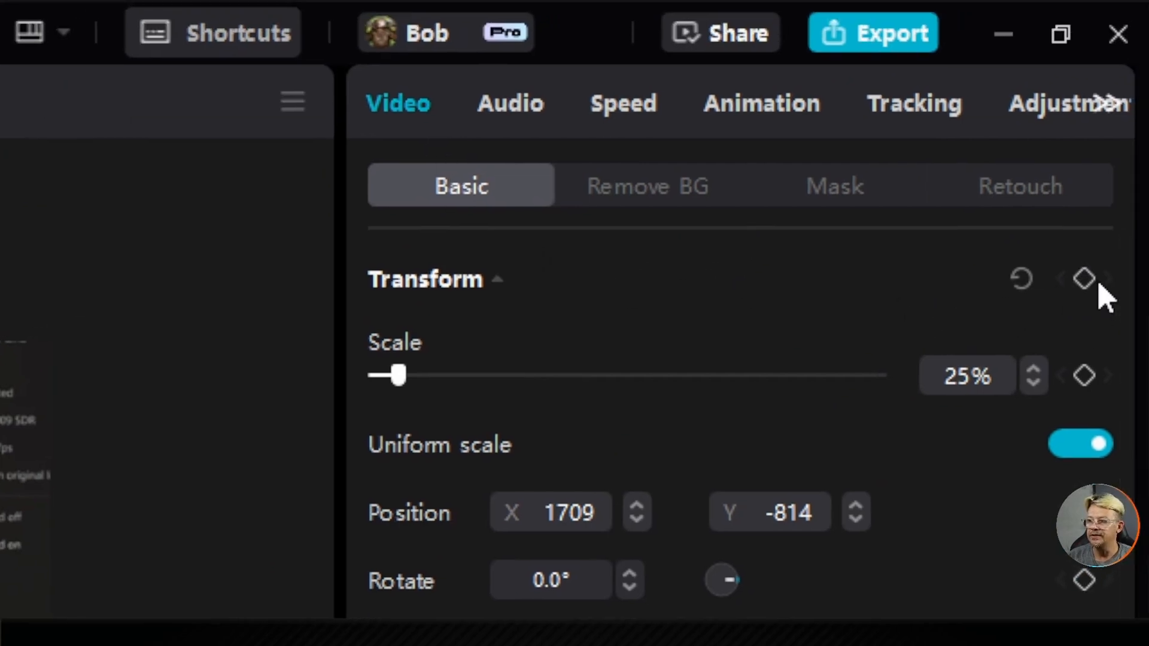
mouse_move(1085, 280)
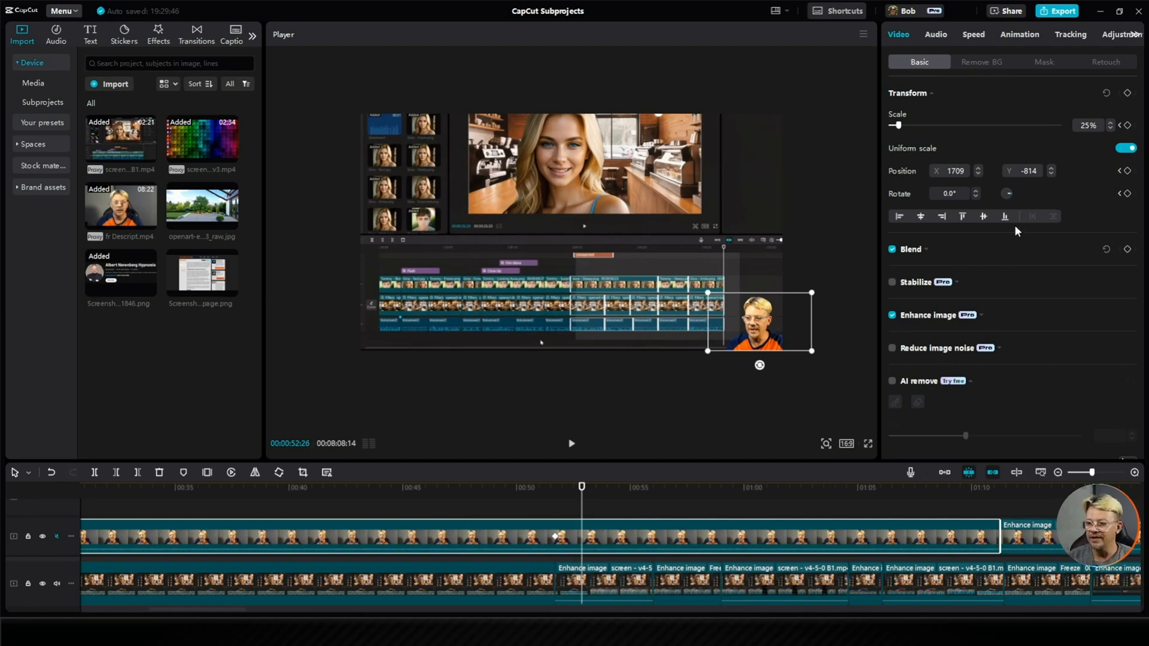
mouse_move(784, 336)
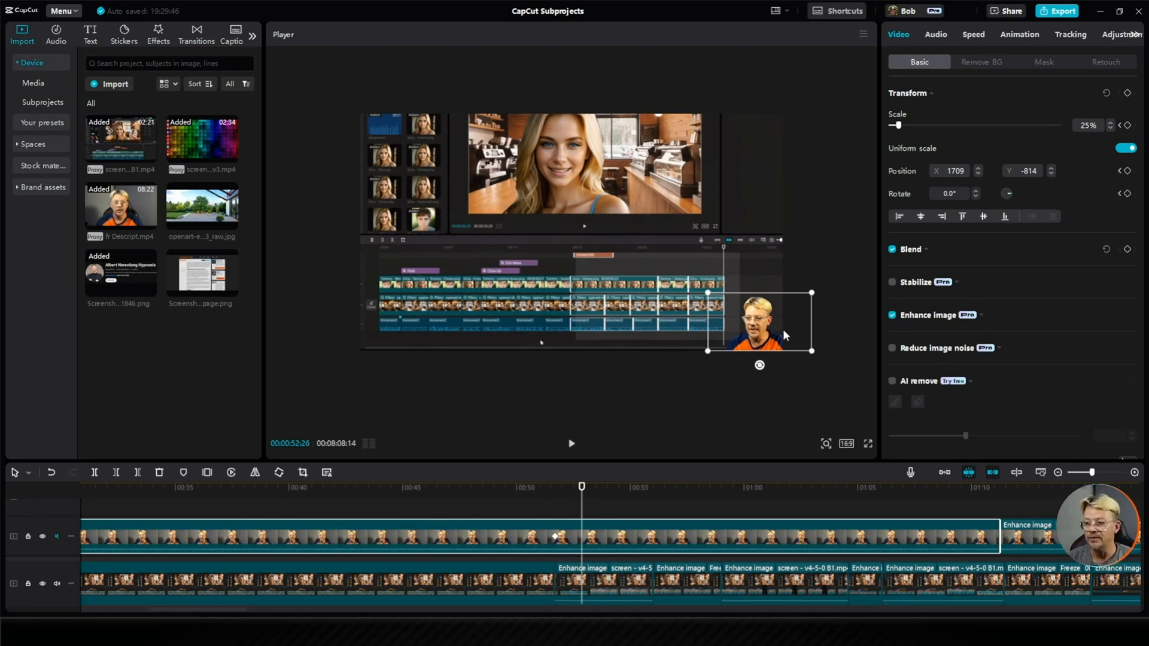
mouse_move(598, 206)
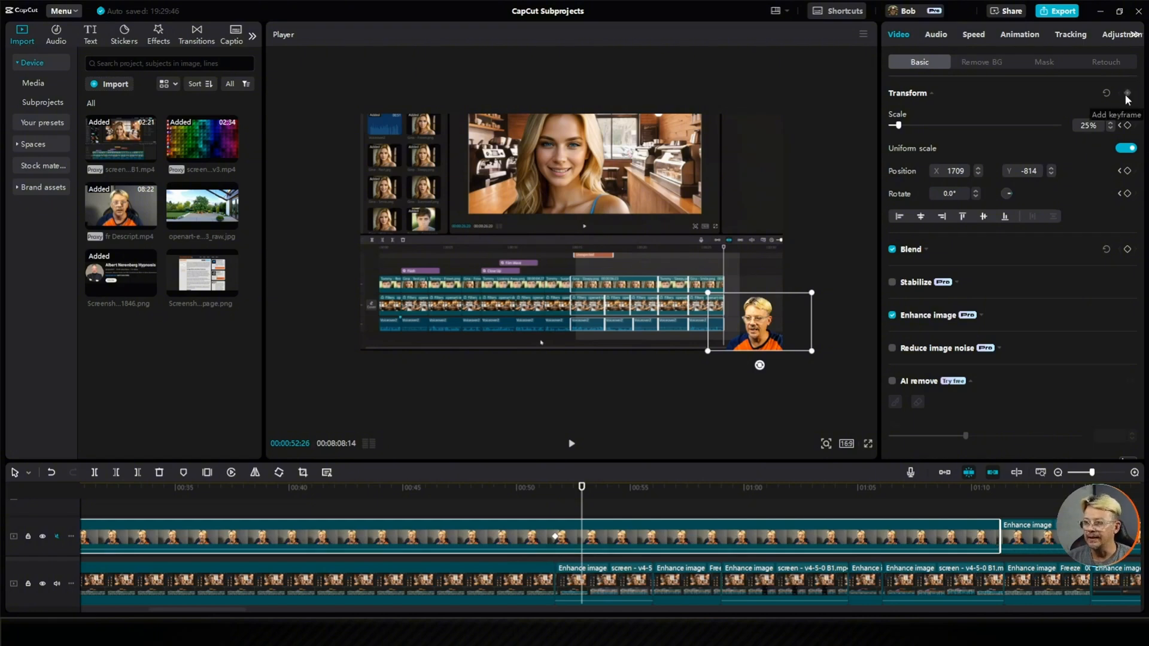
mouse_move(724, 241)
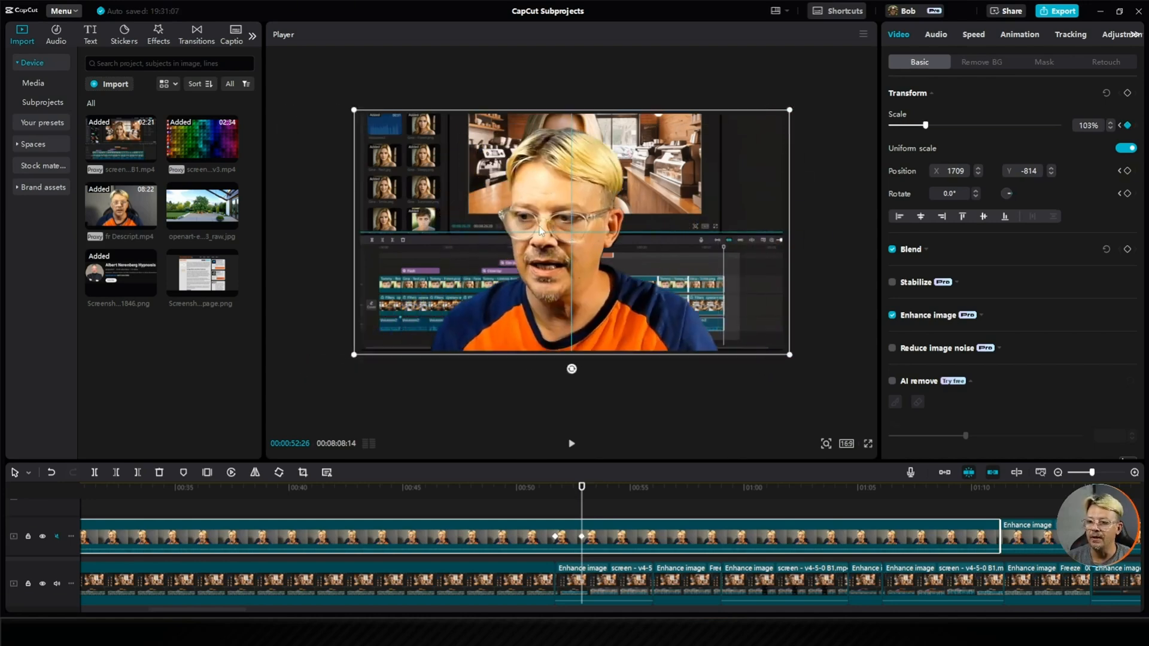
Keyframe the webcam at position 0, 0 alongside its 103% scale.
left_click(1127, 170)
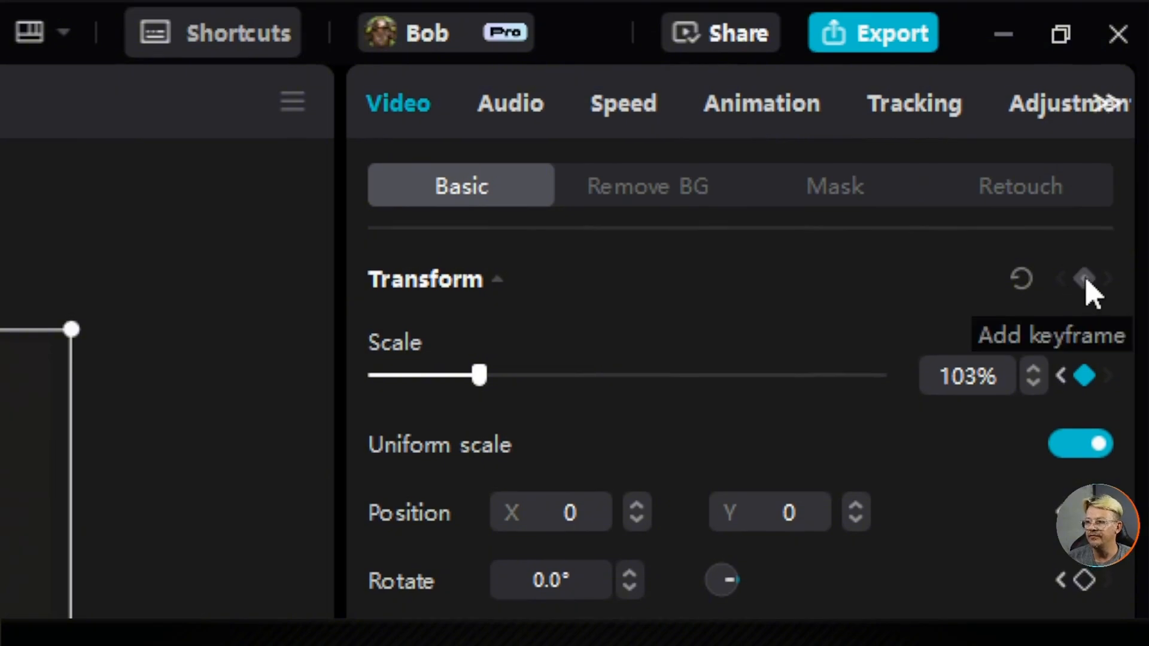
mouse_move(1070, 304)
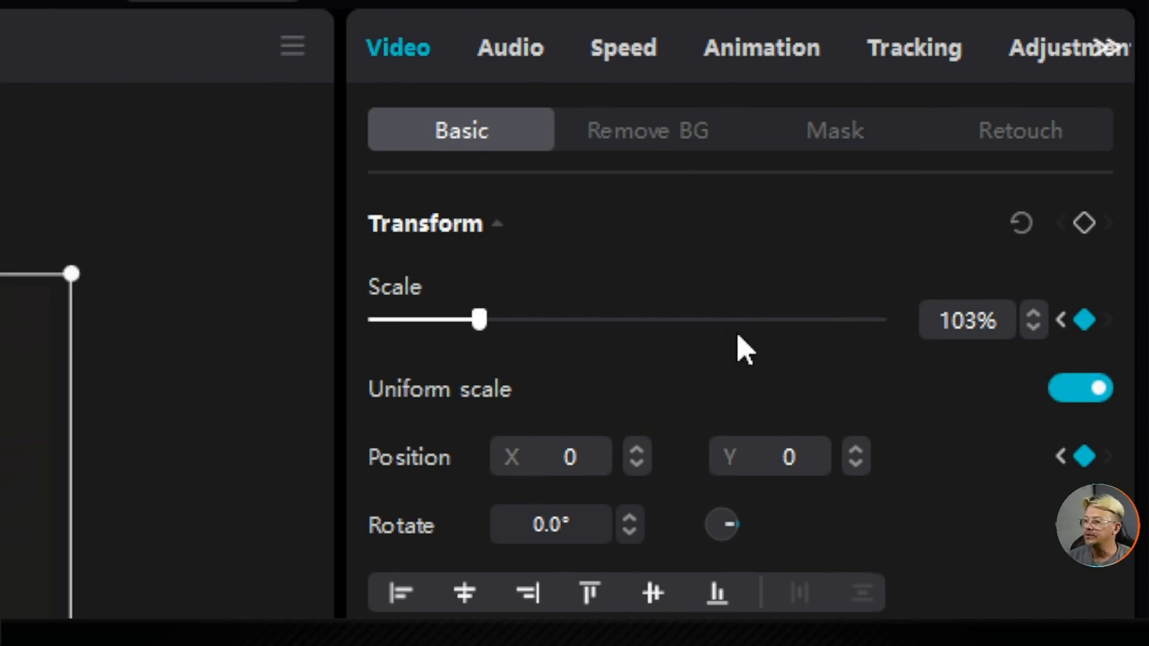
scroll("down", 3)
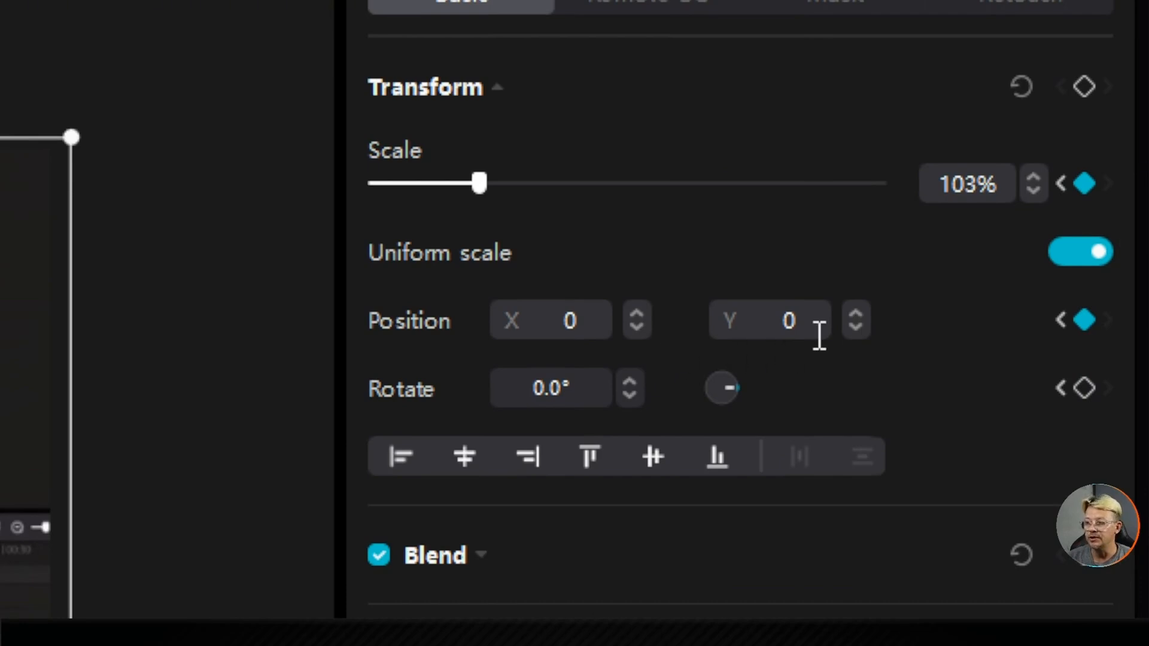
mouse_move(722, 355)
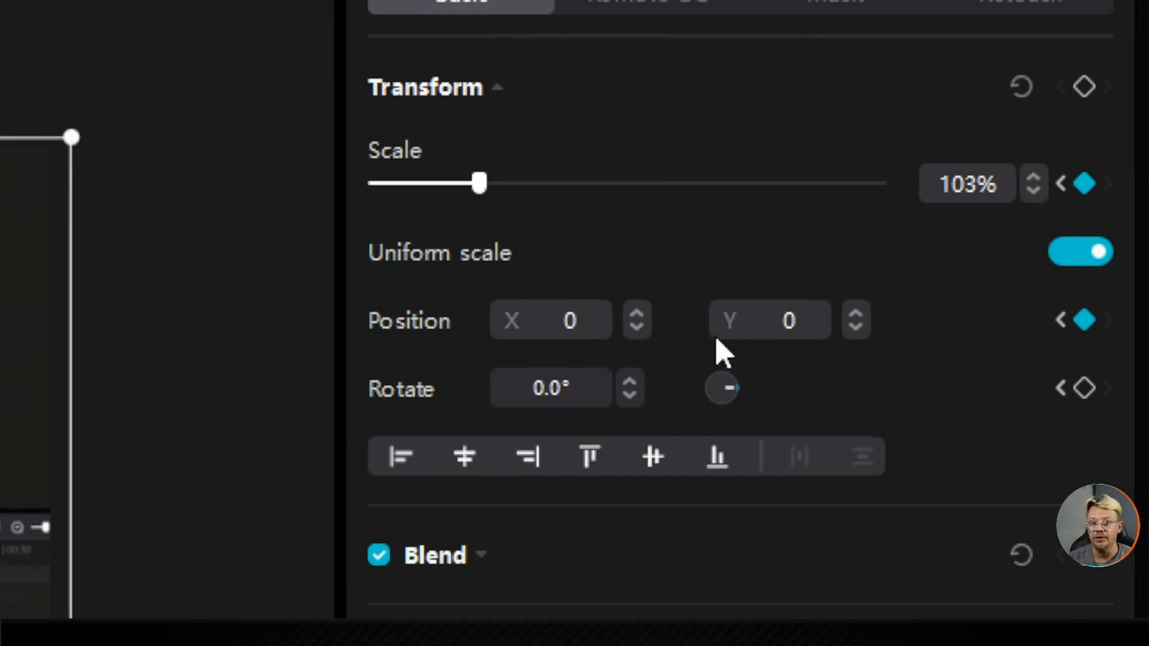
mouse_move(707, 294)
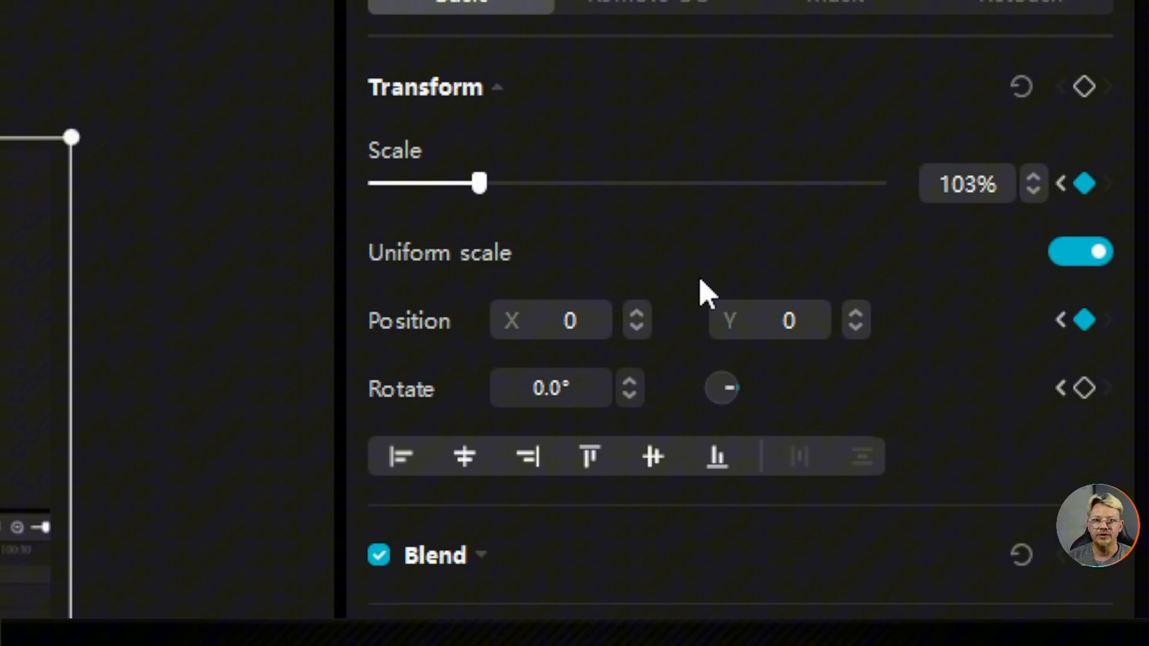
mouse_move(934, 419)
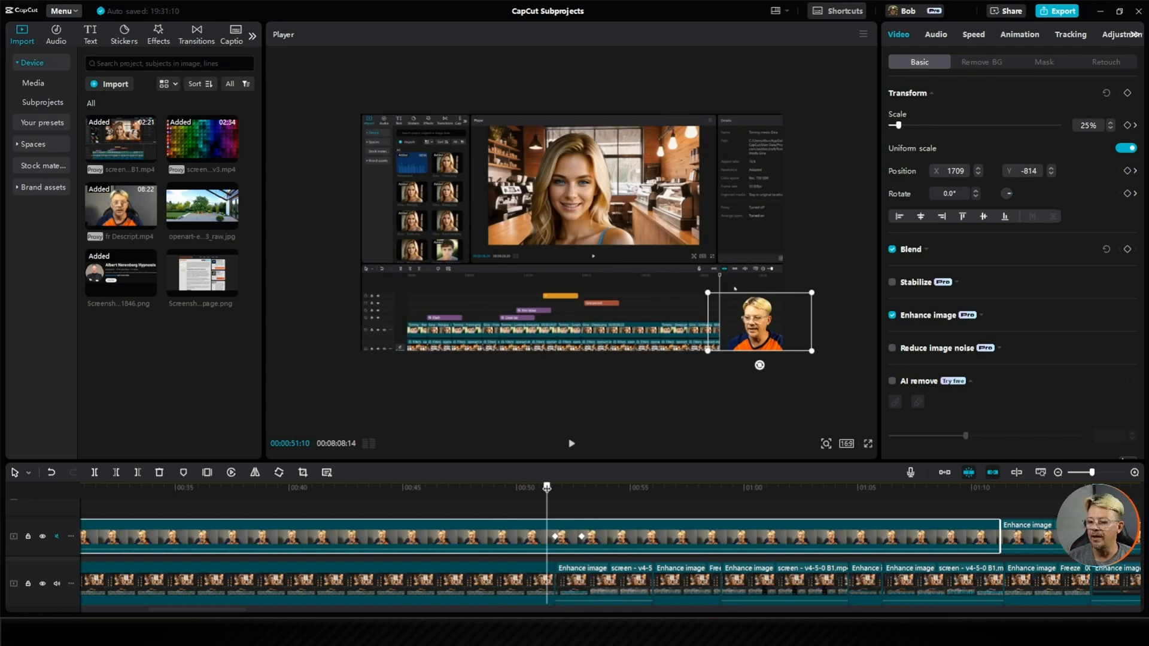
mouse_move(572, 447)
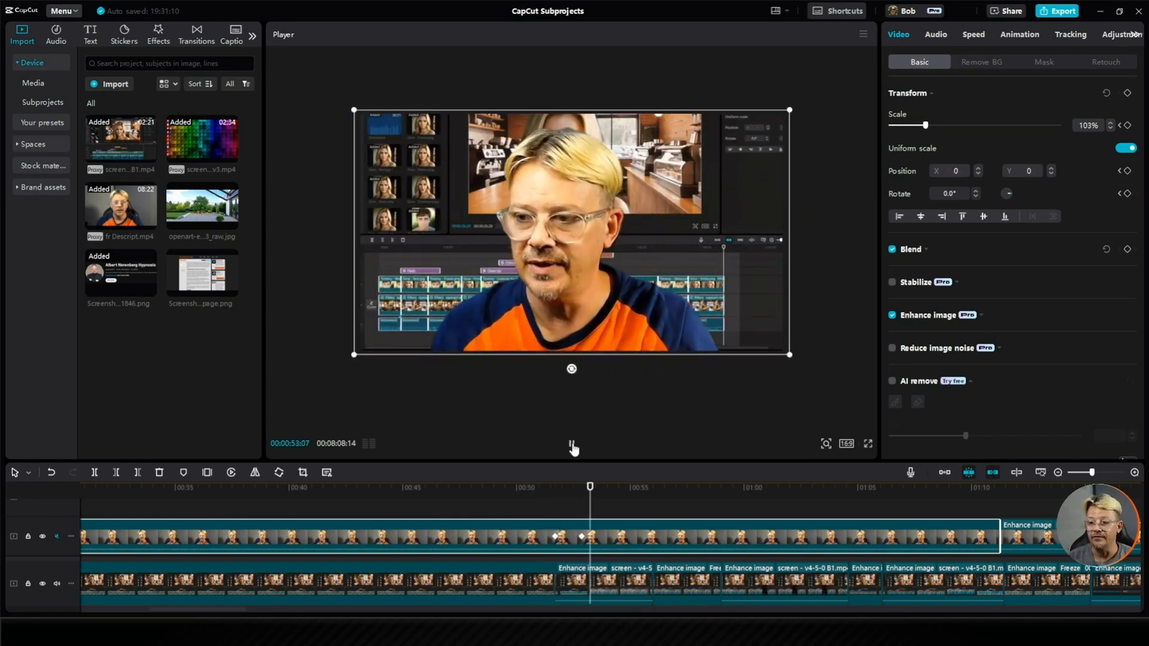
left_click(574, 444)
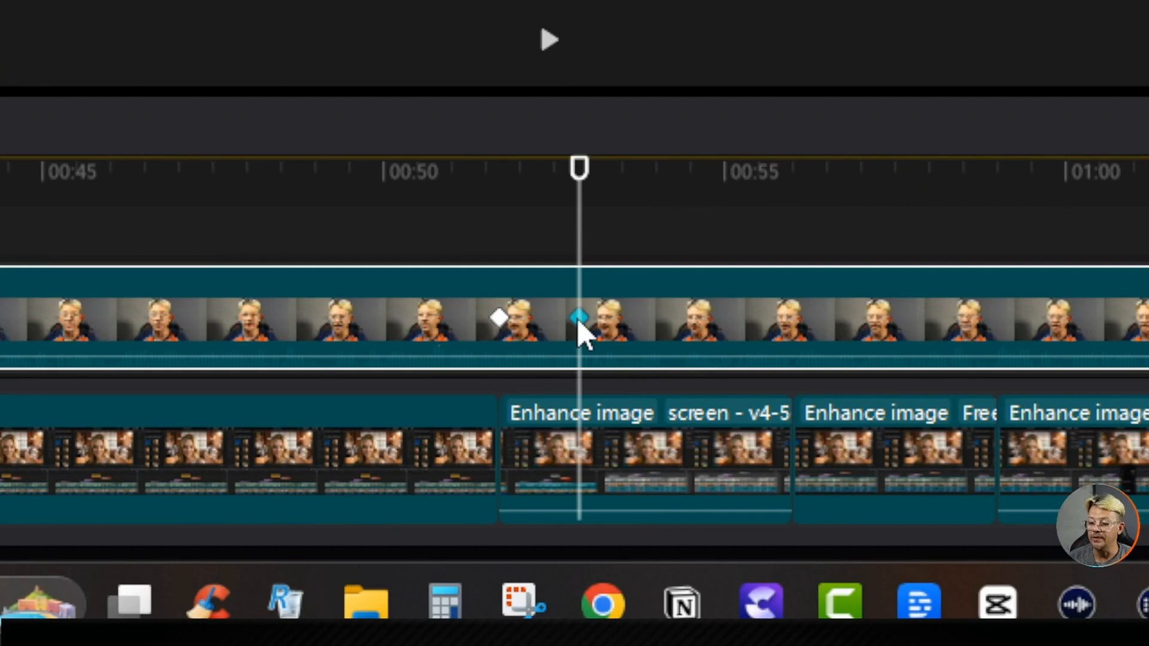
Drag the webcam's zoom-end keyframe left, close to the start keyframe.
left_click_drag(579, 316, 524, 317)
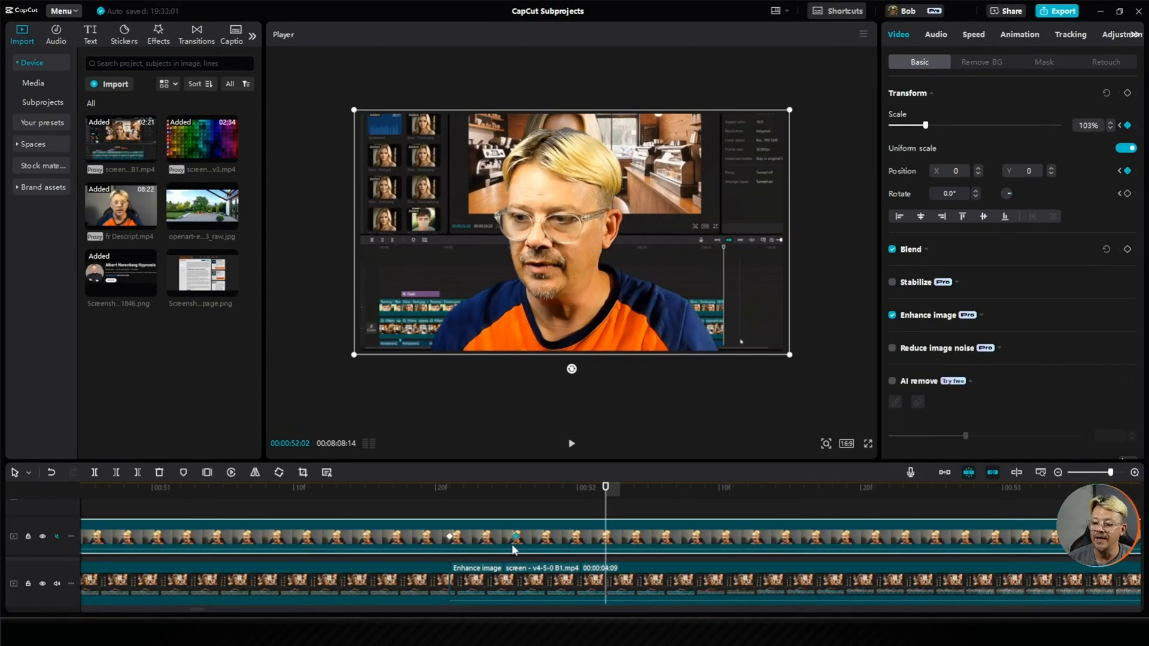
left_click(571, 444)
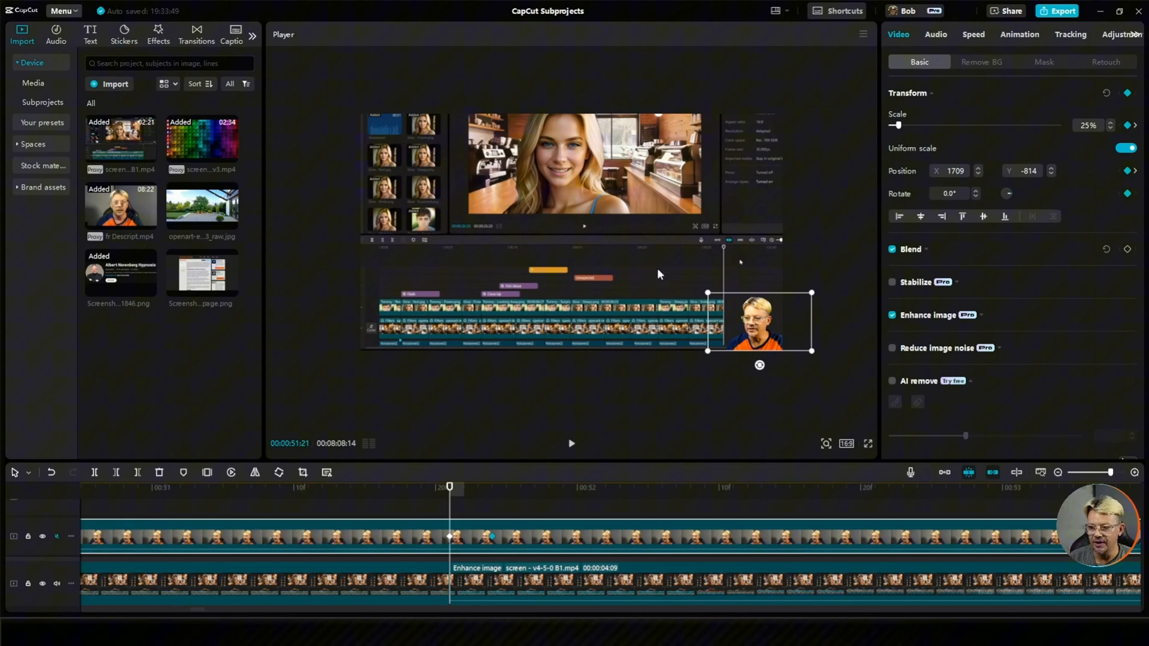
mouse_move(493, 542)
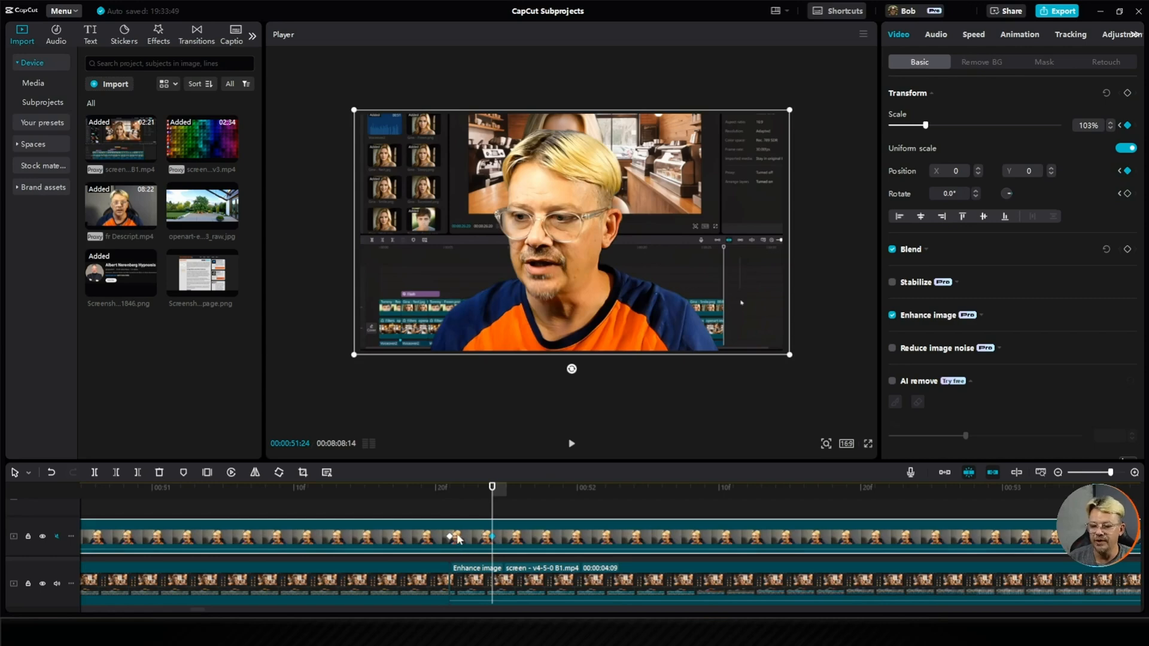
mouse_move(483, 540)
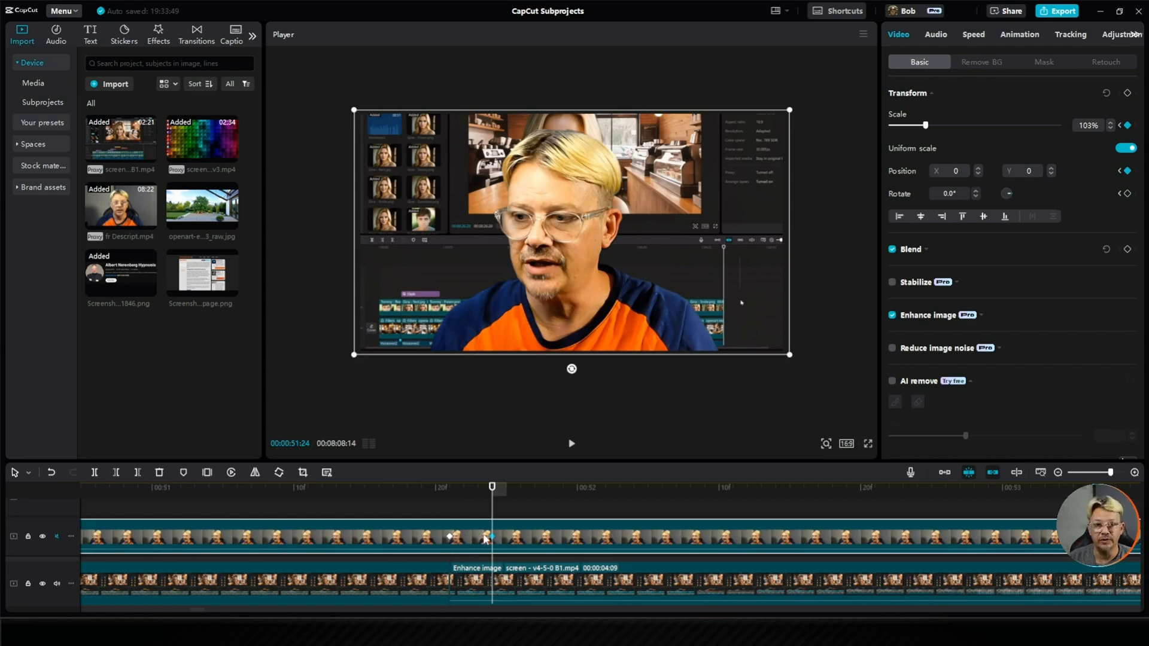
mouse_move(470, 556)
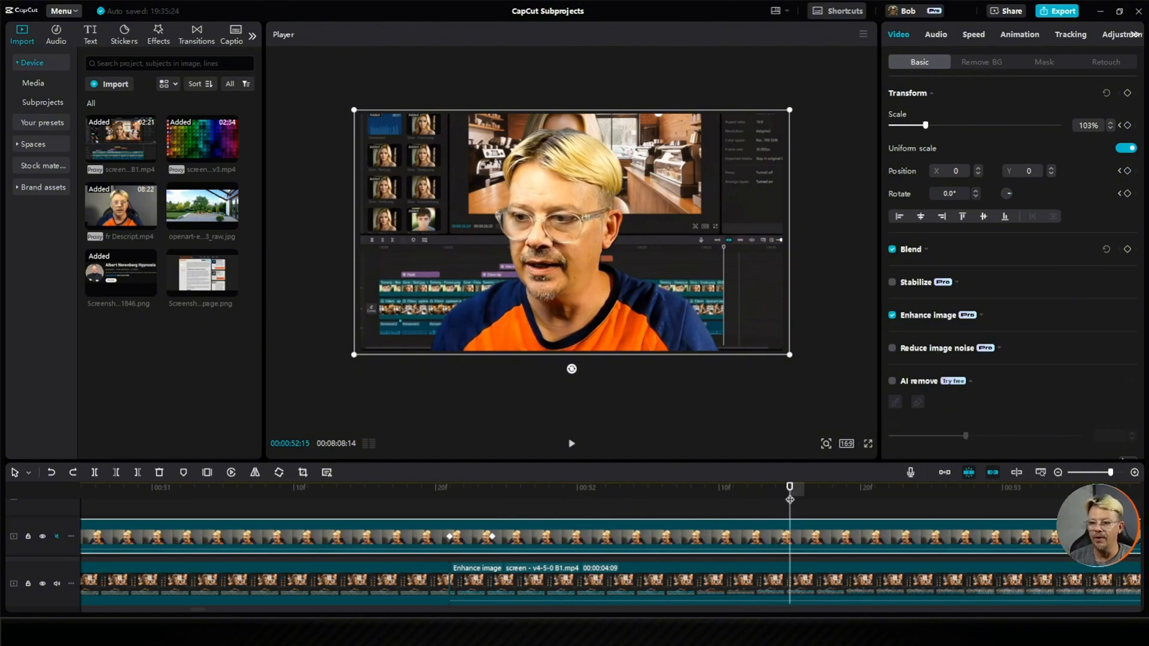
mouse_move(737, 316)
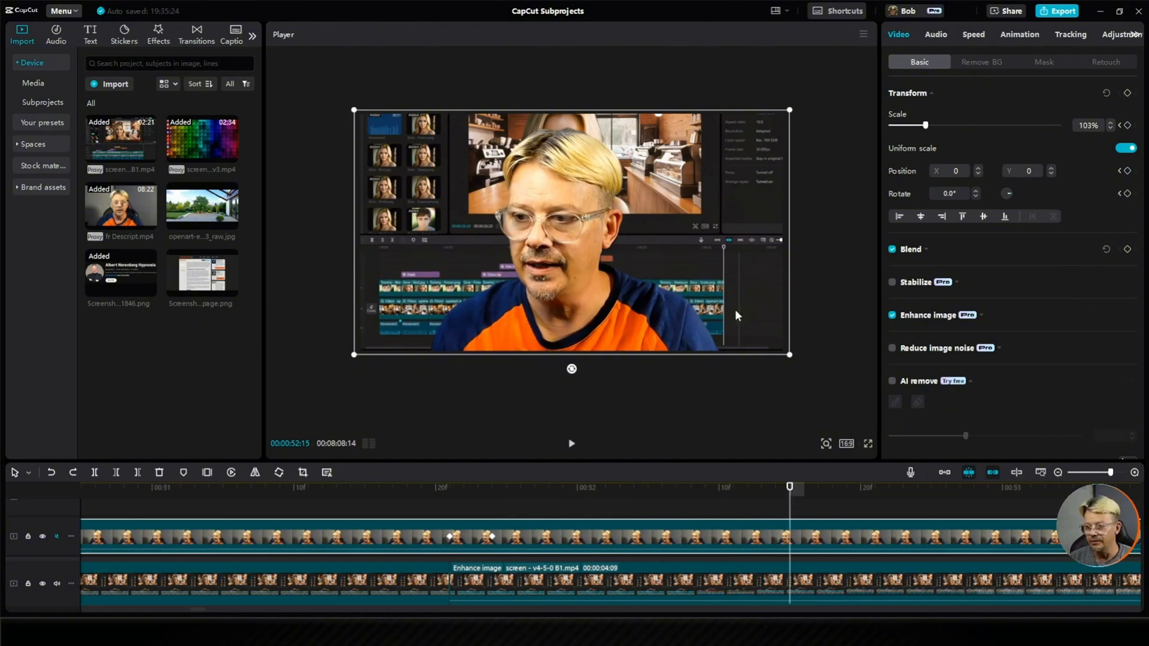
mouse_move(777, 343)
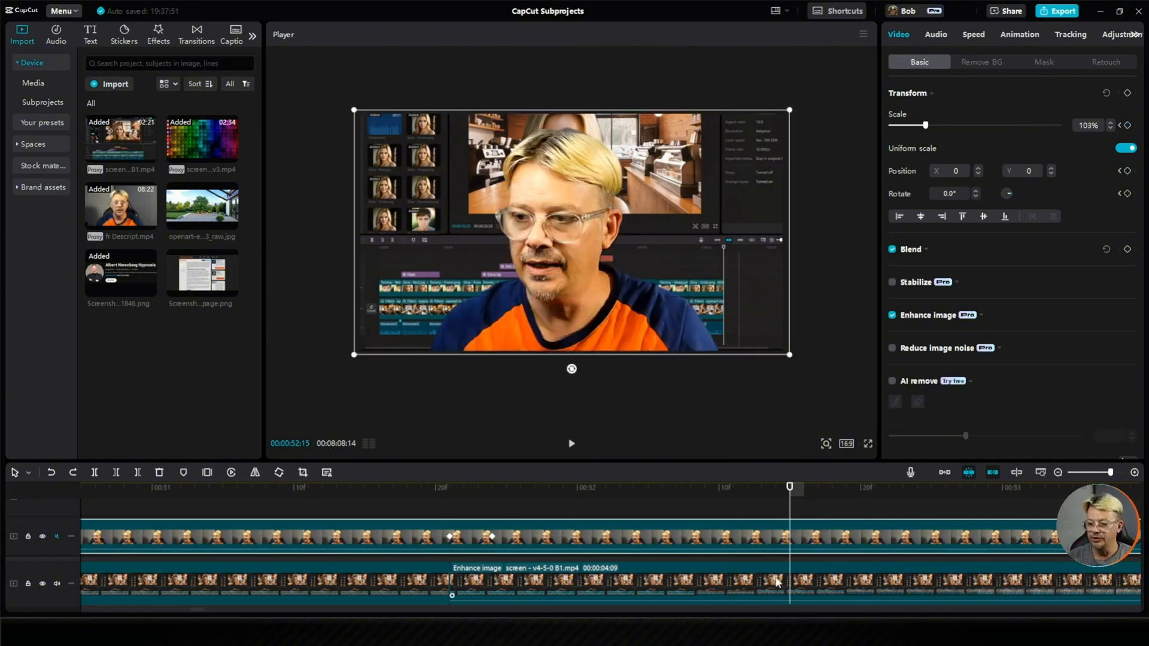
mouse_move(819, 376)
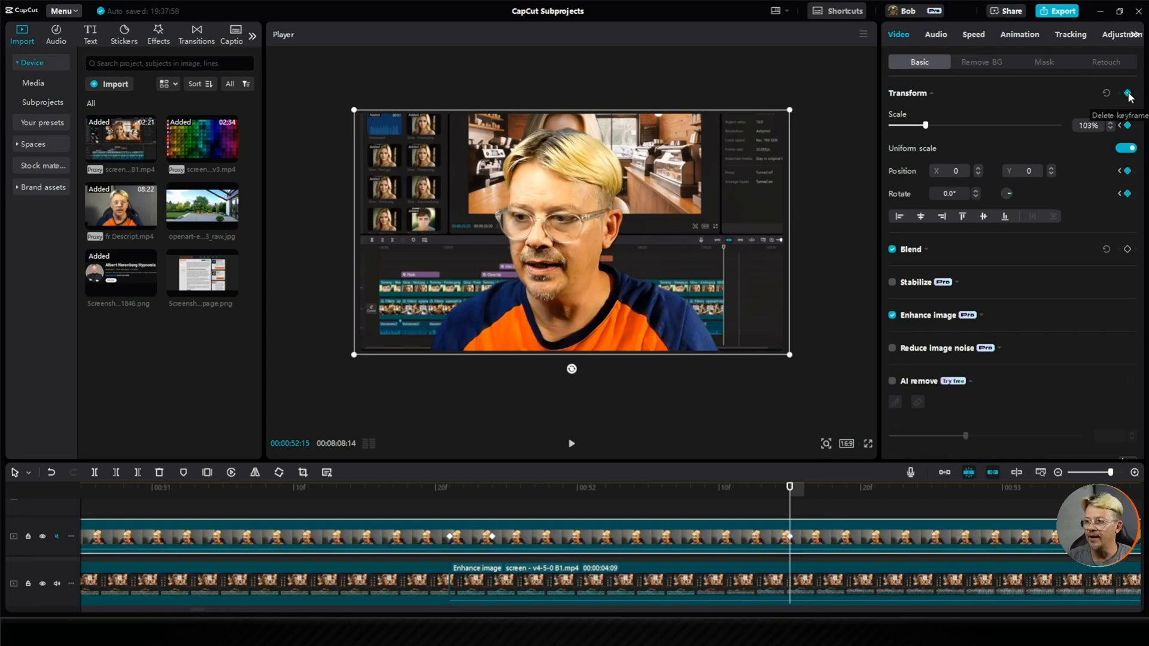
Delete the newly added webcam keyframe and return the playhead to the earlier keyframe.
left_click(1129, 96)
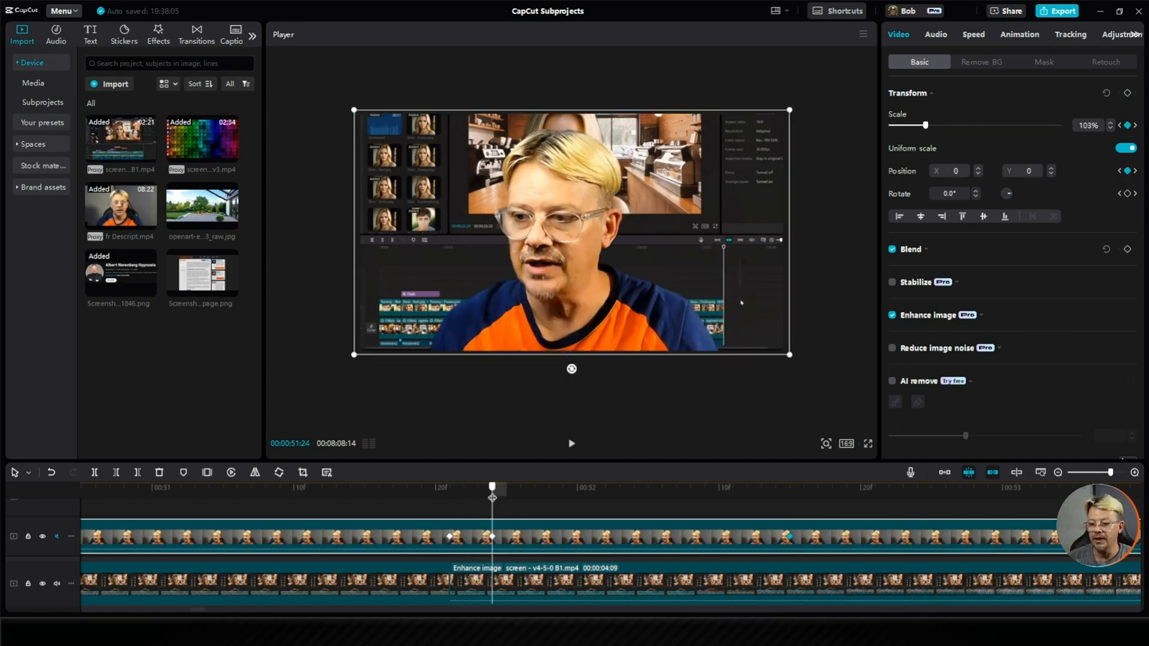
left_click(761, 487)
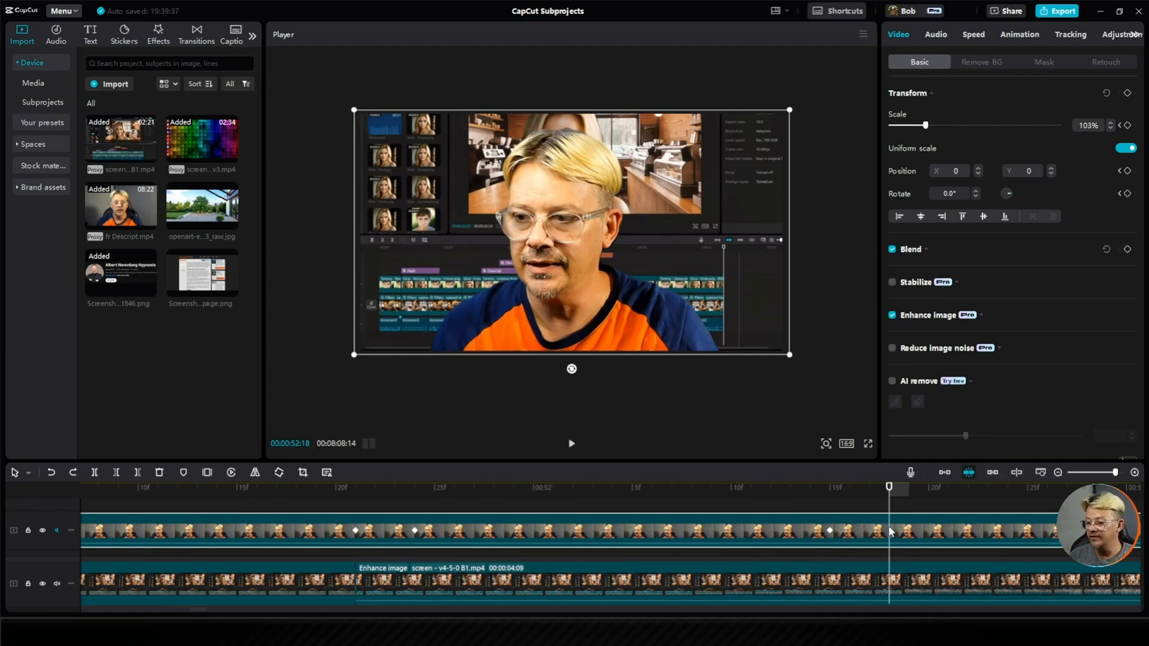
mouse_move(888, 535)
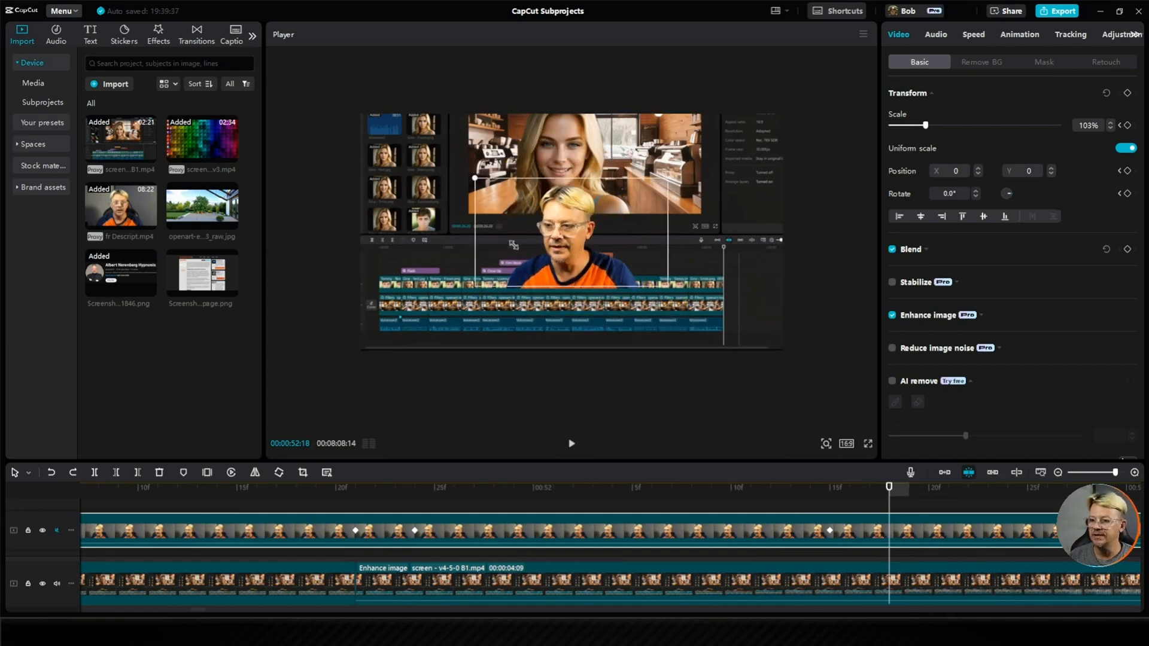
Shrink the webcam to 25% scale and move it to the bottom-right corner (1704, -810).
left_click_drag(926, 124, 900, 124)
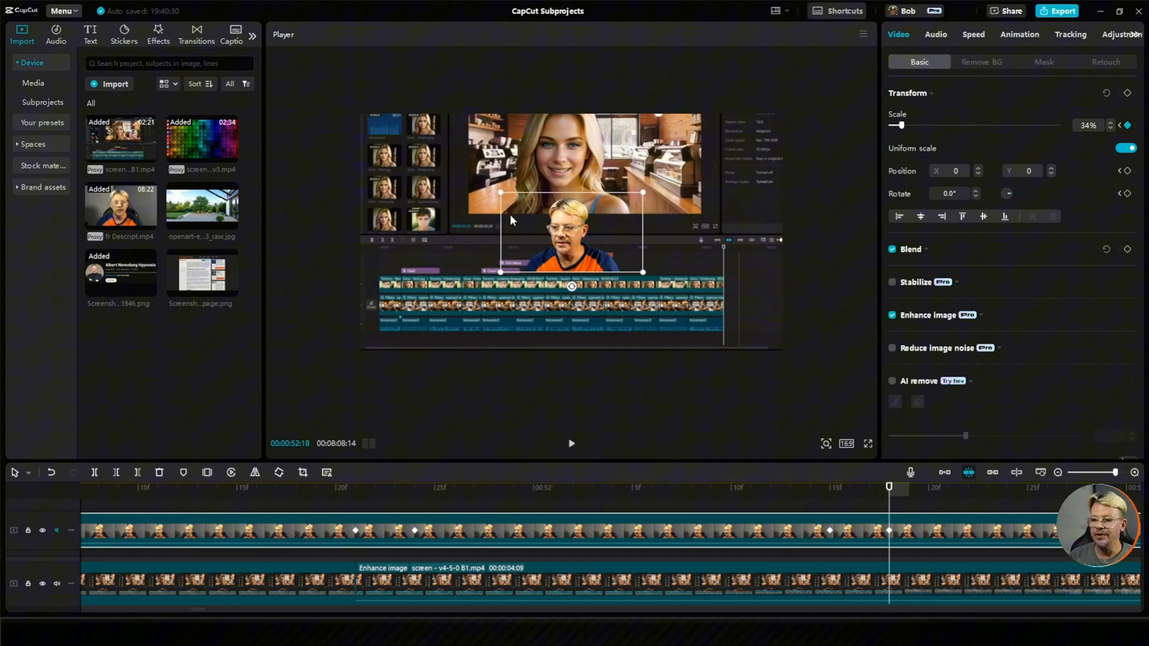
mouse_move(512, 215)
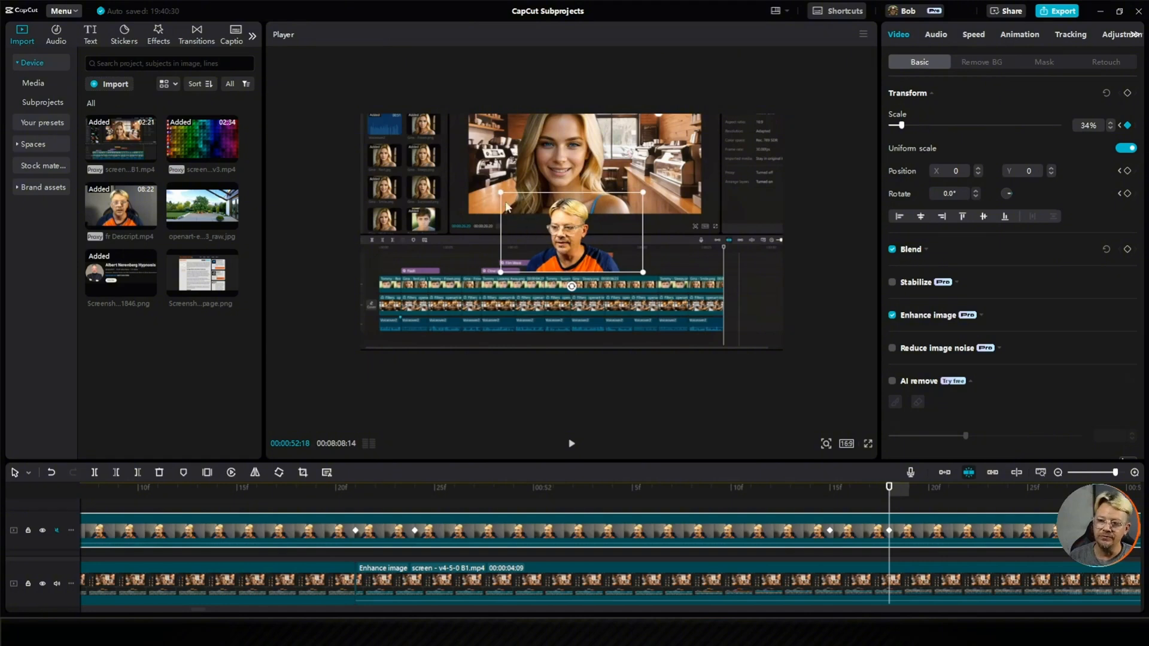
mouse_move(600, 211)
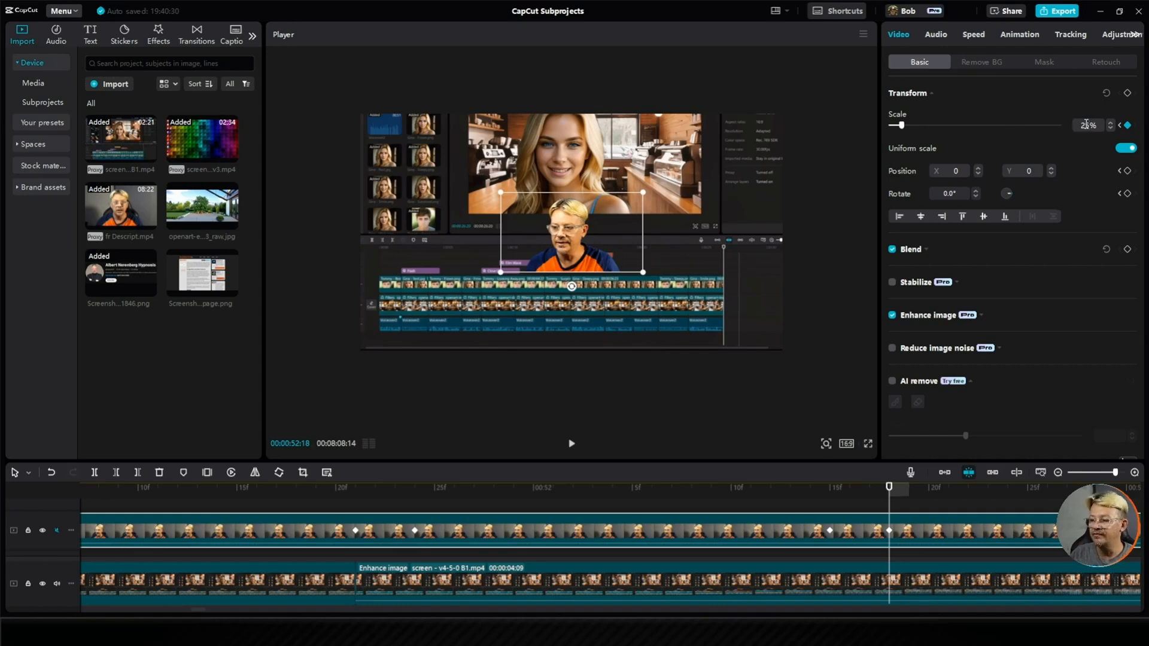
left_click_drag(903, 125, 891, 125)
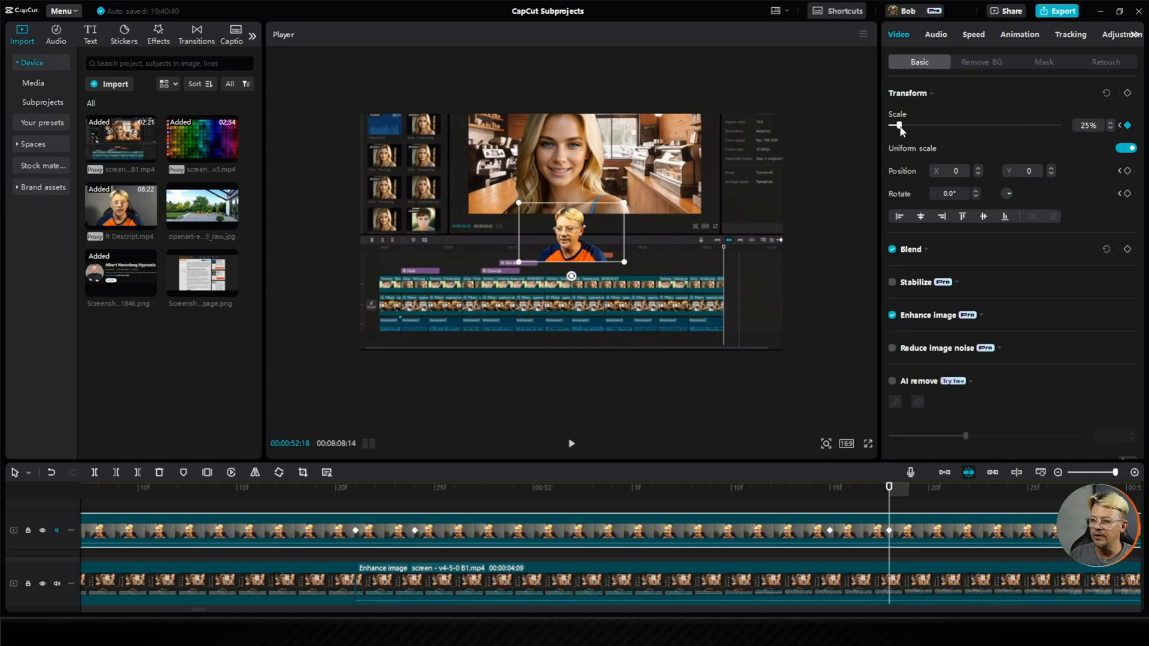
left_click_drag(896, 125, 891, 125)
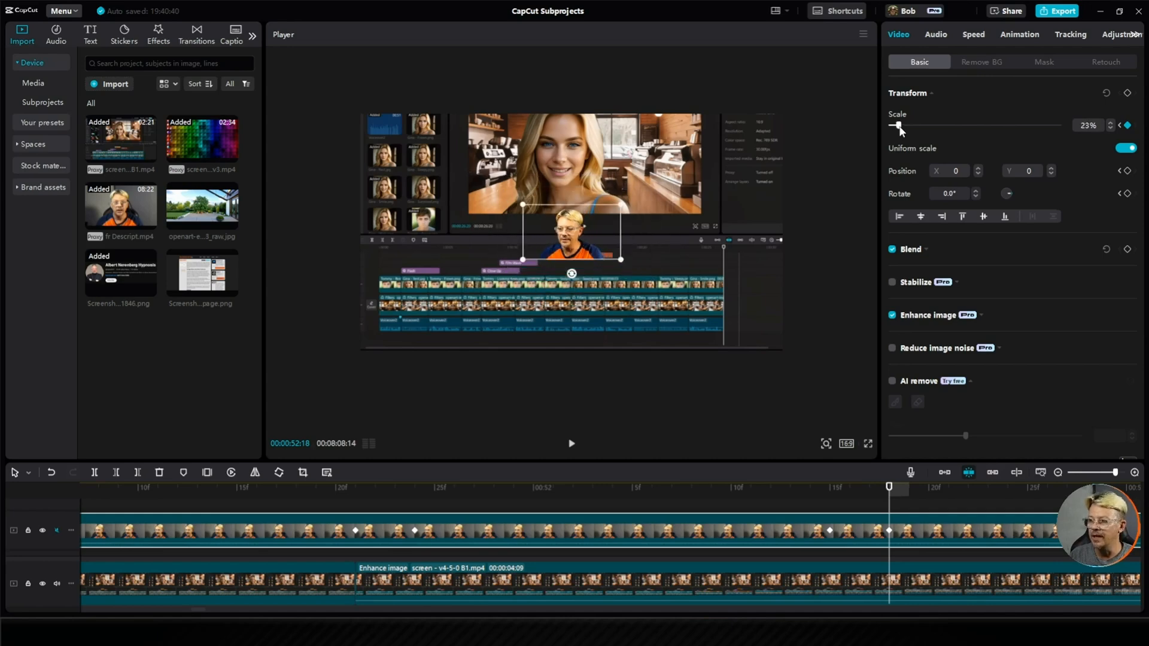
left_click_drag(894, 125, 900, 125)
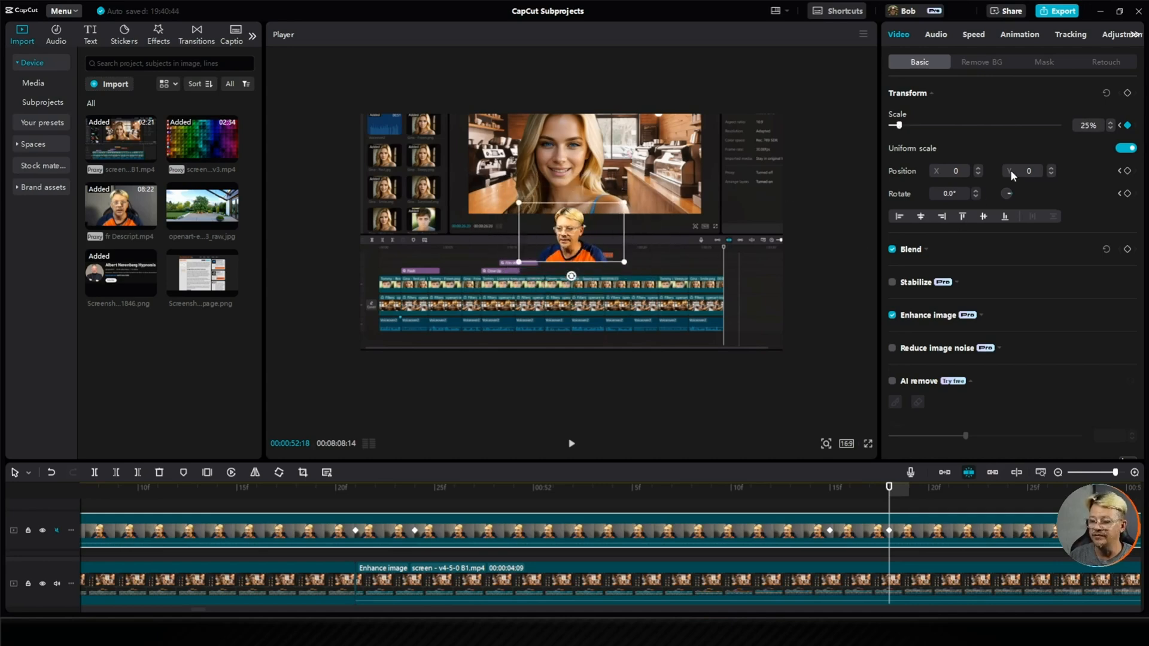
left_click_drag(571, 234, 747, 316)
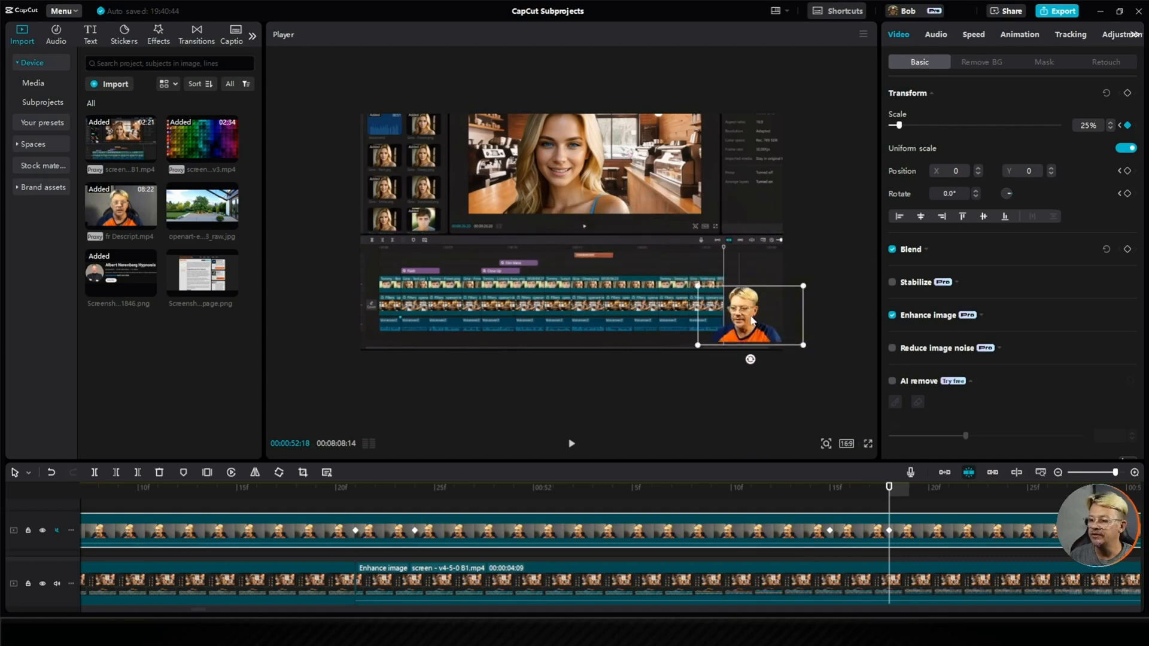
left_click_drag(749, 315, 758, 322)
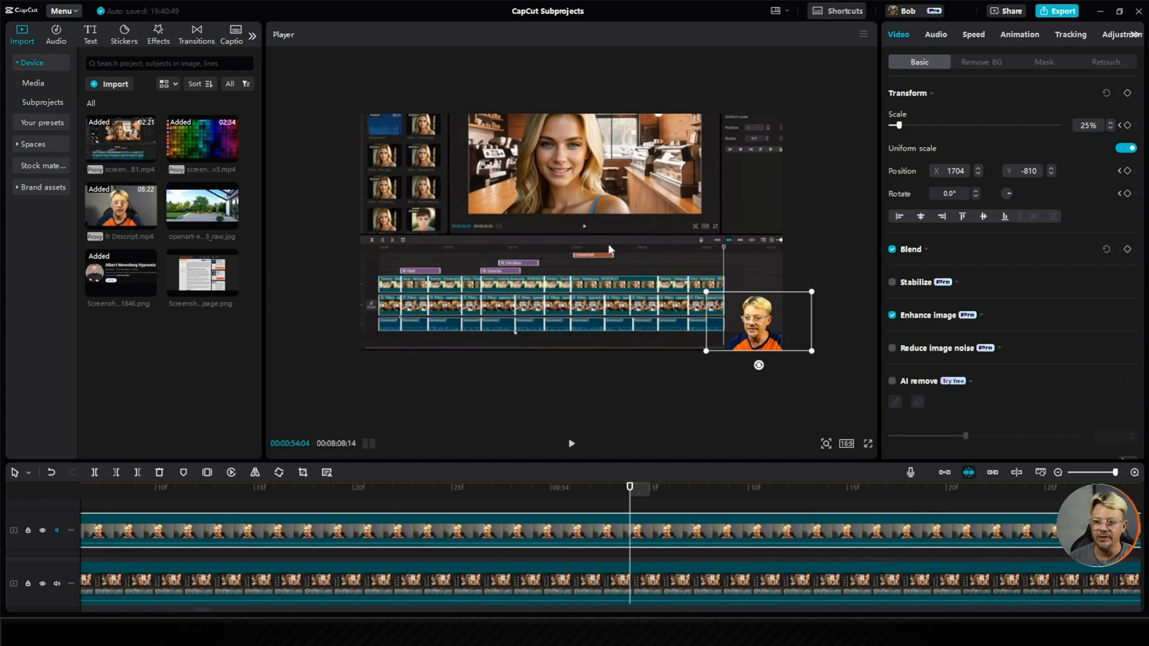
mouse_move(1031, 498)
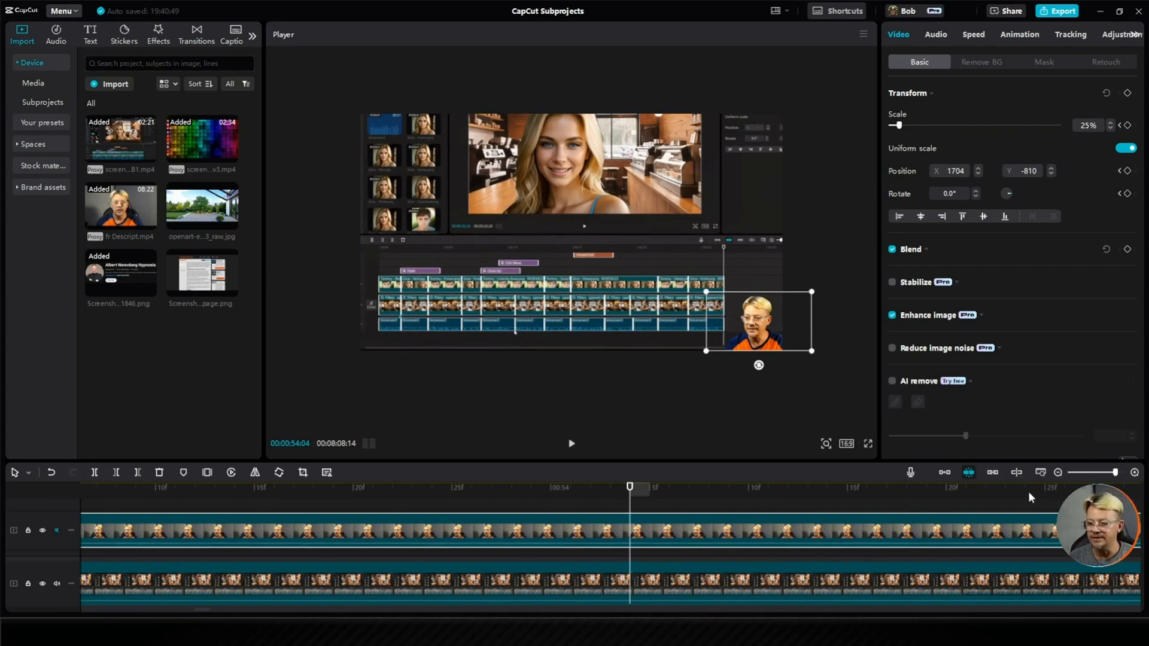
Widen the timeline view and select the black-and-white couple-at-laptop clip at 00:07:07:05.
left_click(1058, 472)
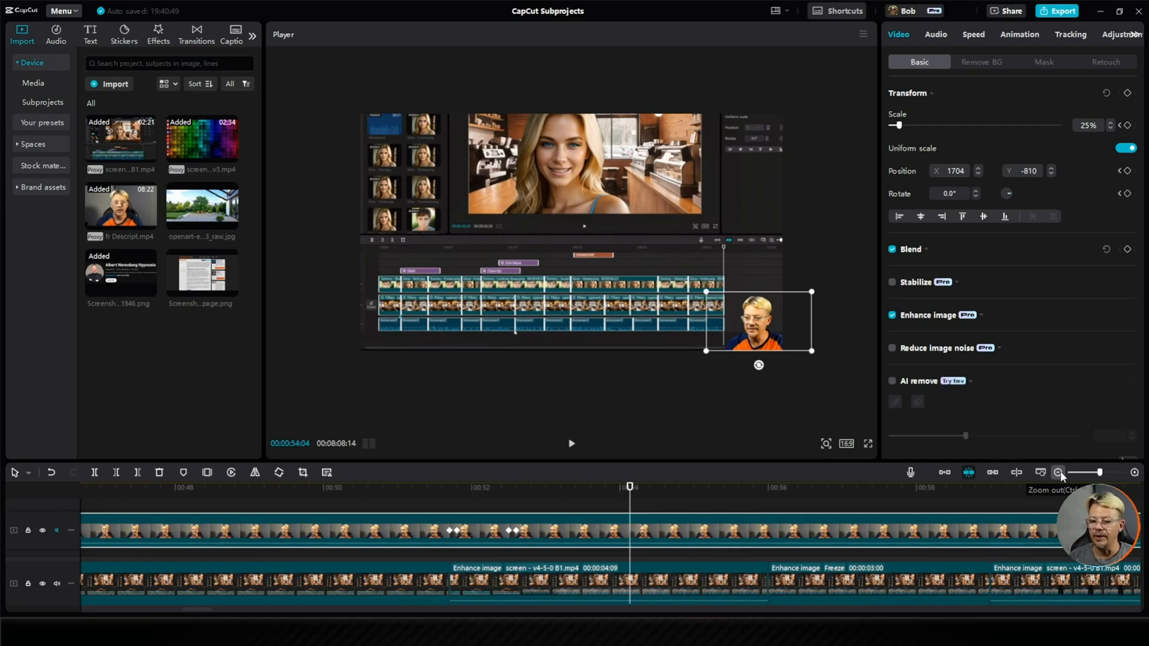
mouse_move(865, 525)
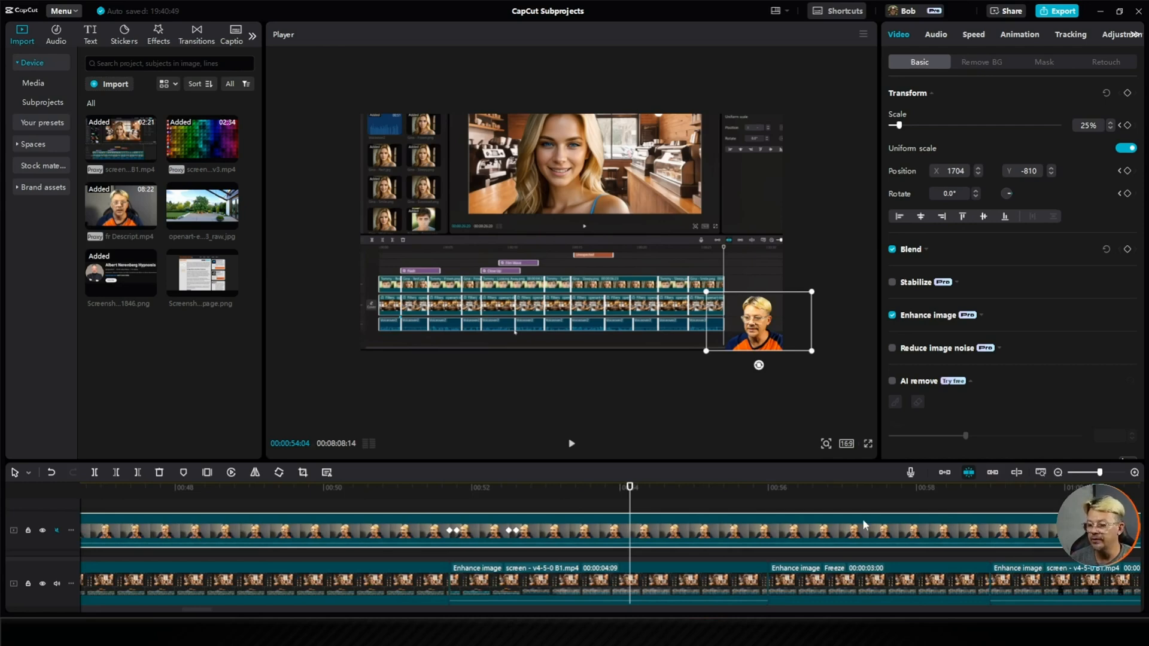
mouse_move(482, 552)
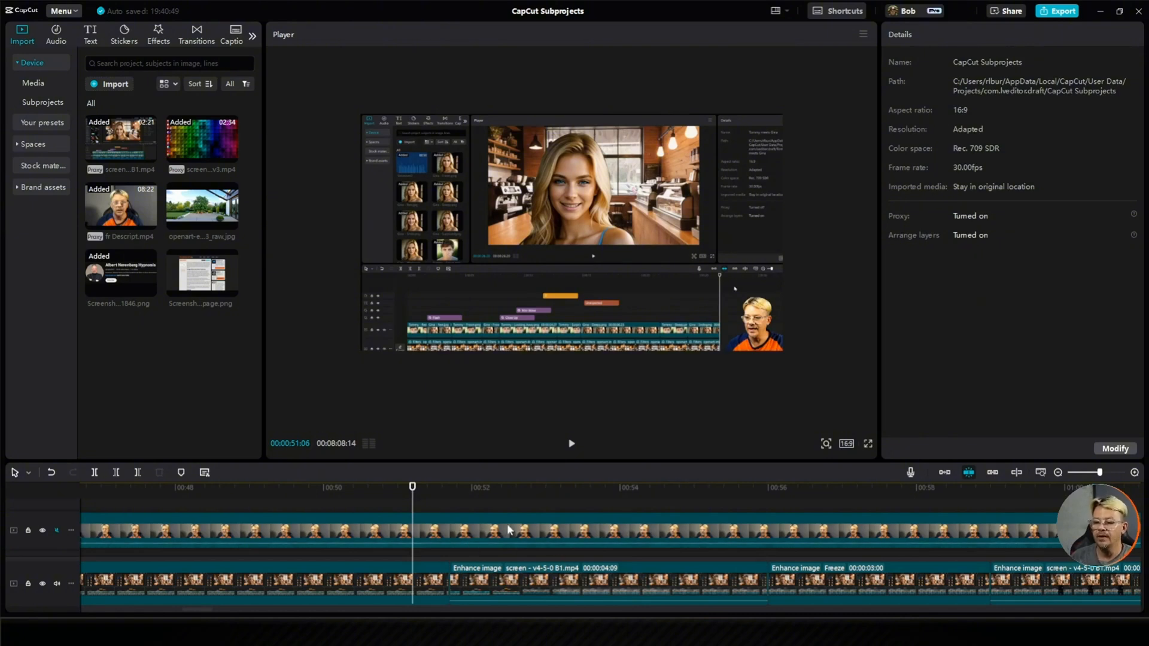
left_click(755, 321)
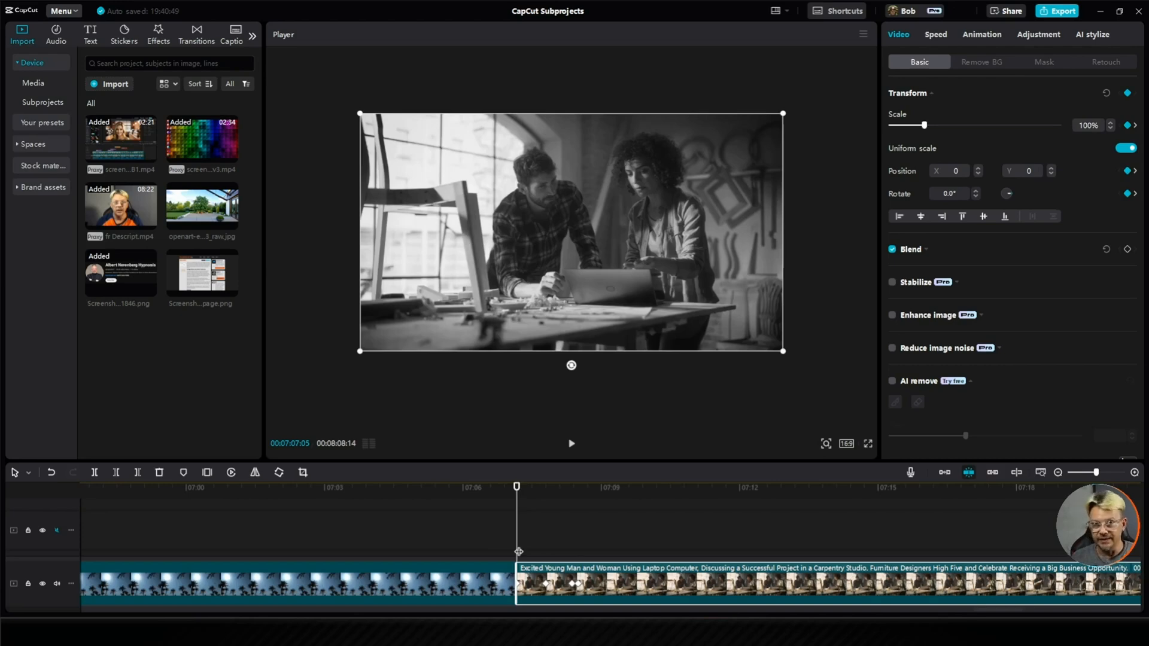
mouse_move(587, 443)
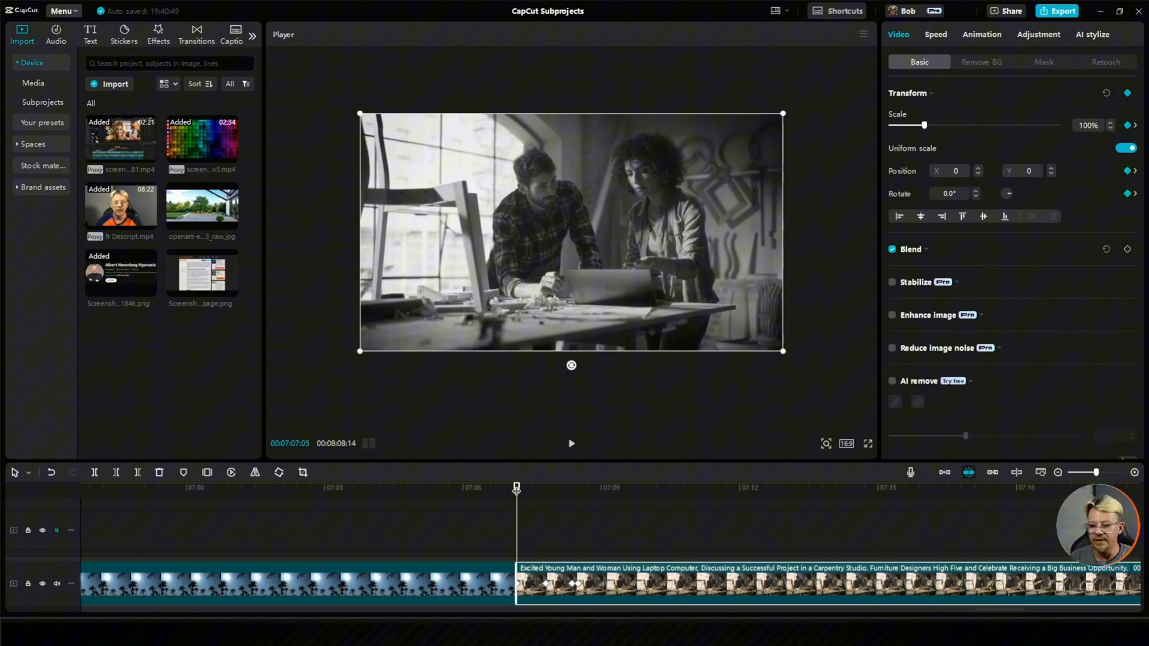
mouse_move(673, 117)
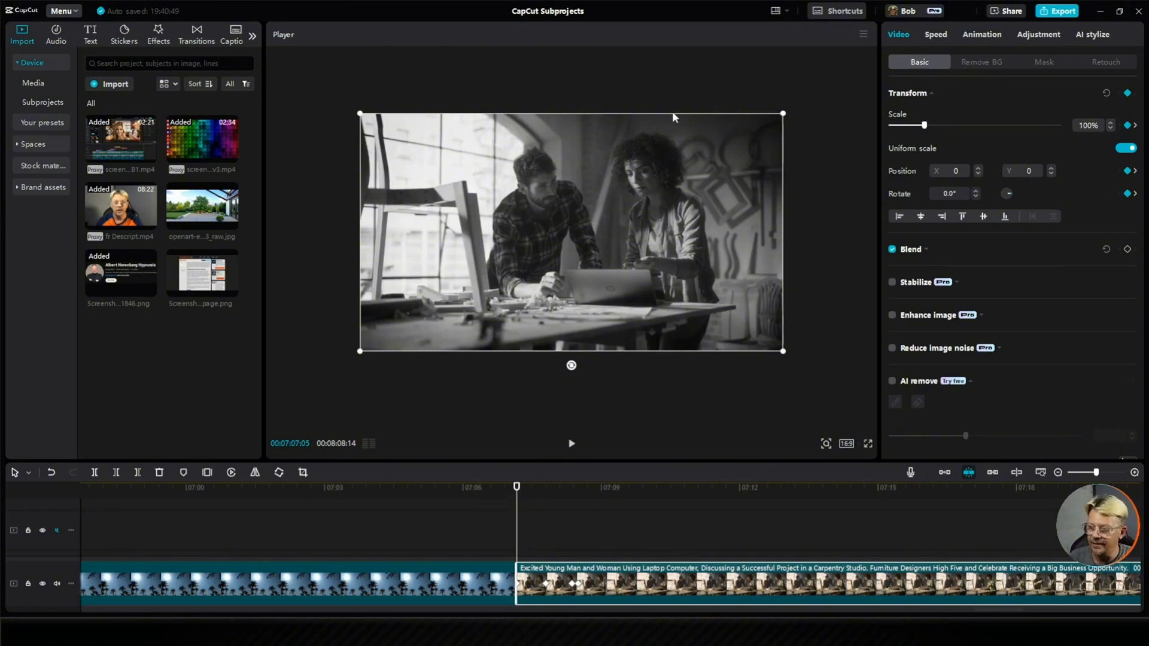
mouse_move(540, 404)
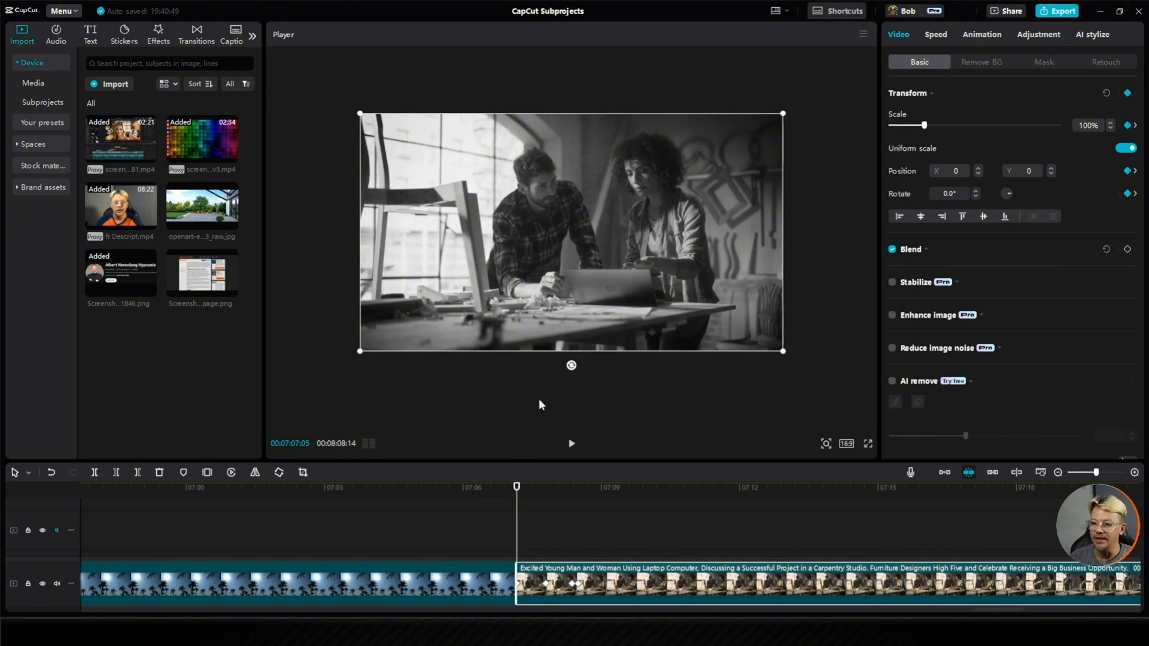
mouse_move(436, 207)
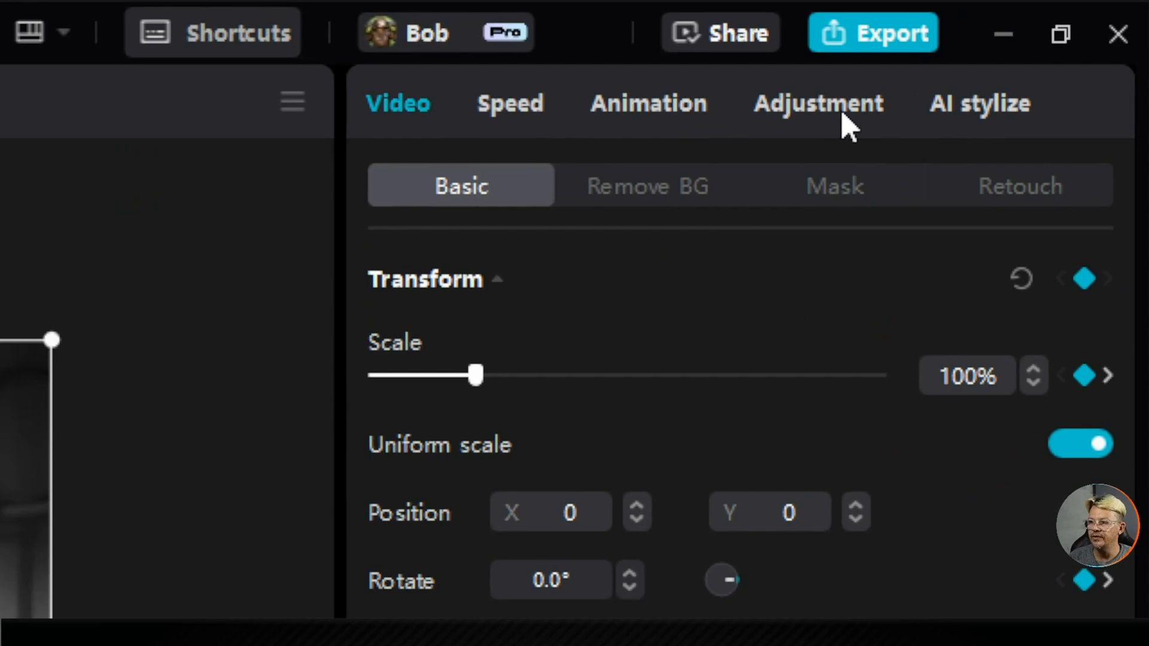
Keyframe the laptop clip's saturation at -50, then drag it back to 0 later.
left_click(818, 102)
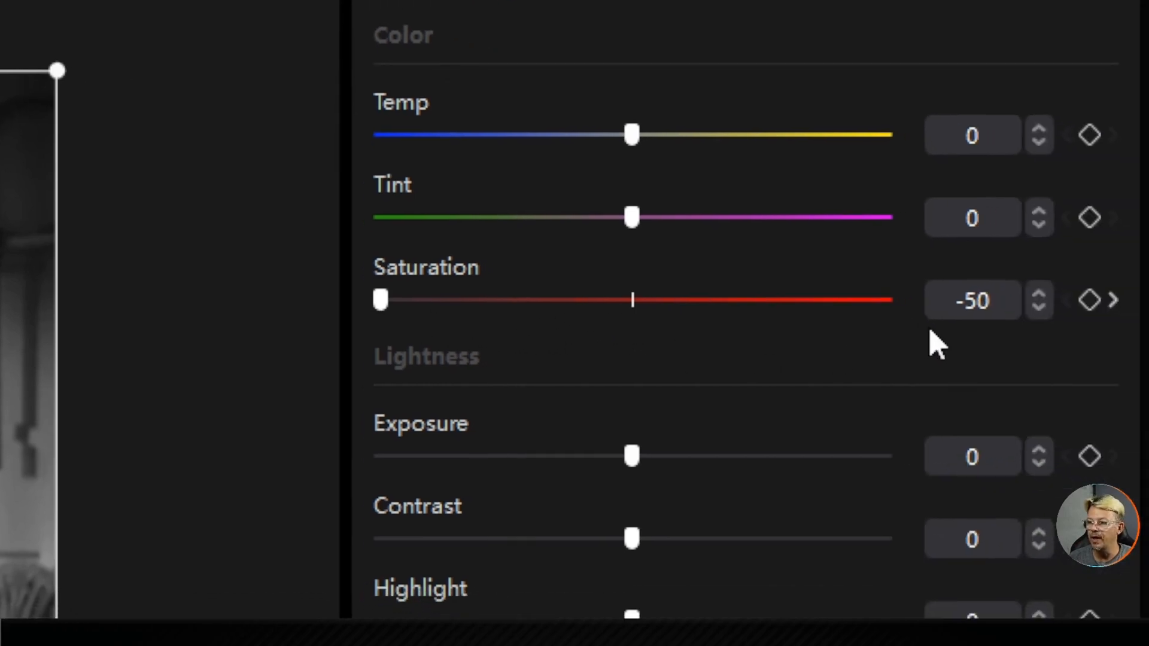
mouse_move(381, 301)
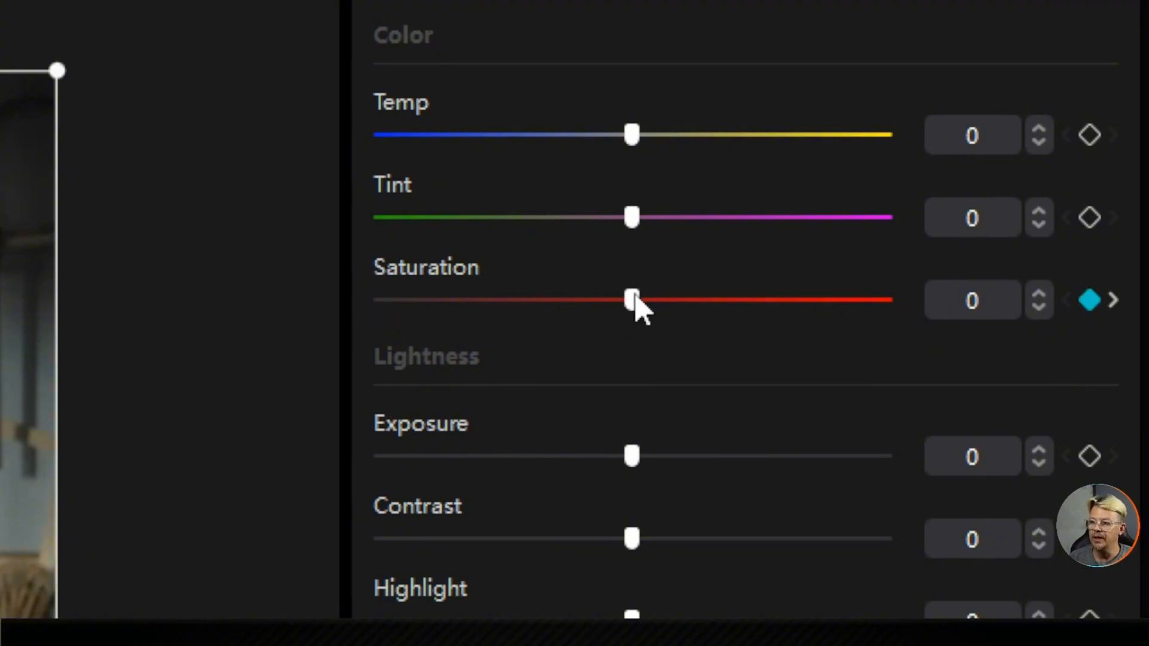
left_click_drag(632, 301, 375, 317)
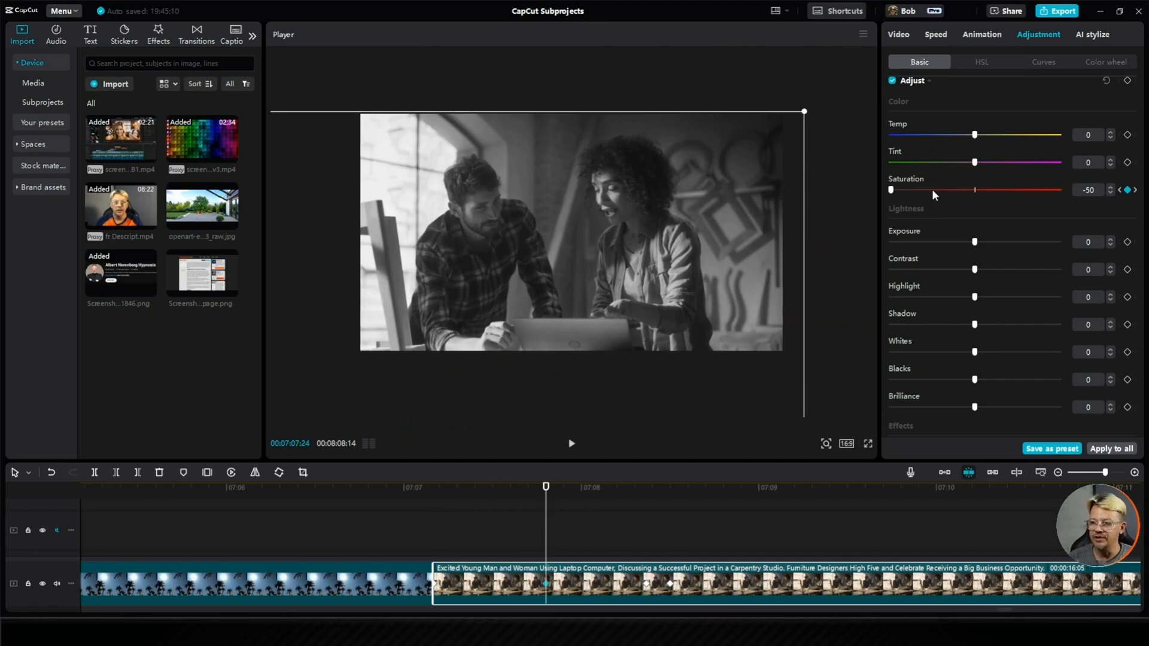
mouse_move(903, 203)
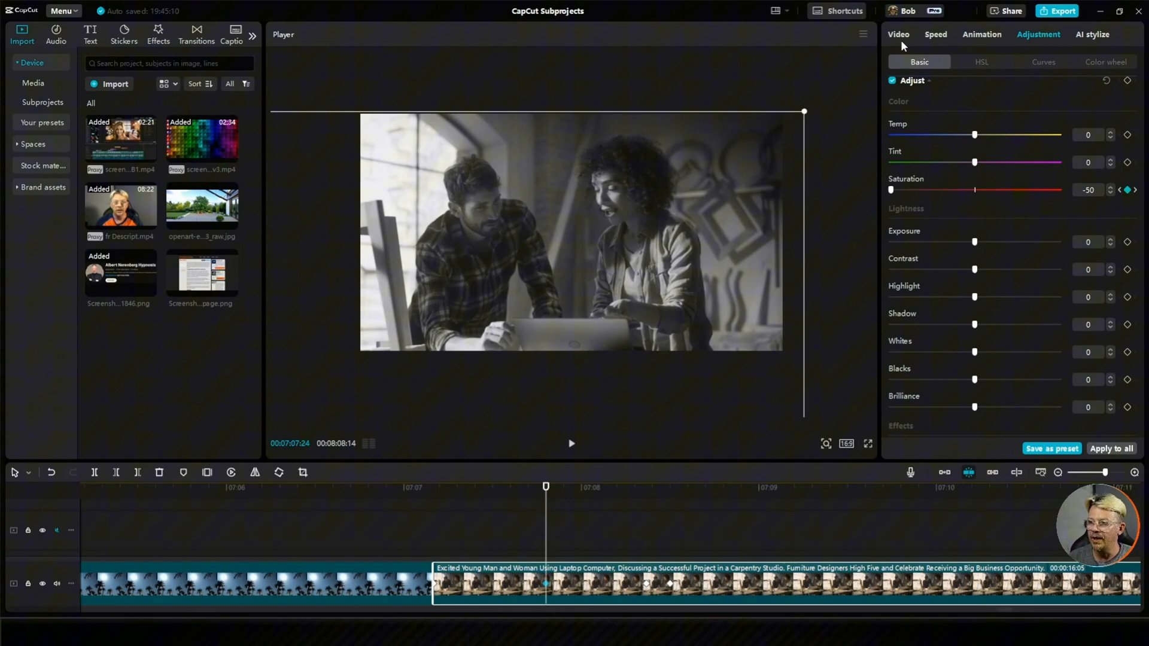
Check the laptop clip's 173% zoom keyframe at -1000, -750, then select the Flying High title.
left_click(898, 33)
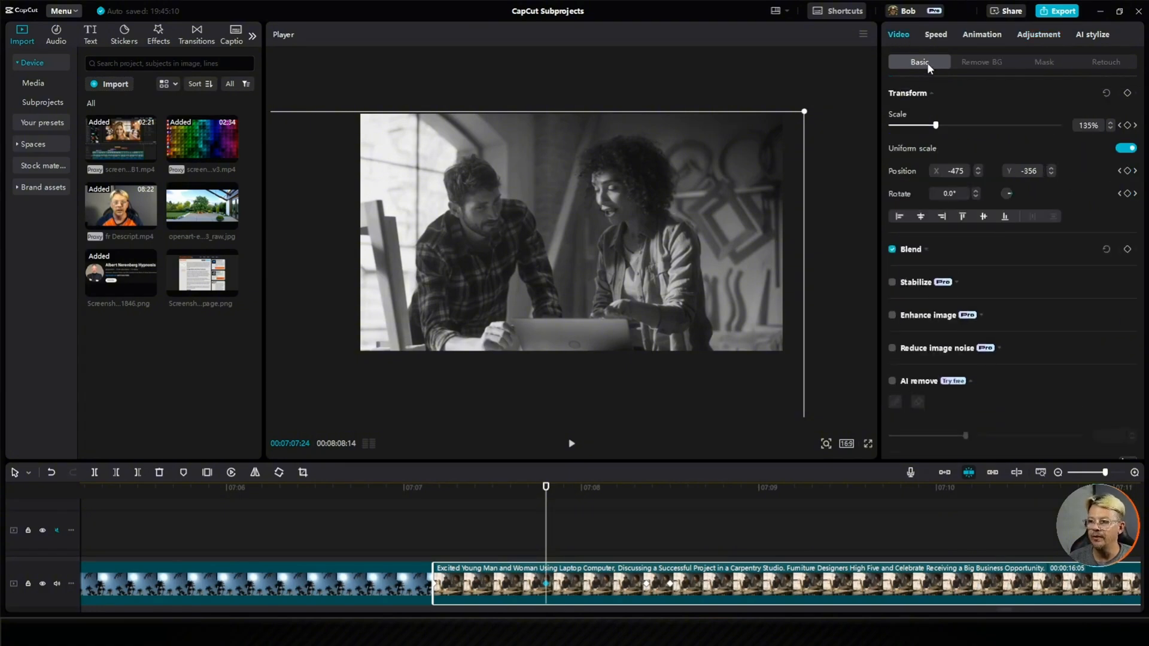
mouse_move(1042, 128)
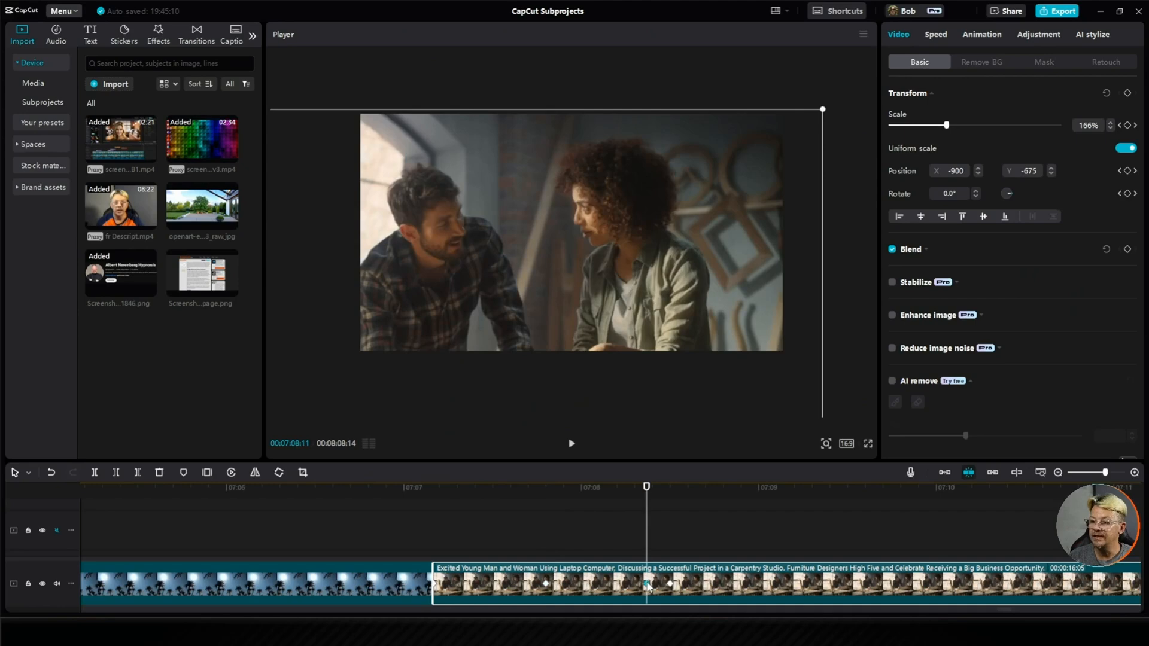
mouse_move(1091, 132)
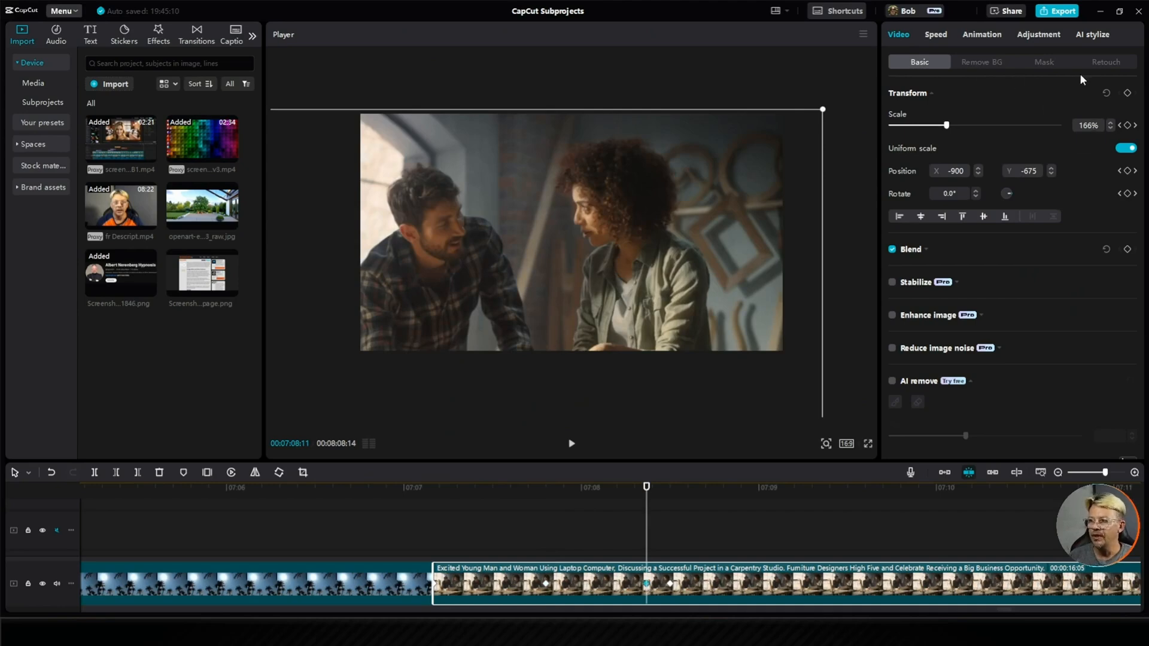
left_click(1038, 33)
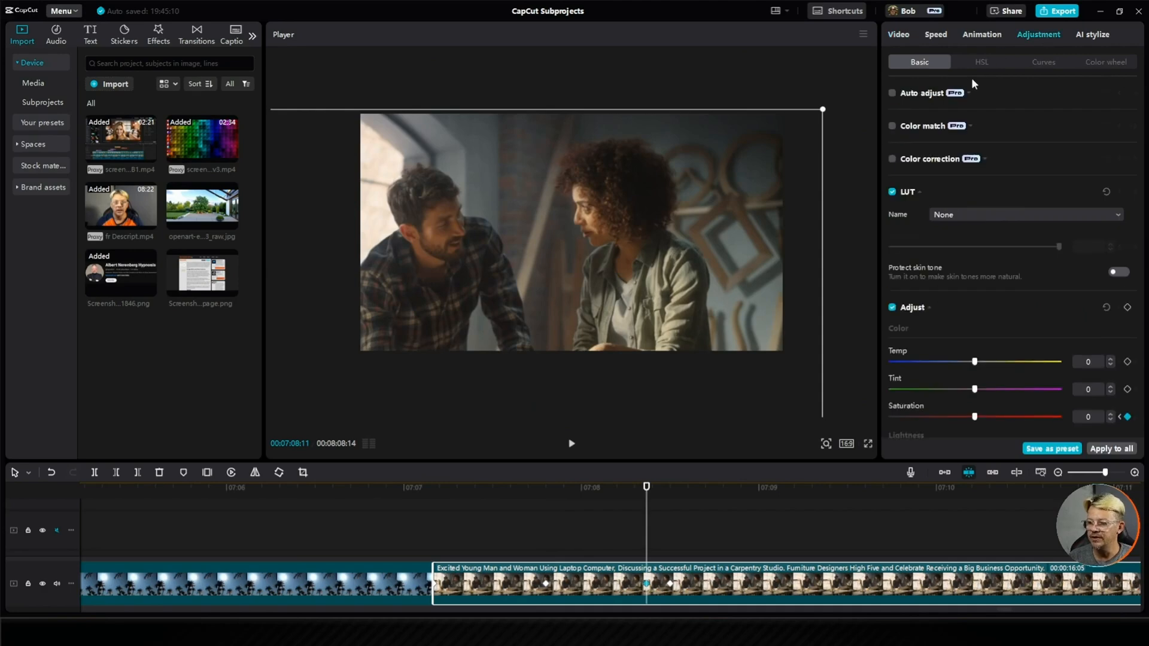
scroll("down", 3)
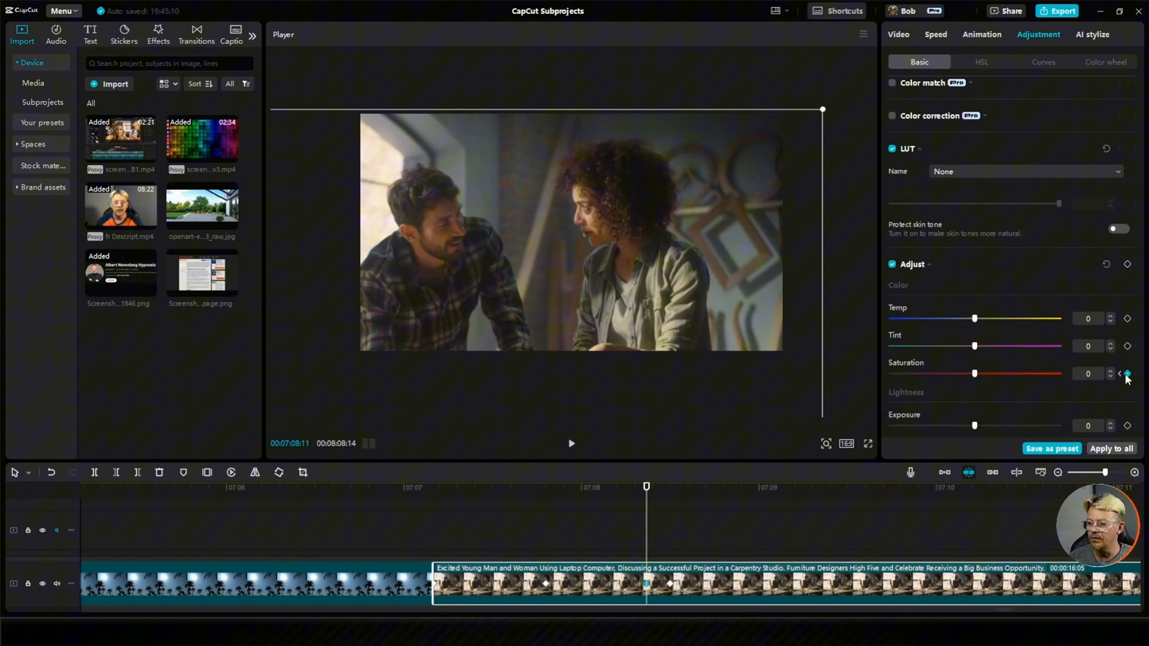
mouse_move(1020, 391)
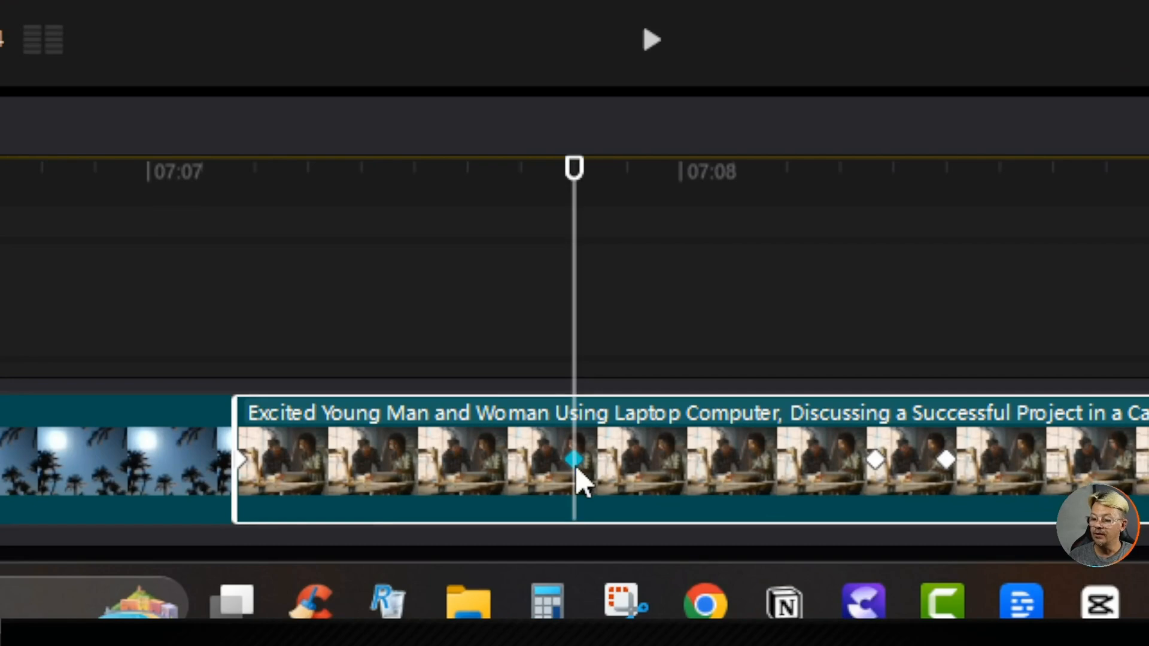
mouse_move(875, 475)
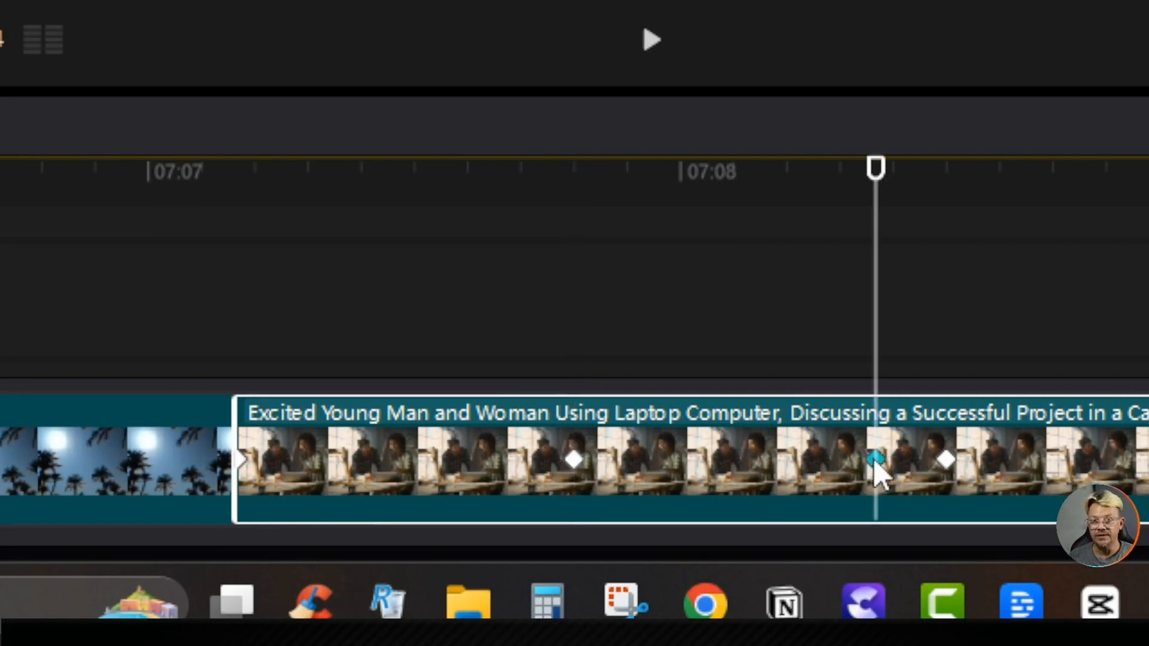
left_click_drag(875, 462, 574, 462)
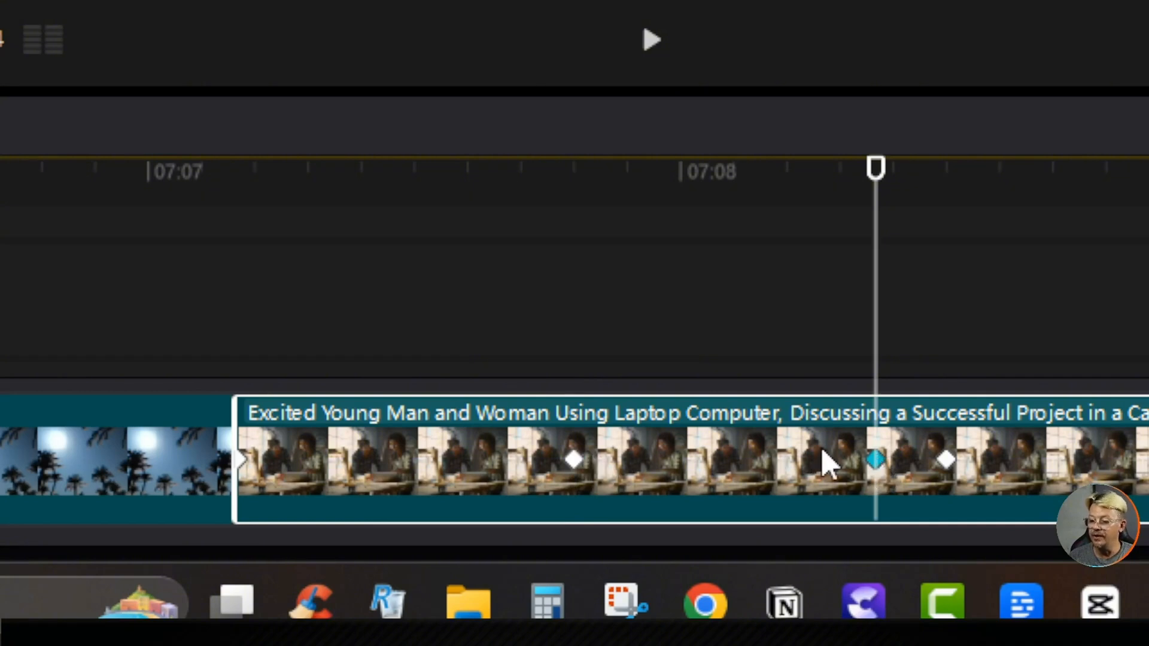
mouse_move(628, 428)
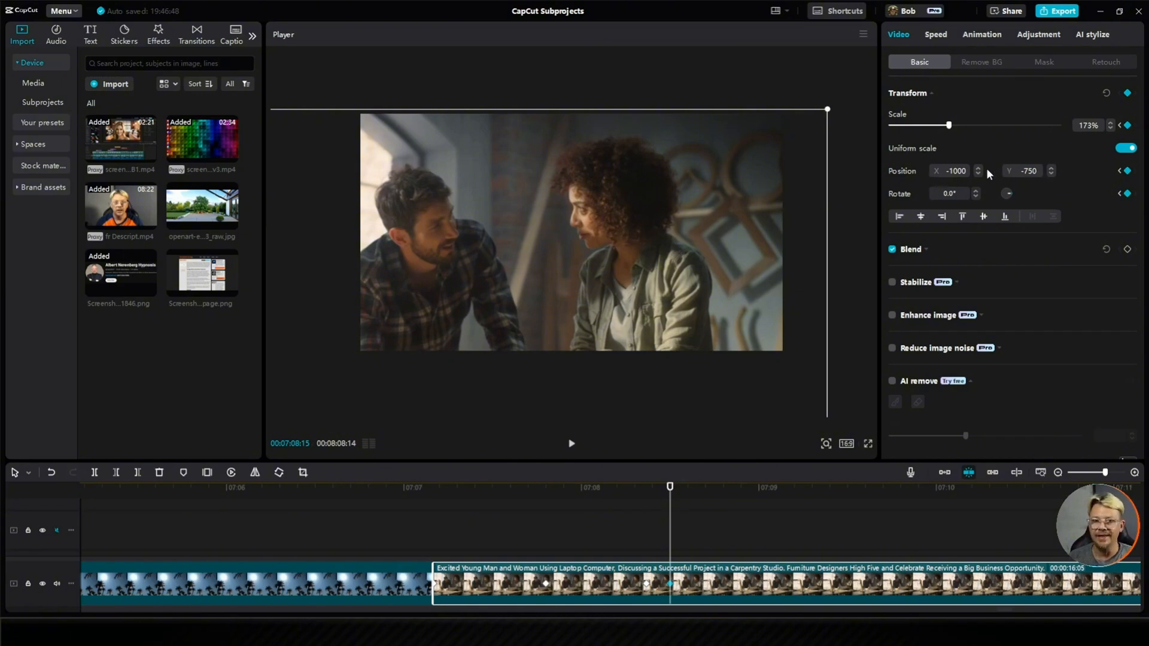
mouse_move(541, 276)
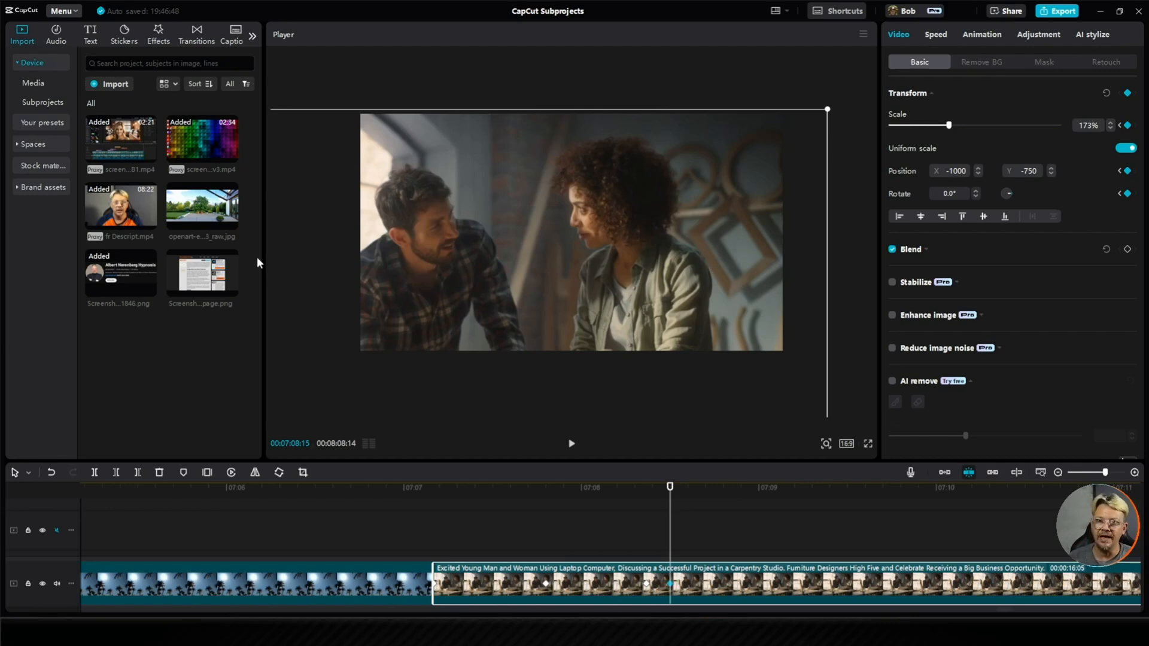
mouse_move(490, 209)
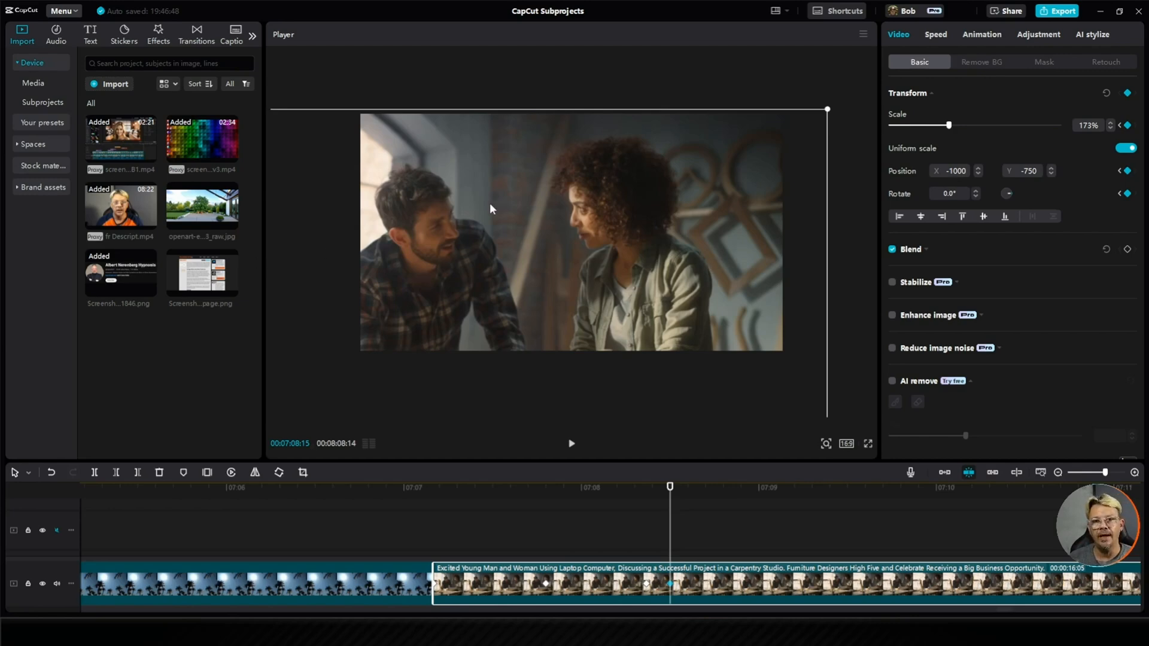
left_click(544, 520)
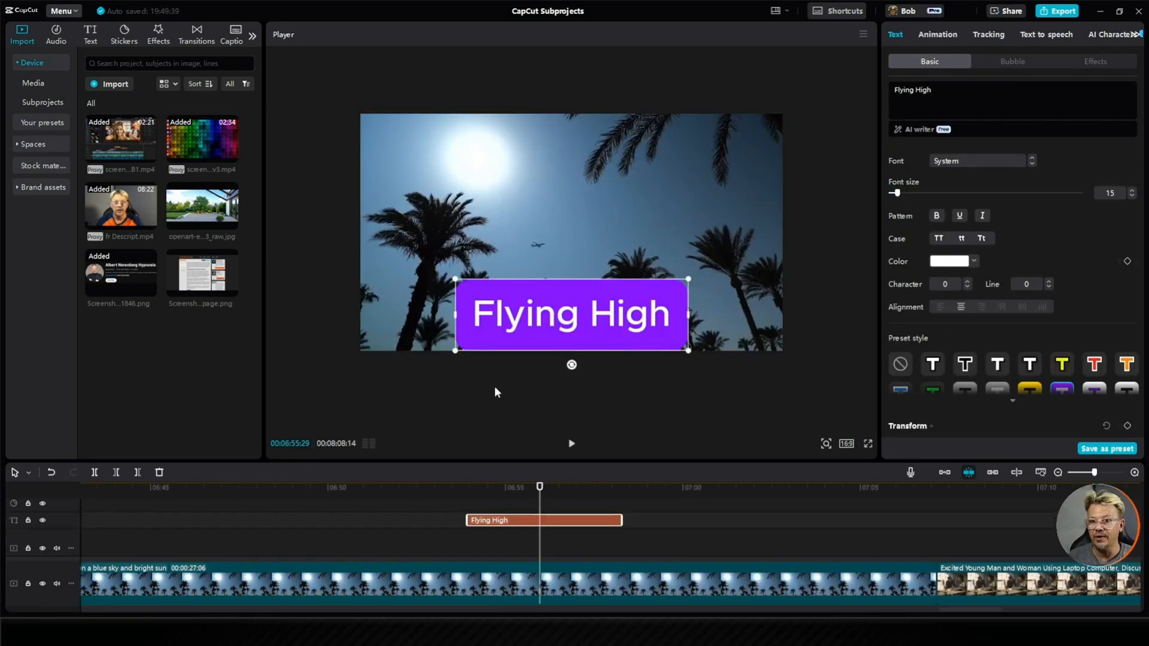
mouse_move(430, 348)
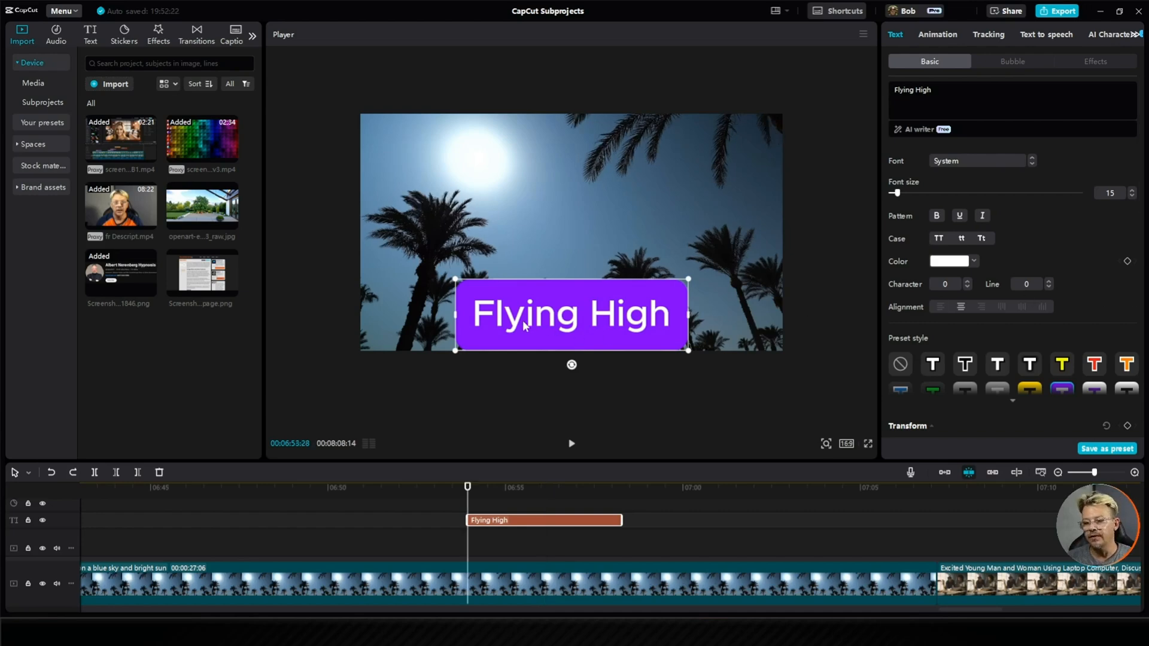
mouse_move(455, 329)
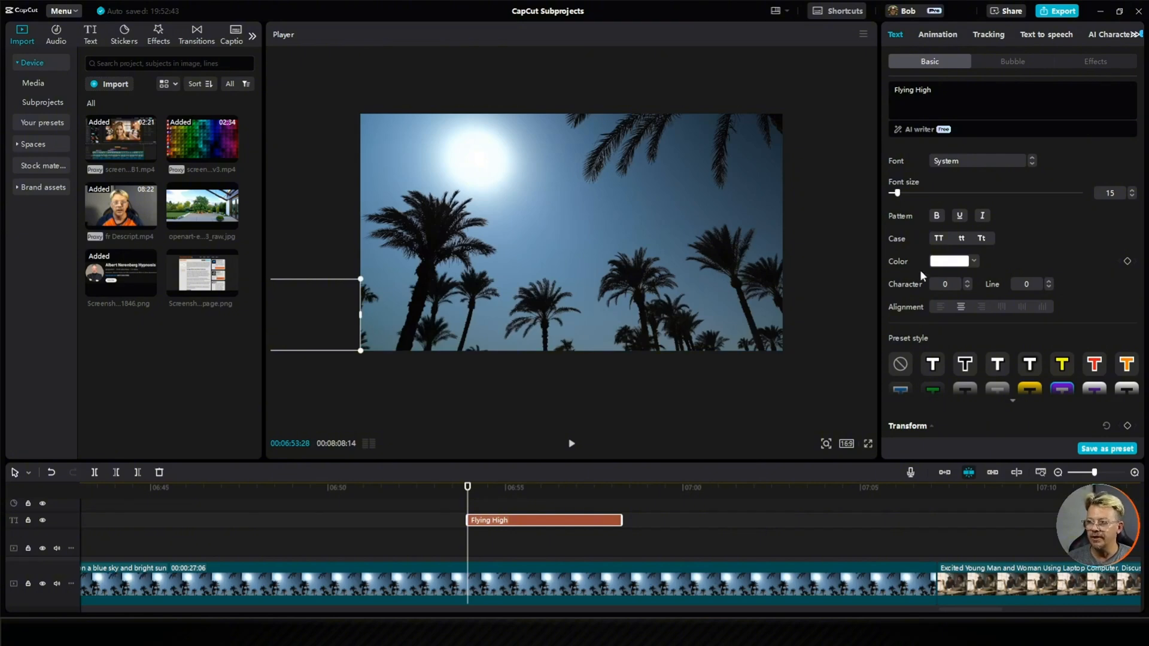
mouse_move(922, 55)
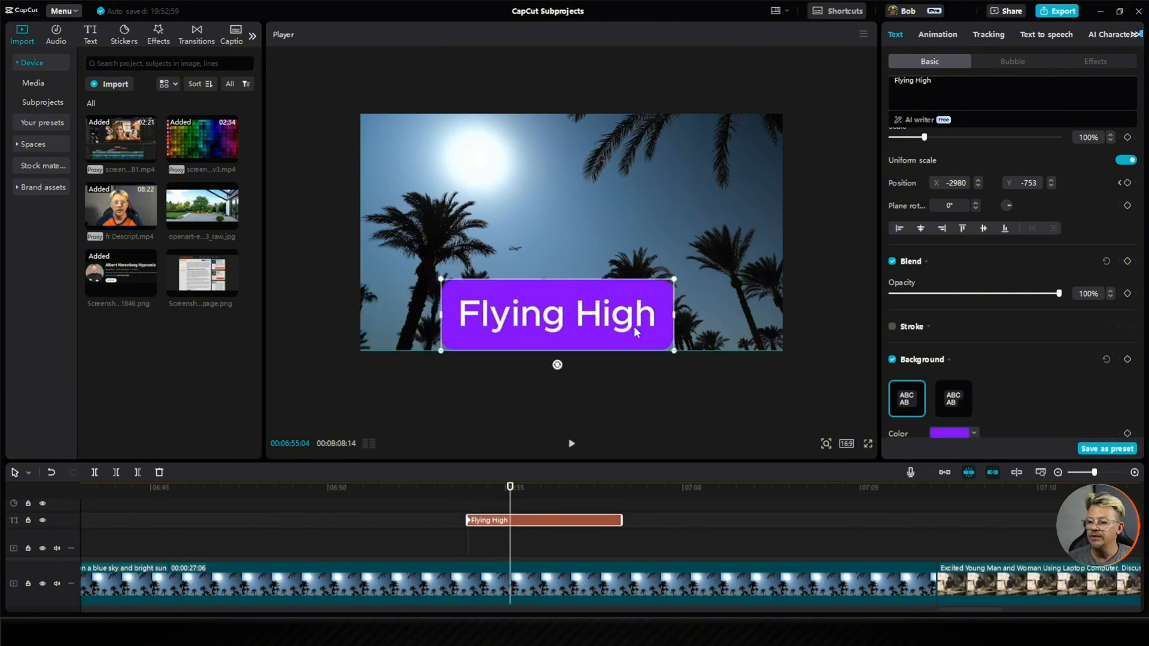
Keyframe the Flying High title at X 0 so it slides in from X -2980.
left_click_drag(557, 313, 571, 313)
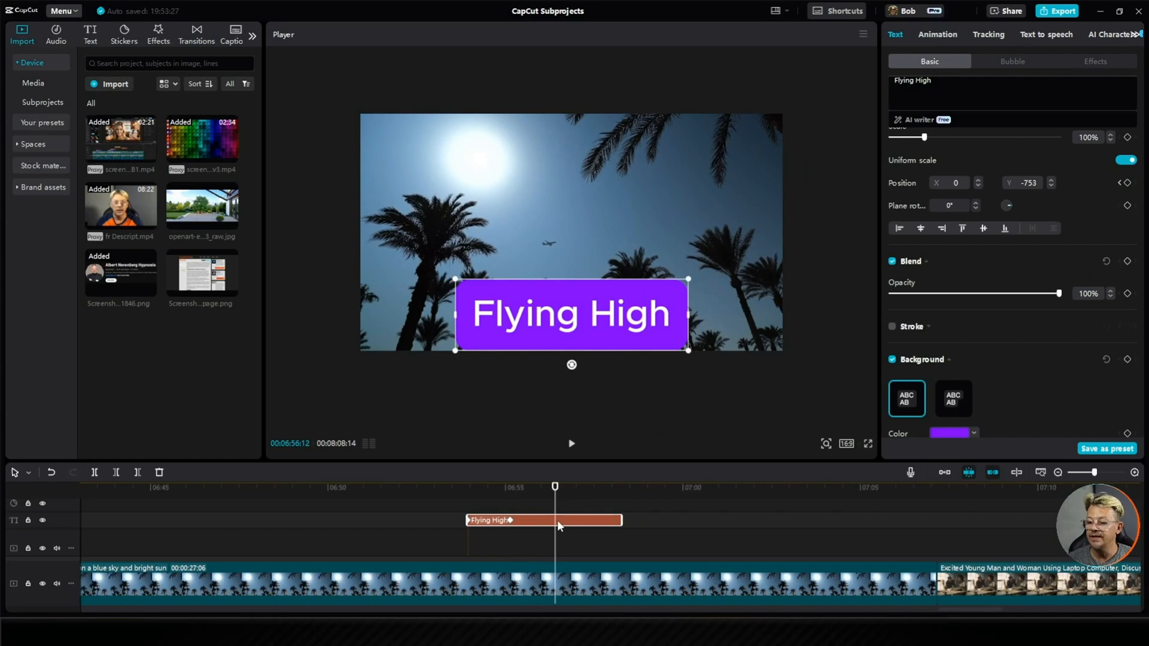
mouse_move(557, 525)
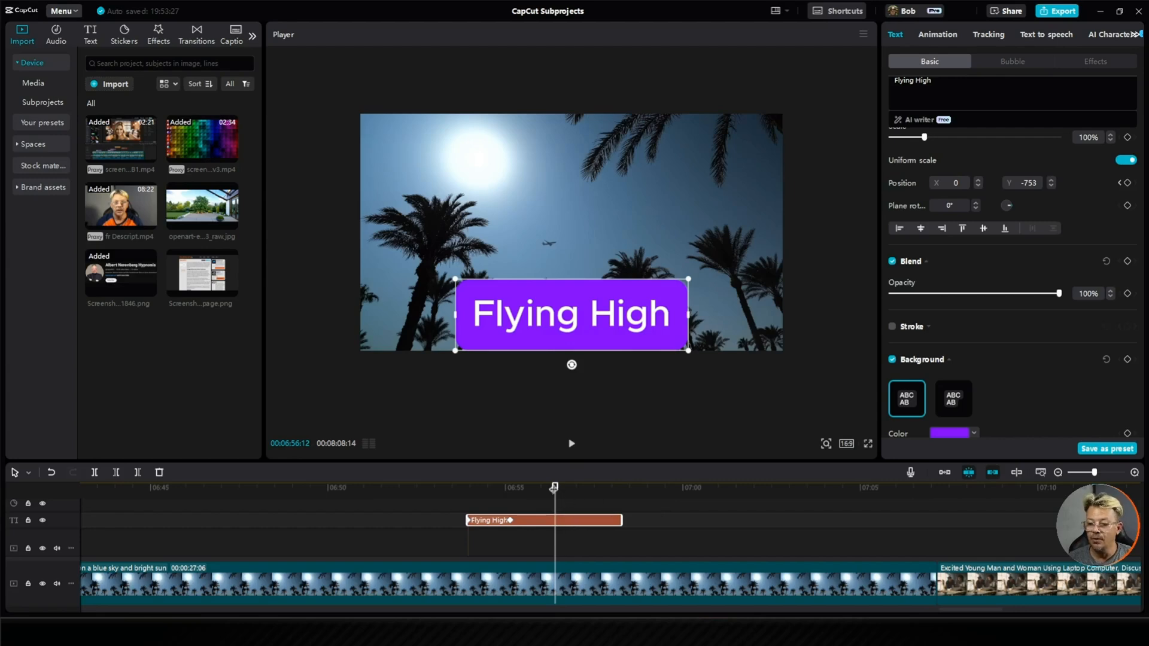
mouse_move(1090, 233)
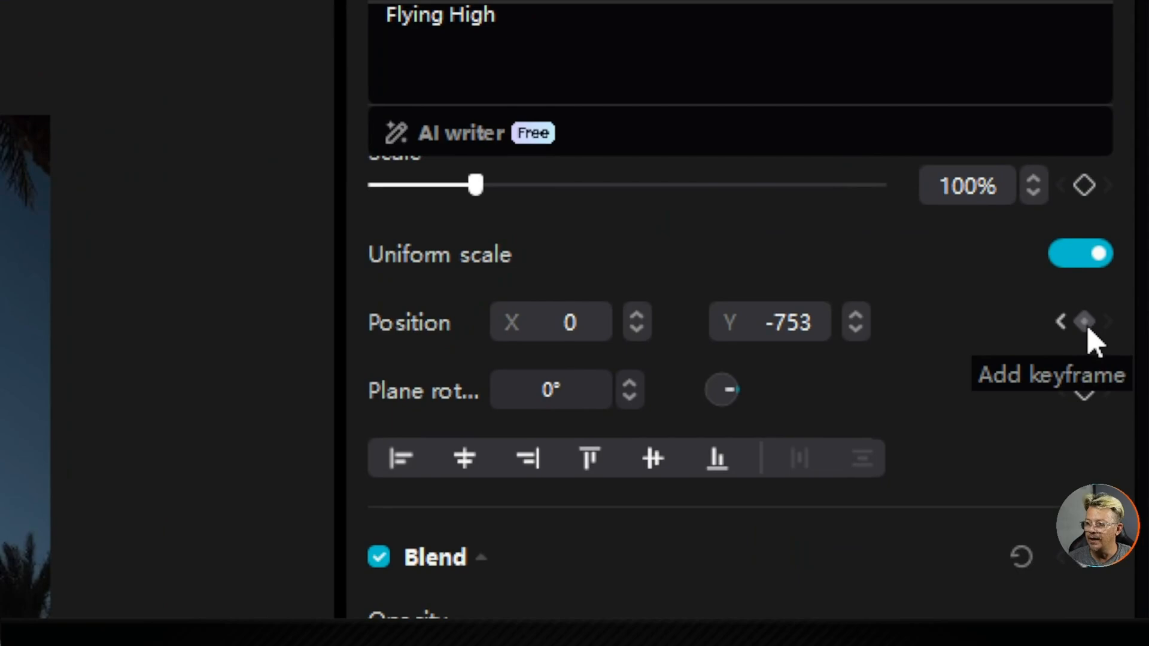
Add a Position keyframe holding the Flying High title centred, then preview playback.
left_click(1084, 322)
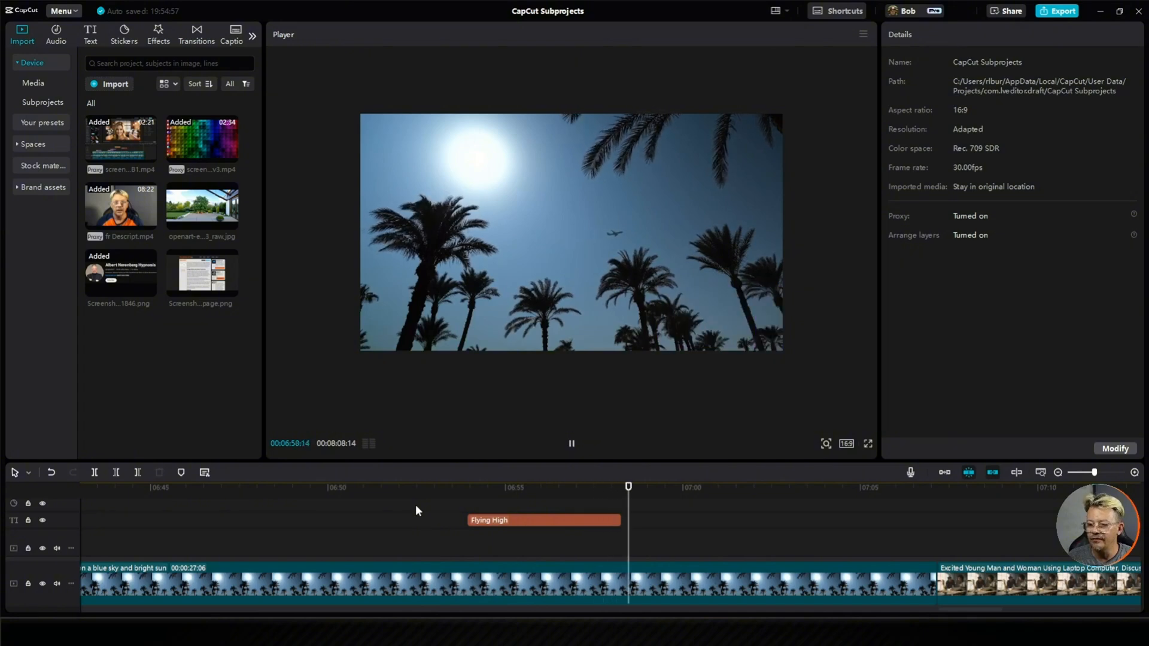
Select the Flying High title and expand its purple Background section (40% corners, 28% height/width).
left_click(544, 520)
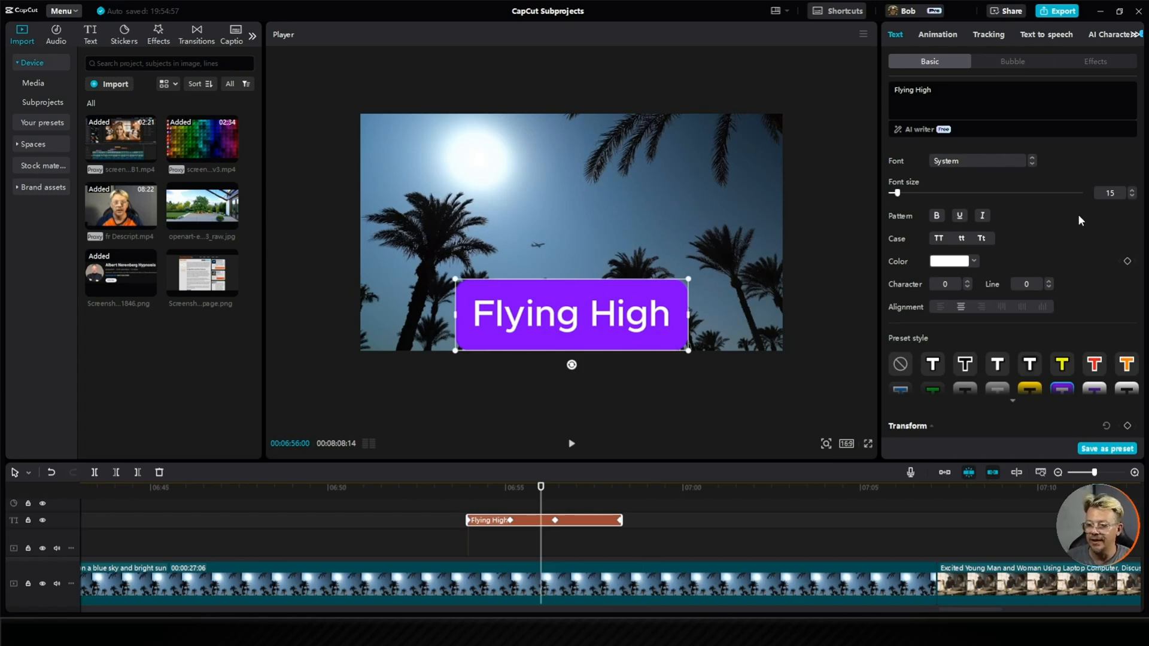
scroll("down", 3)
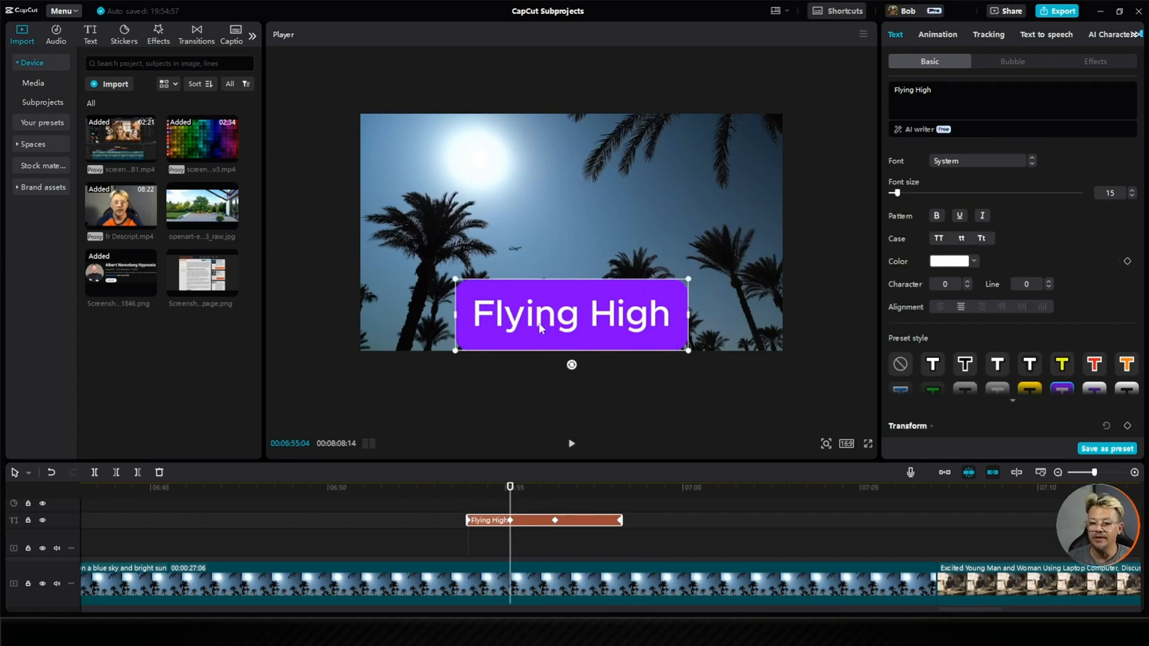
scroll("down", 3)
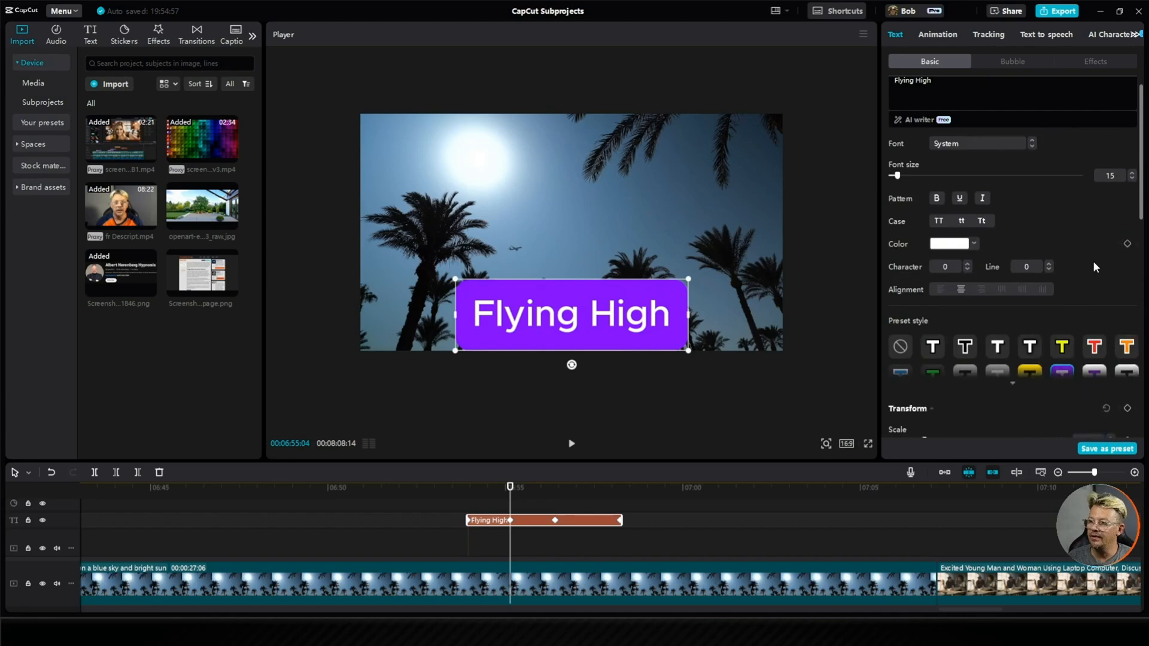
left_click(891, 147)
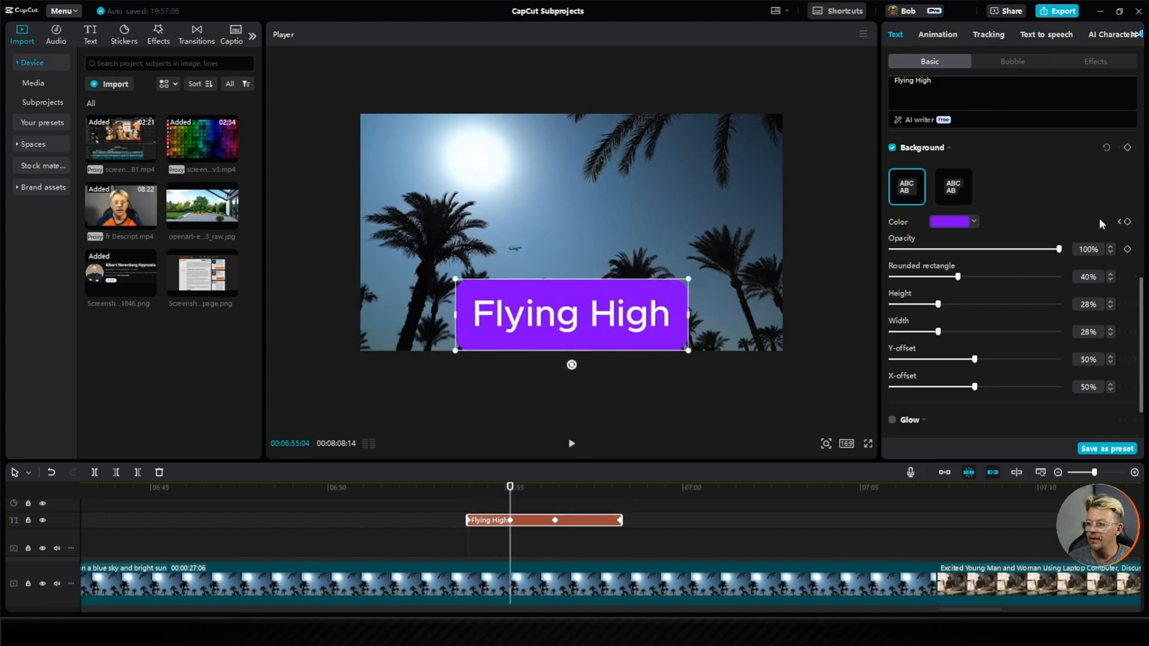
Keyframe the title background colour: purple first, blue 007AFF, then green 22FF00 at clip end.
left_click(950, 222)
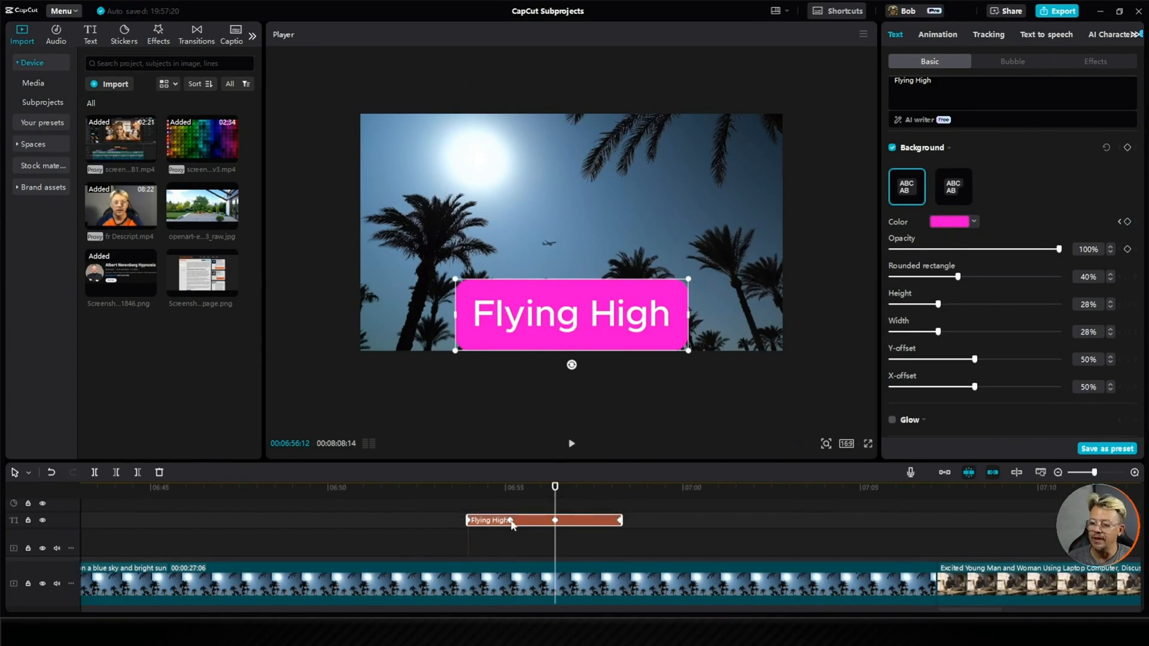
left_click(950, 221)
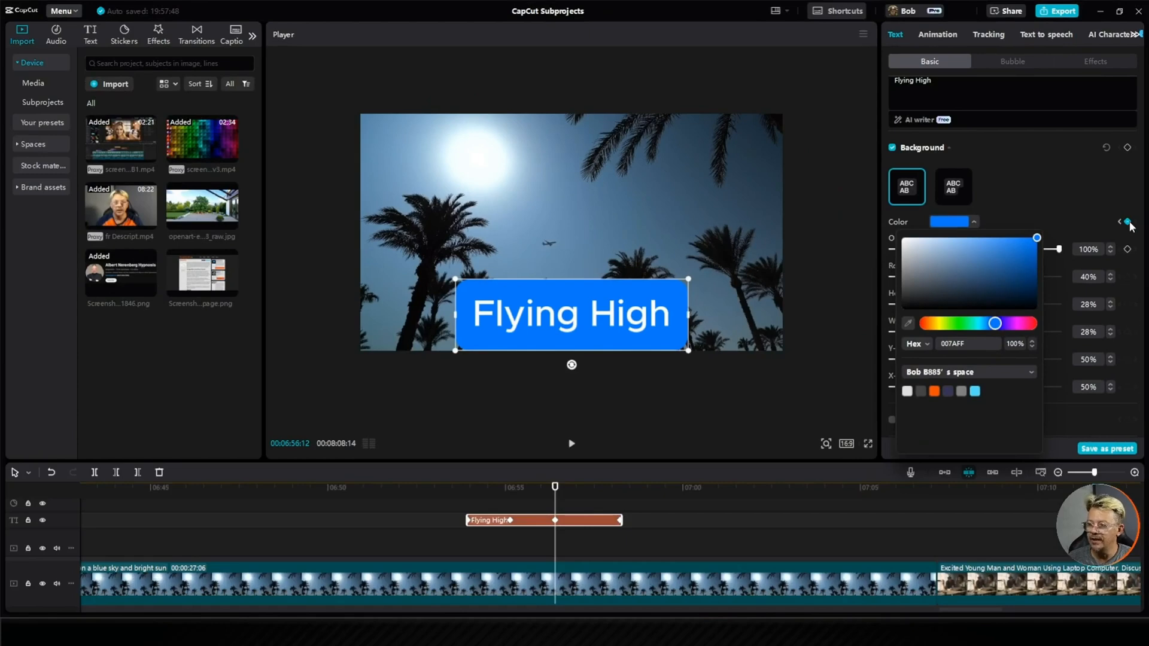
mouse_move(1128, 225)
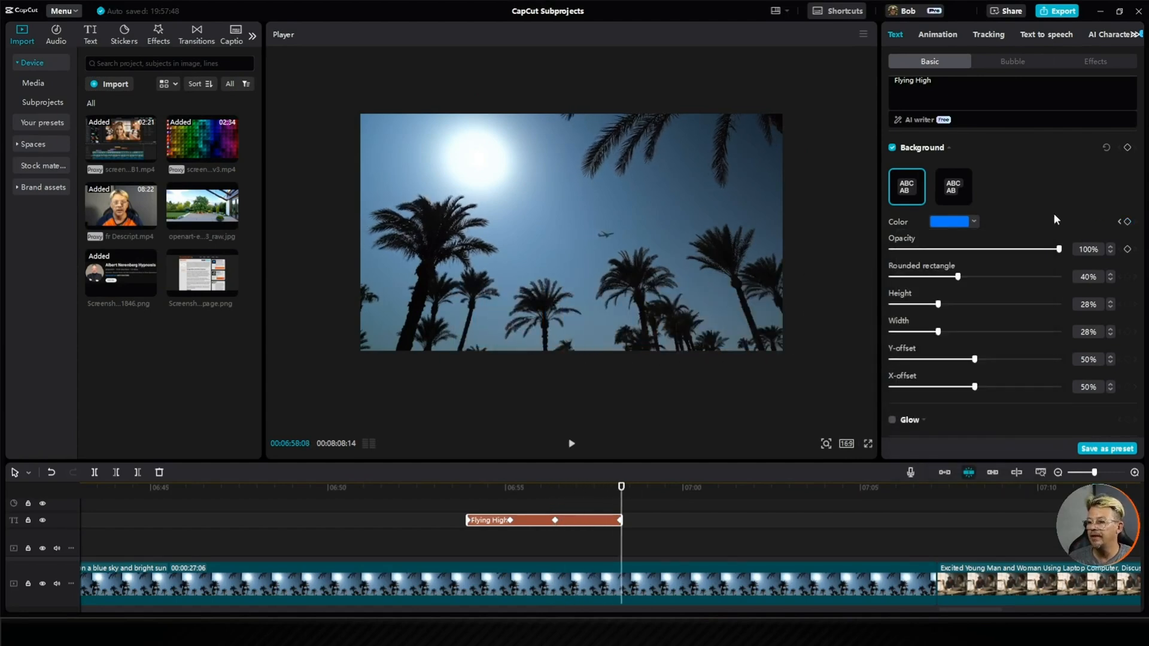
left_click(949, 221)
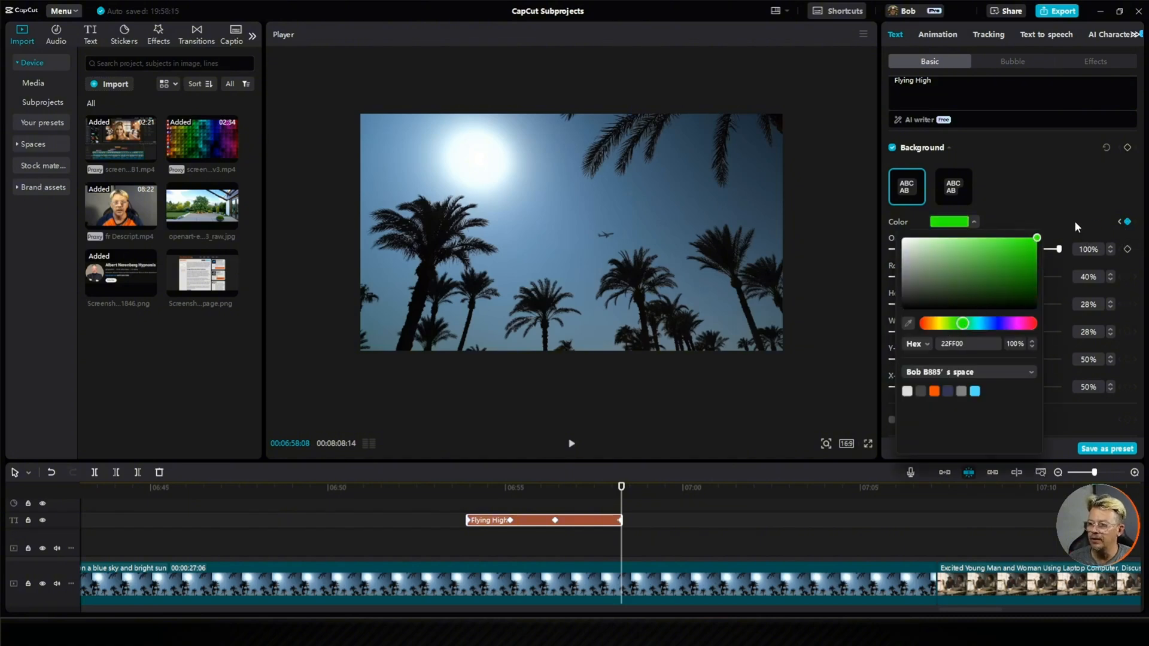
left_click(975, 221)
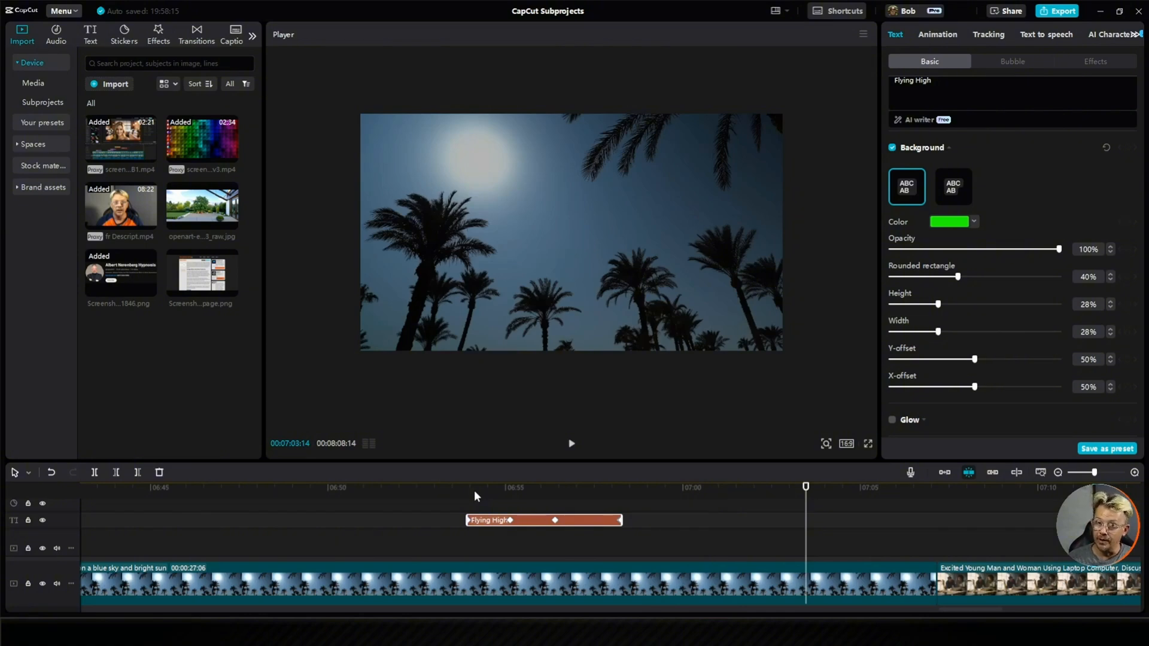
mouse_move(485, 469)
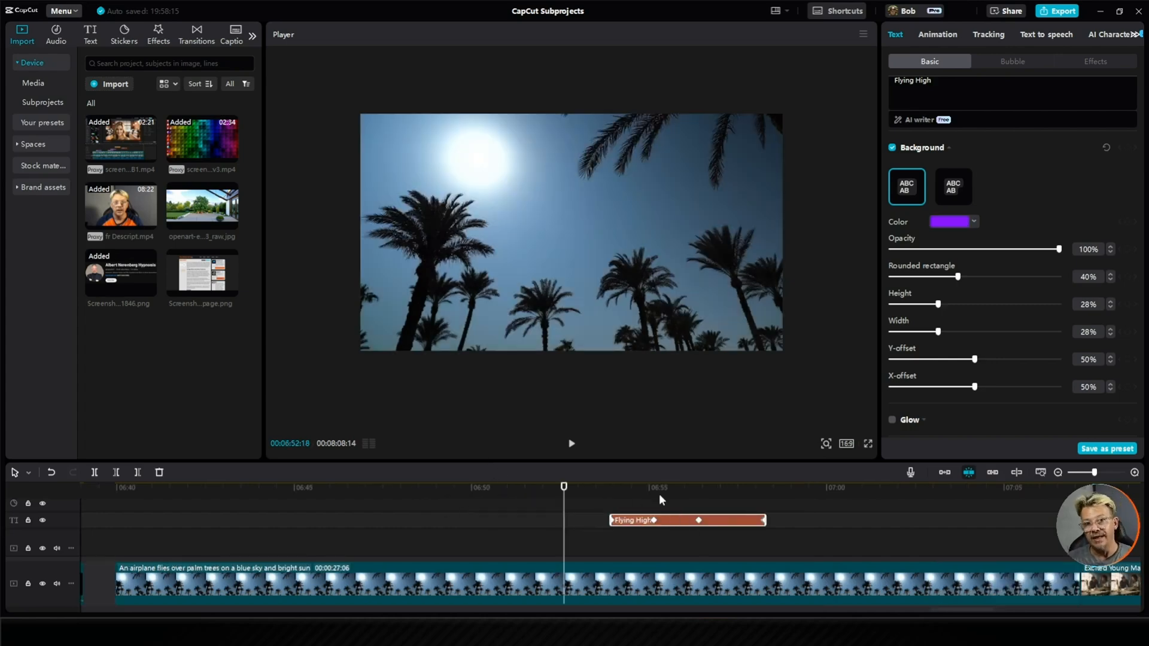
mouse_move(656, 498)
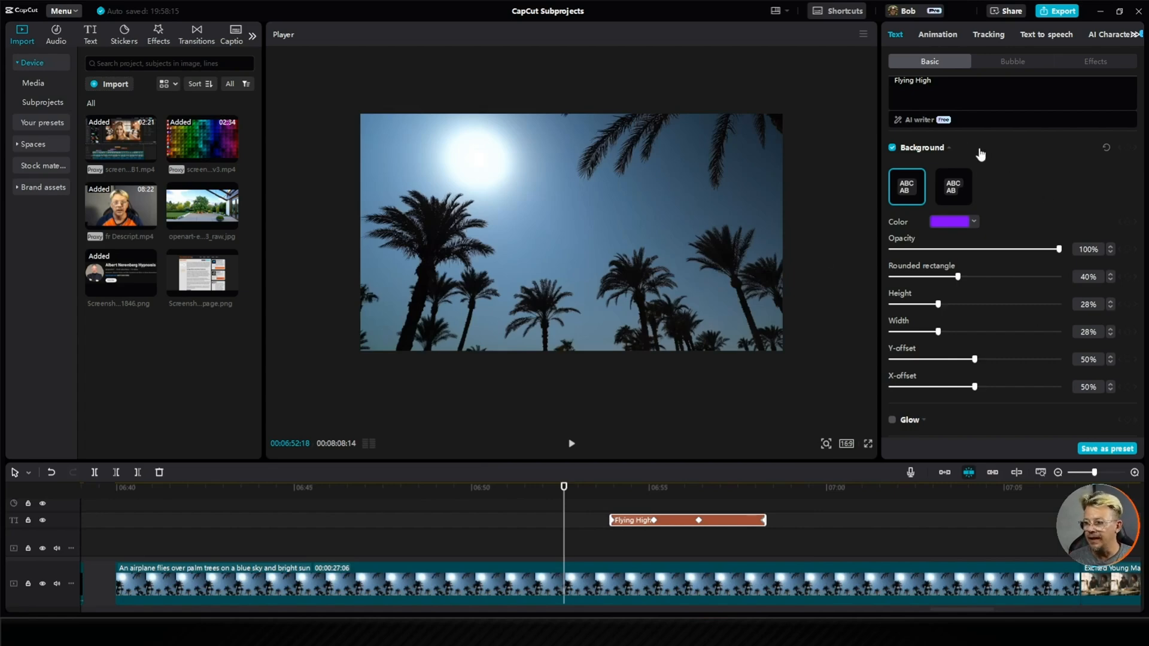
mouse_move(578, 527)
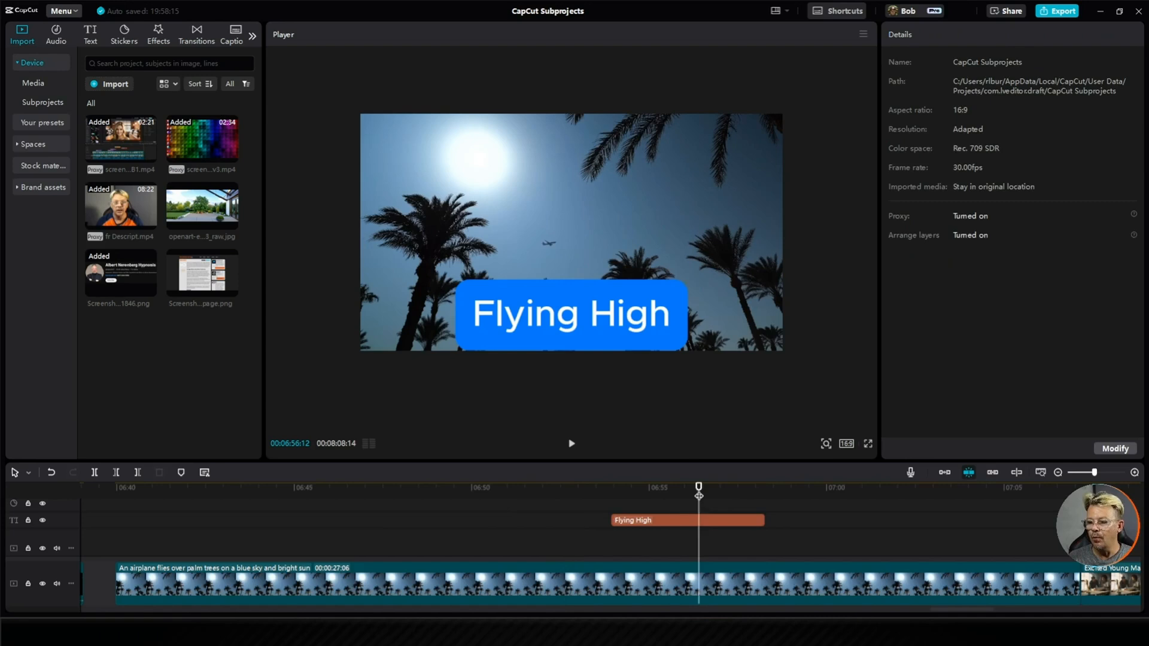
Select the Flying High title clip to show its System font, size 15 text settings.
left_click(685, 519)
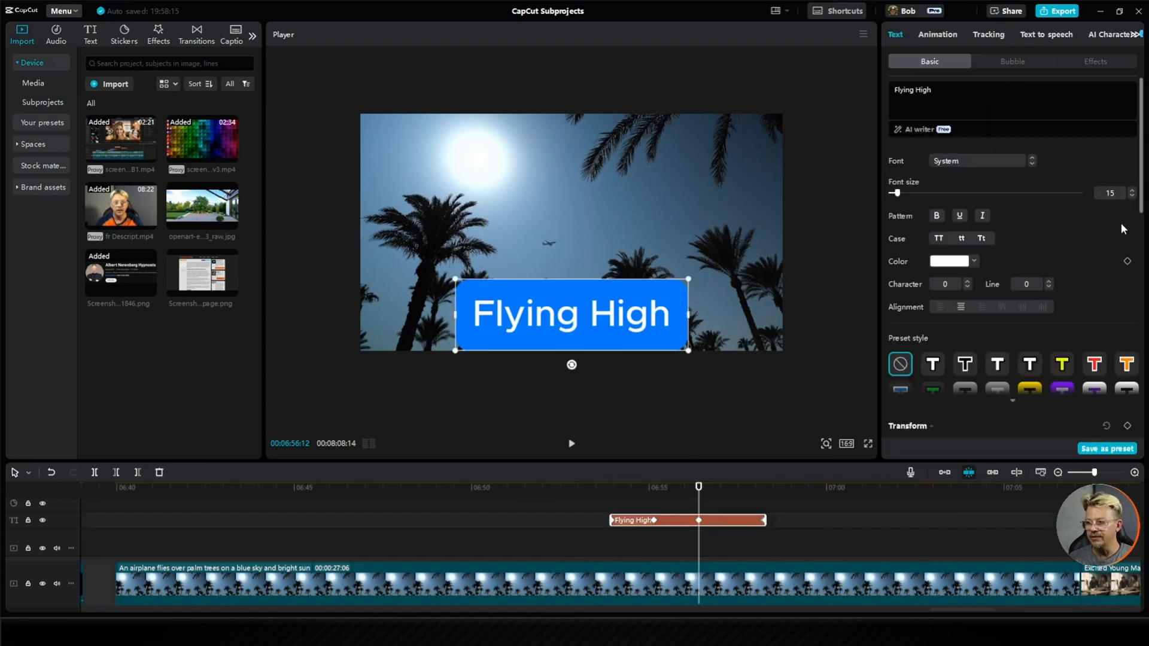
mouse_move(1113, 272)
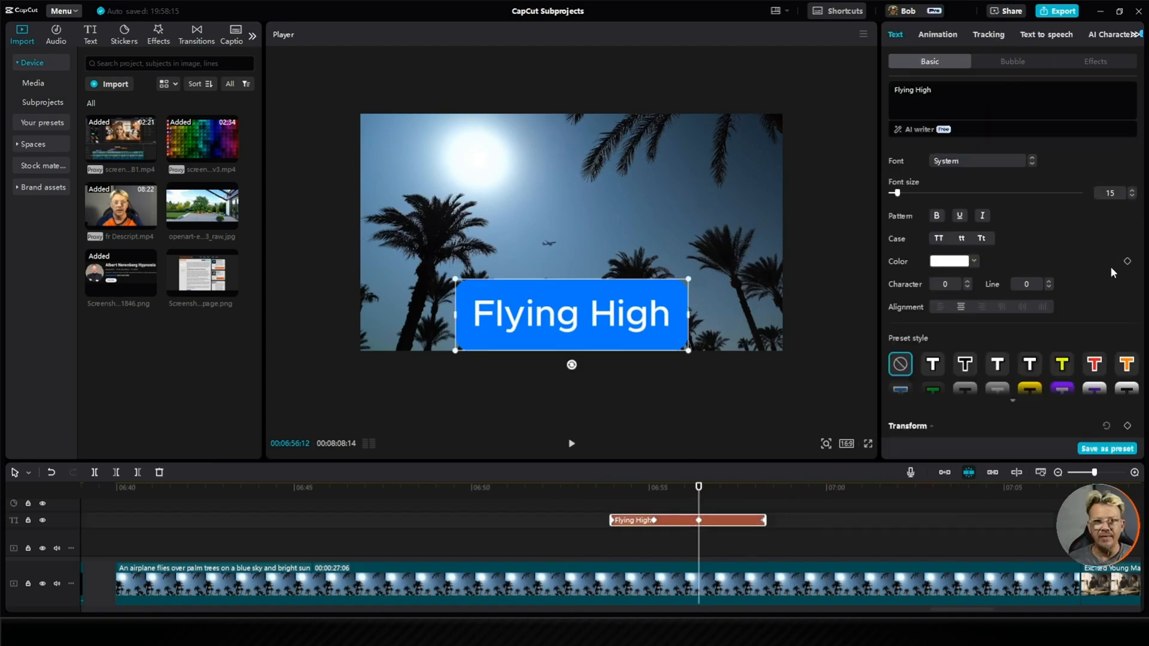
mouse_move(1055, 244)
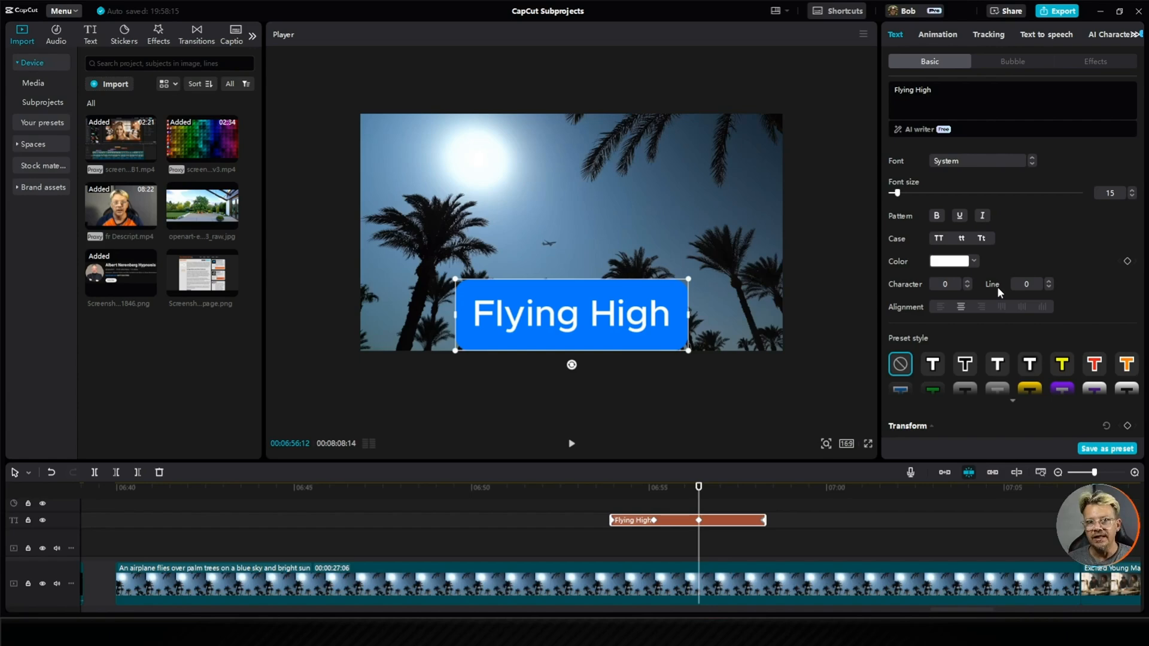
mouse_move(981, 239)
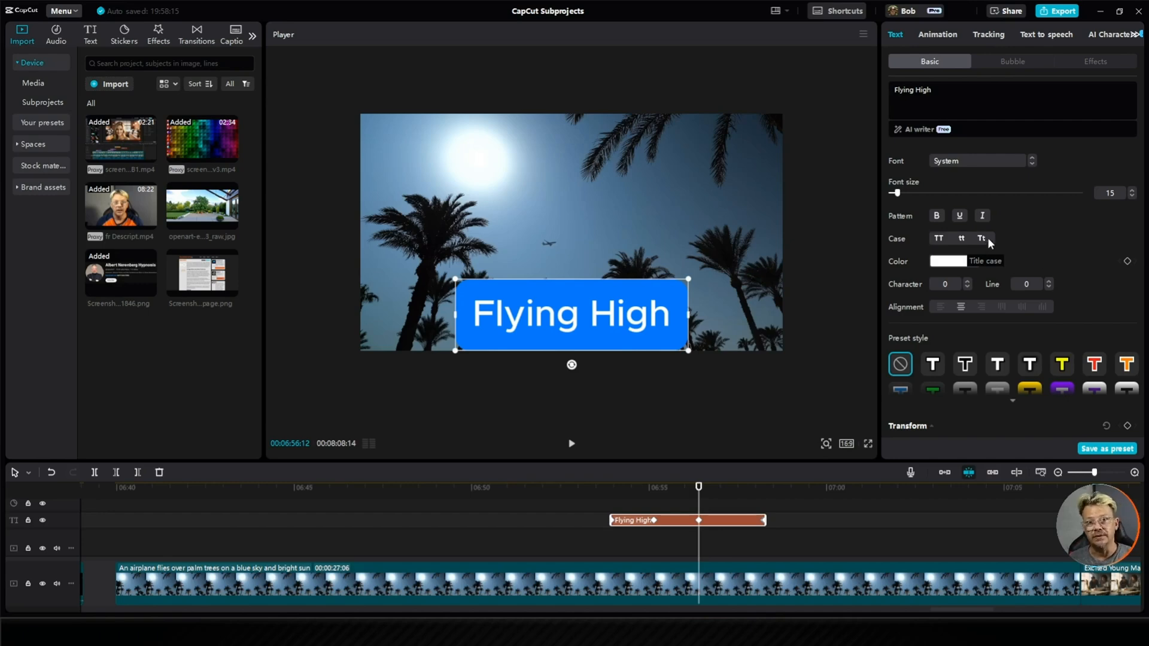
mouse_move(1097, 261)
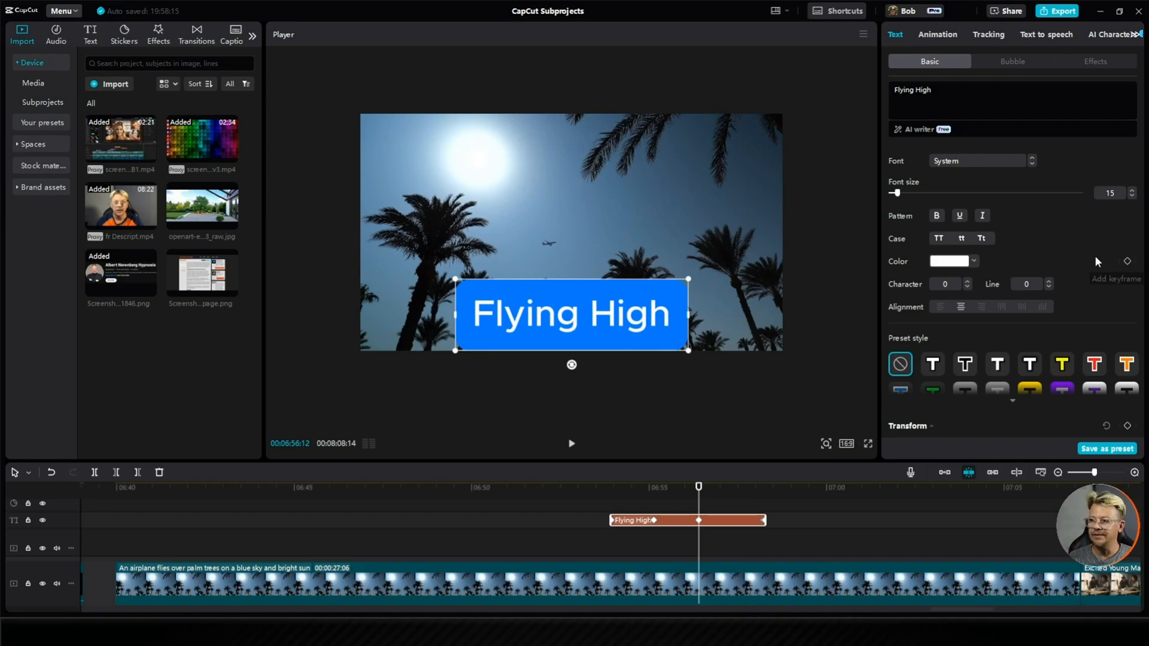